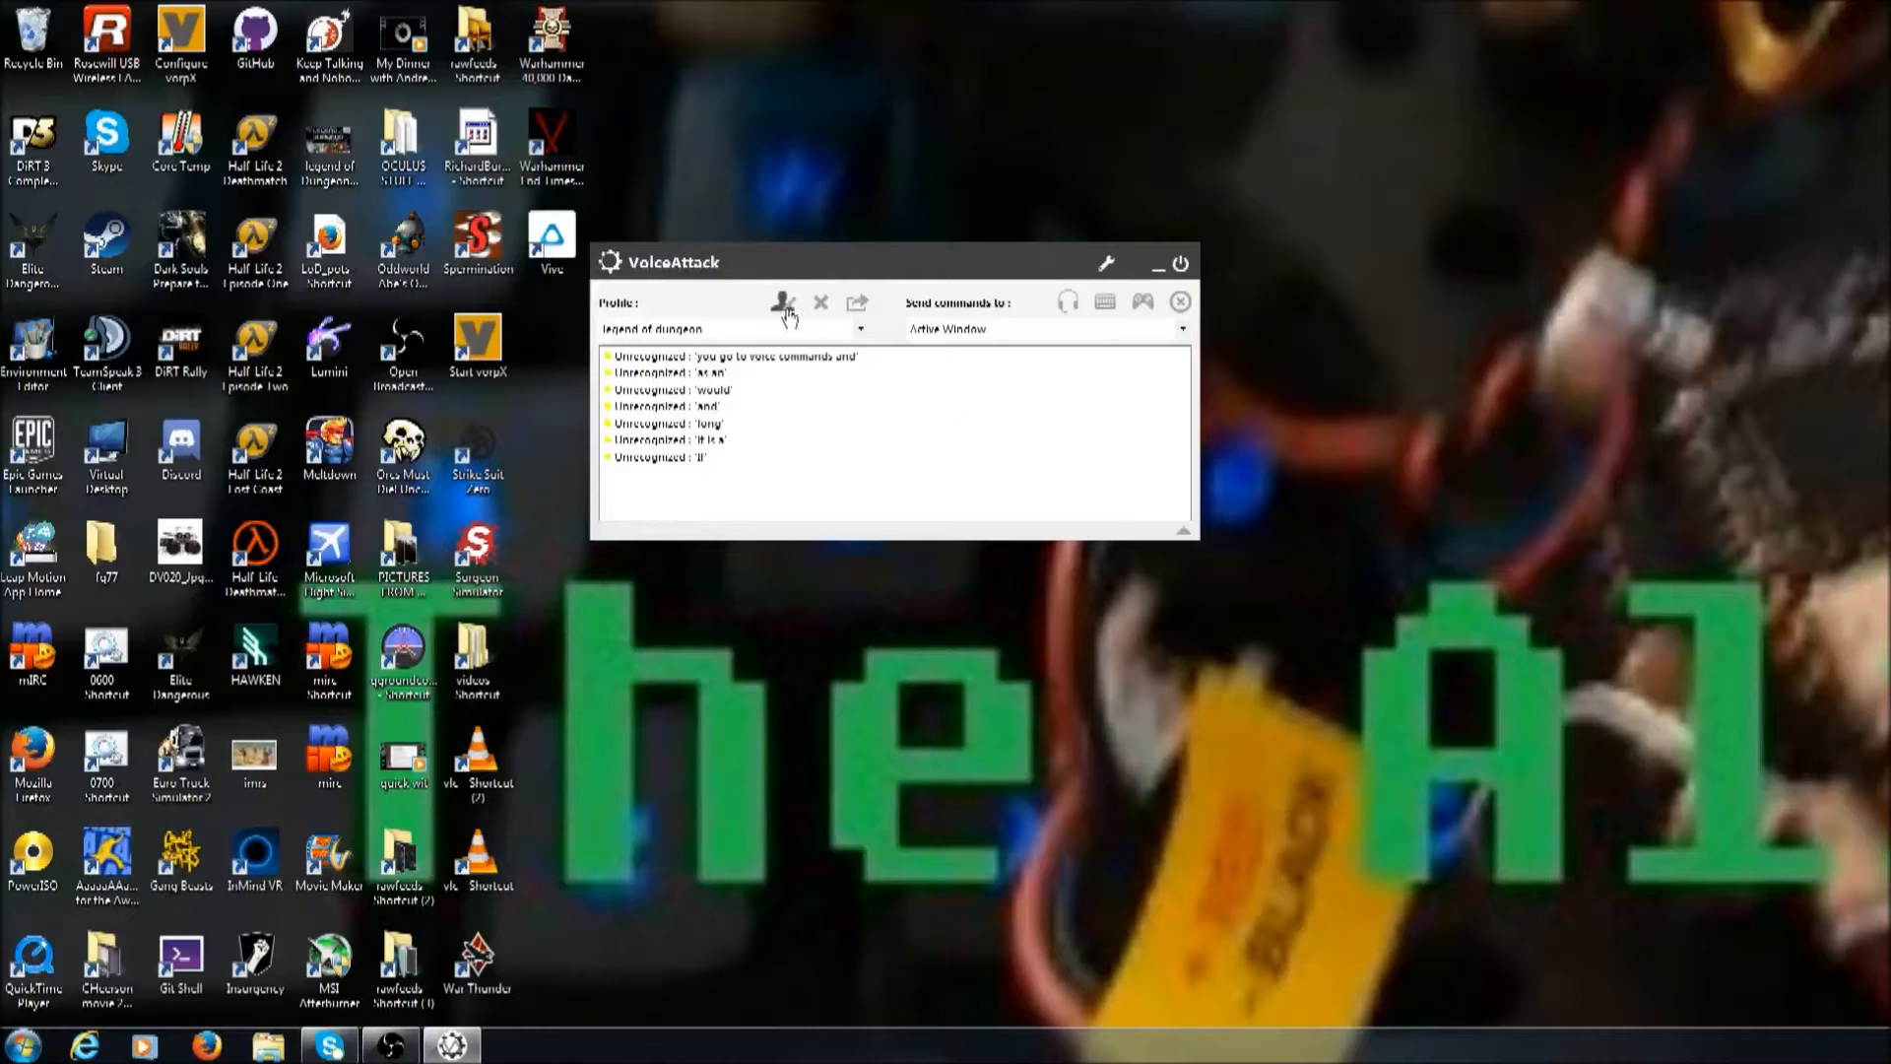
# - Show the Profile dropdown list, including 'Create A New Profile'
pyautogui.click(784, 302)
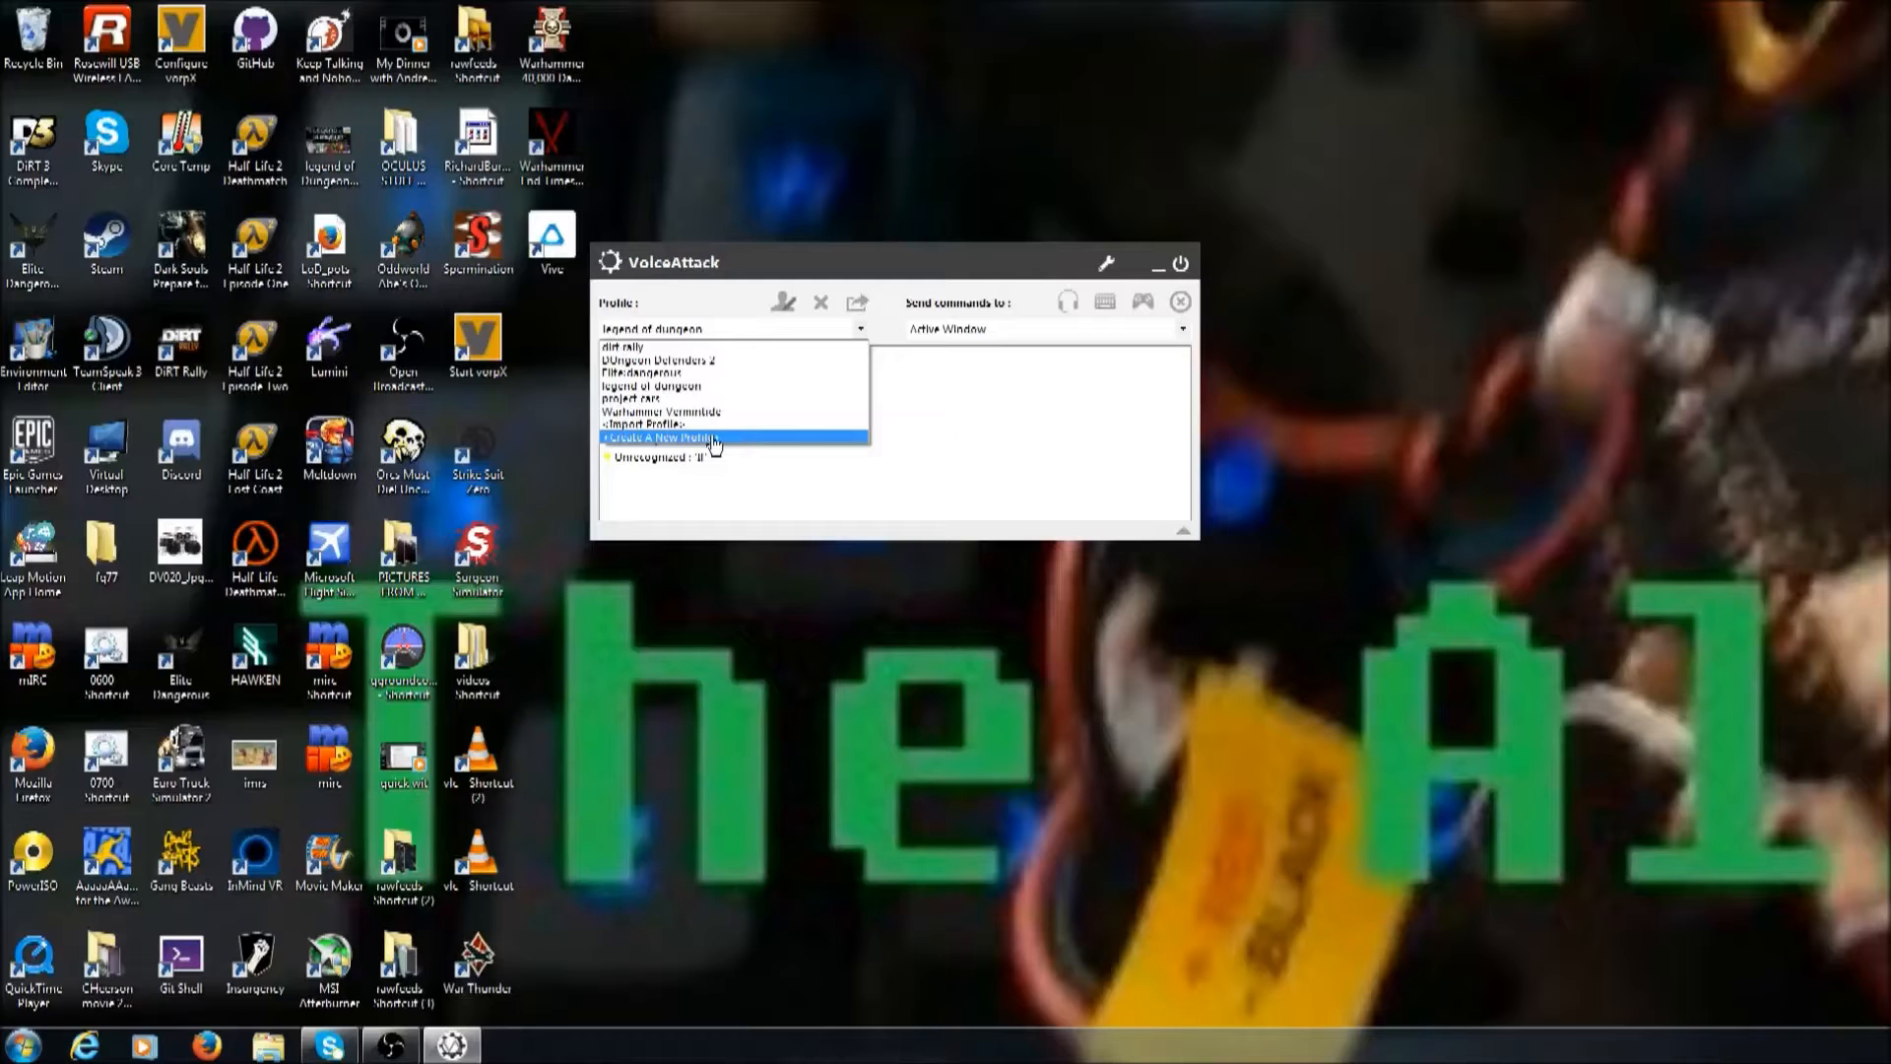
# - Create a new profile named 'Vive General Commands'
pyautogui.click(663, 437)
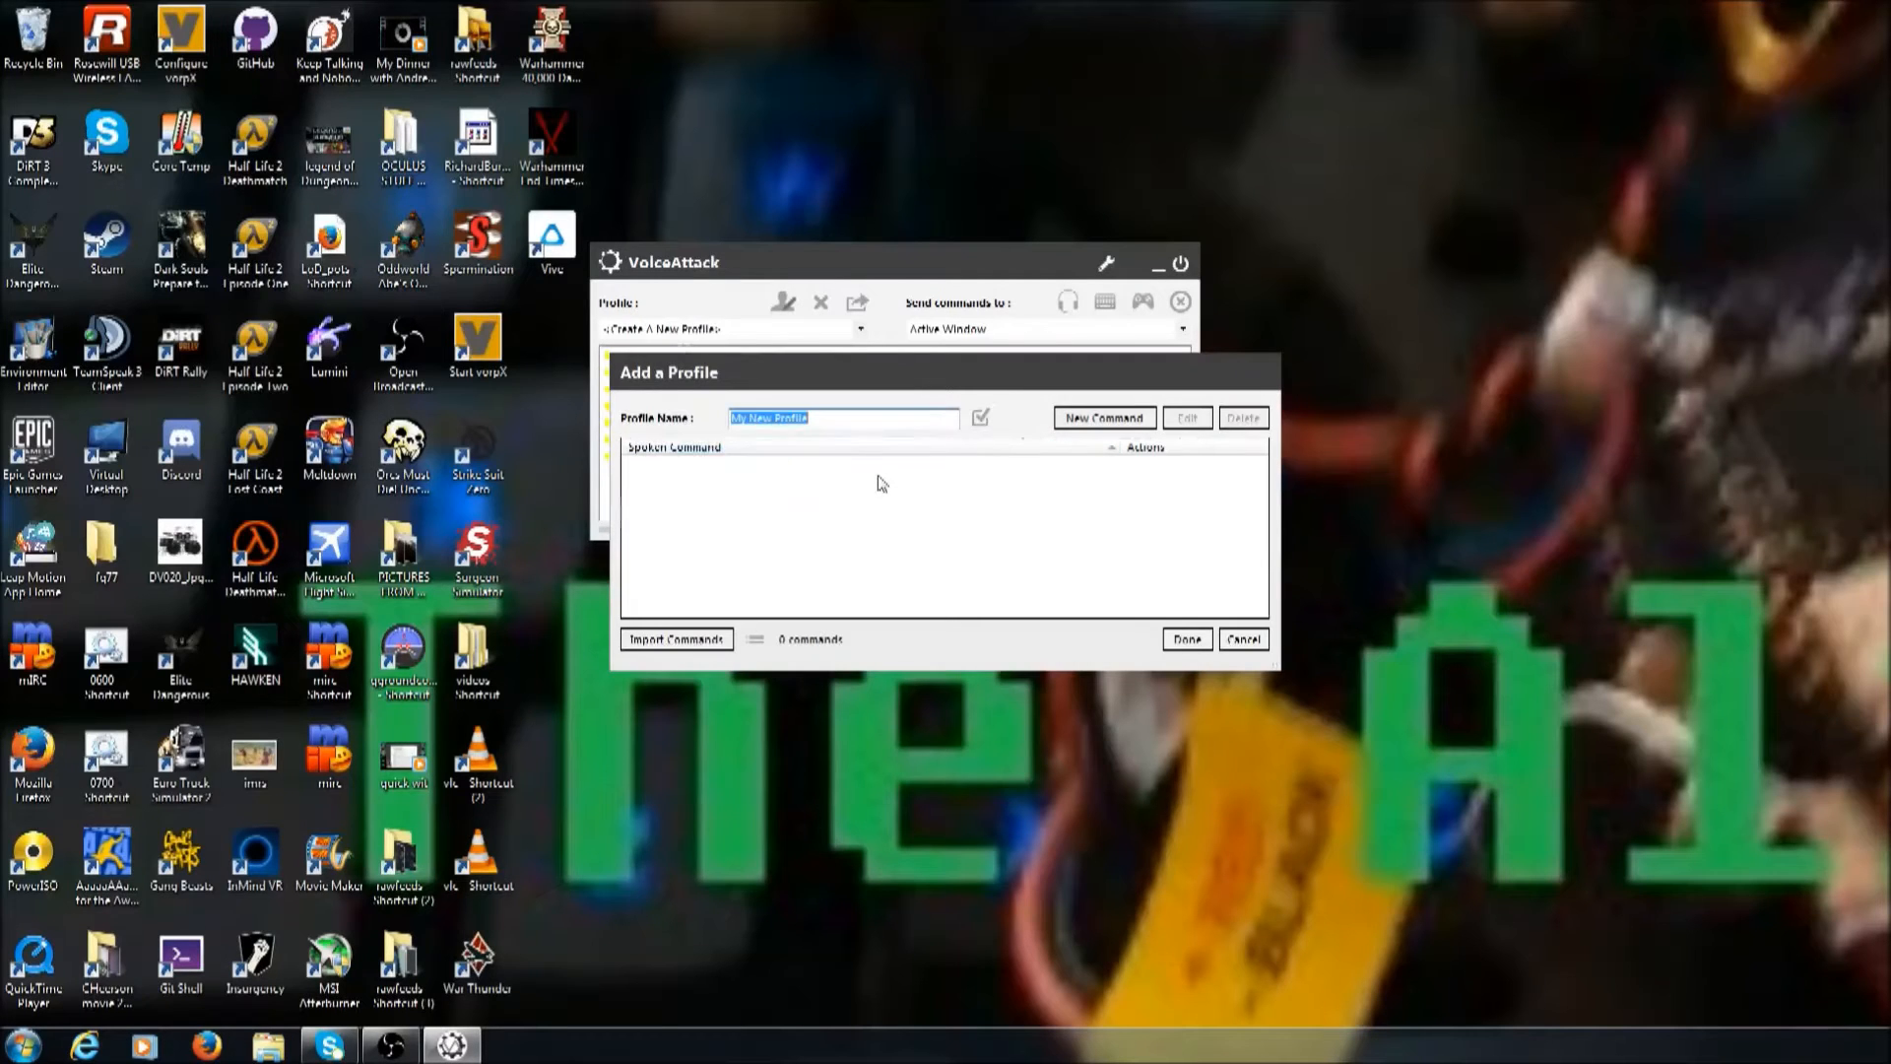
pyautogui.write('Vive')
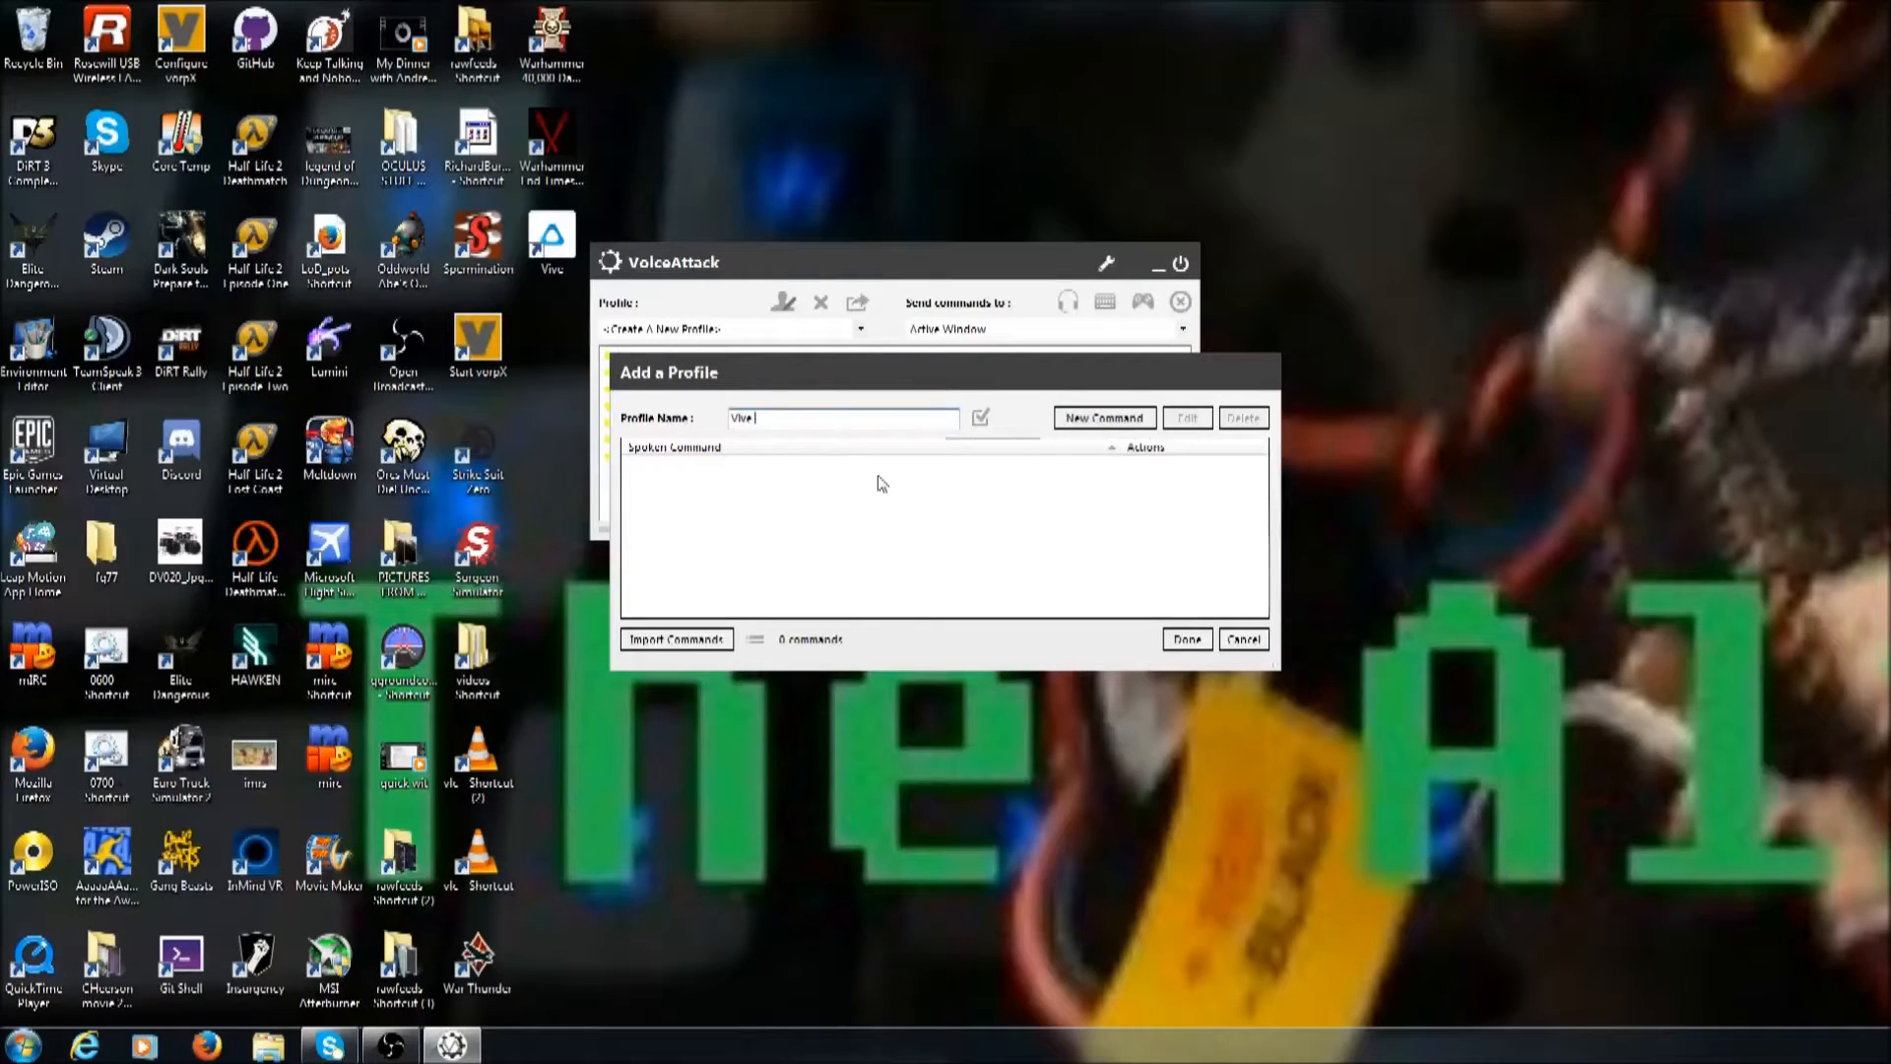
pyautogui.write('General')
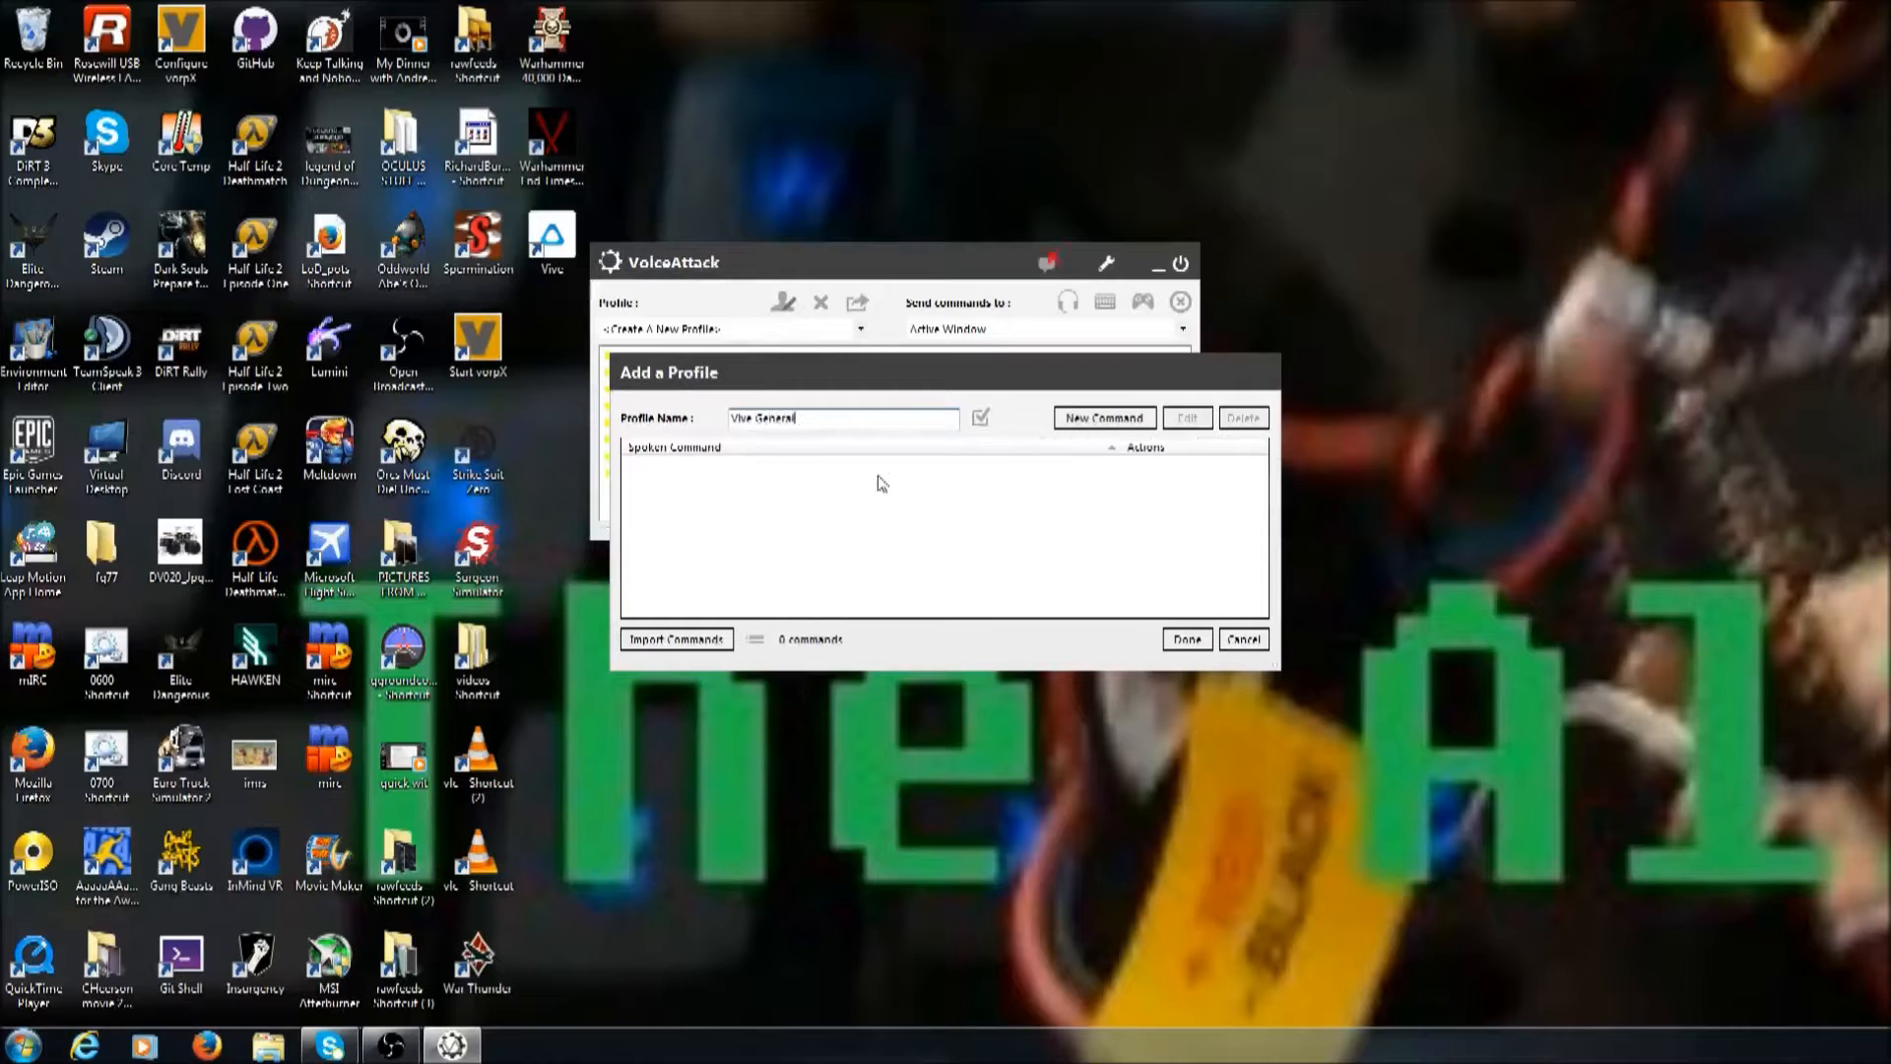
pyautogui.write('Commands')
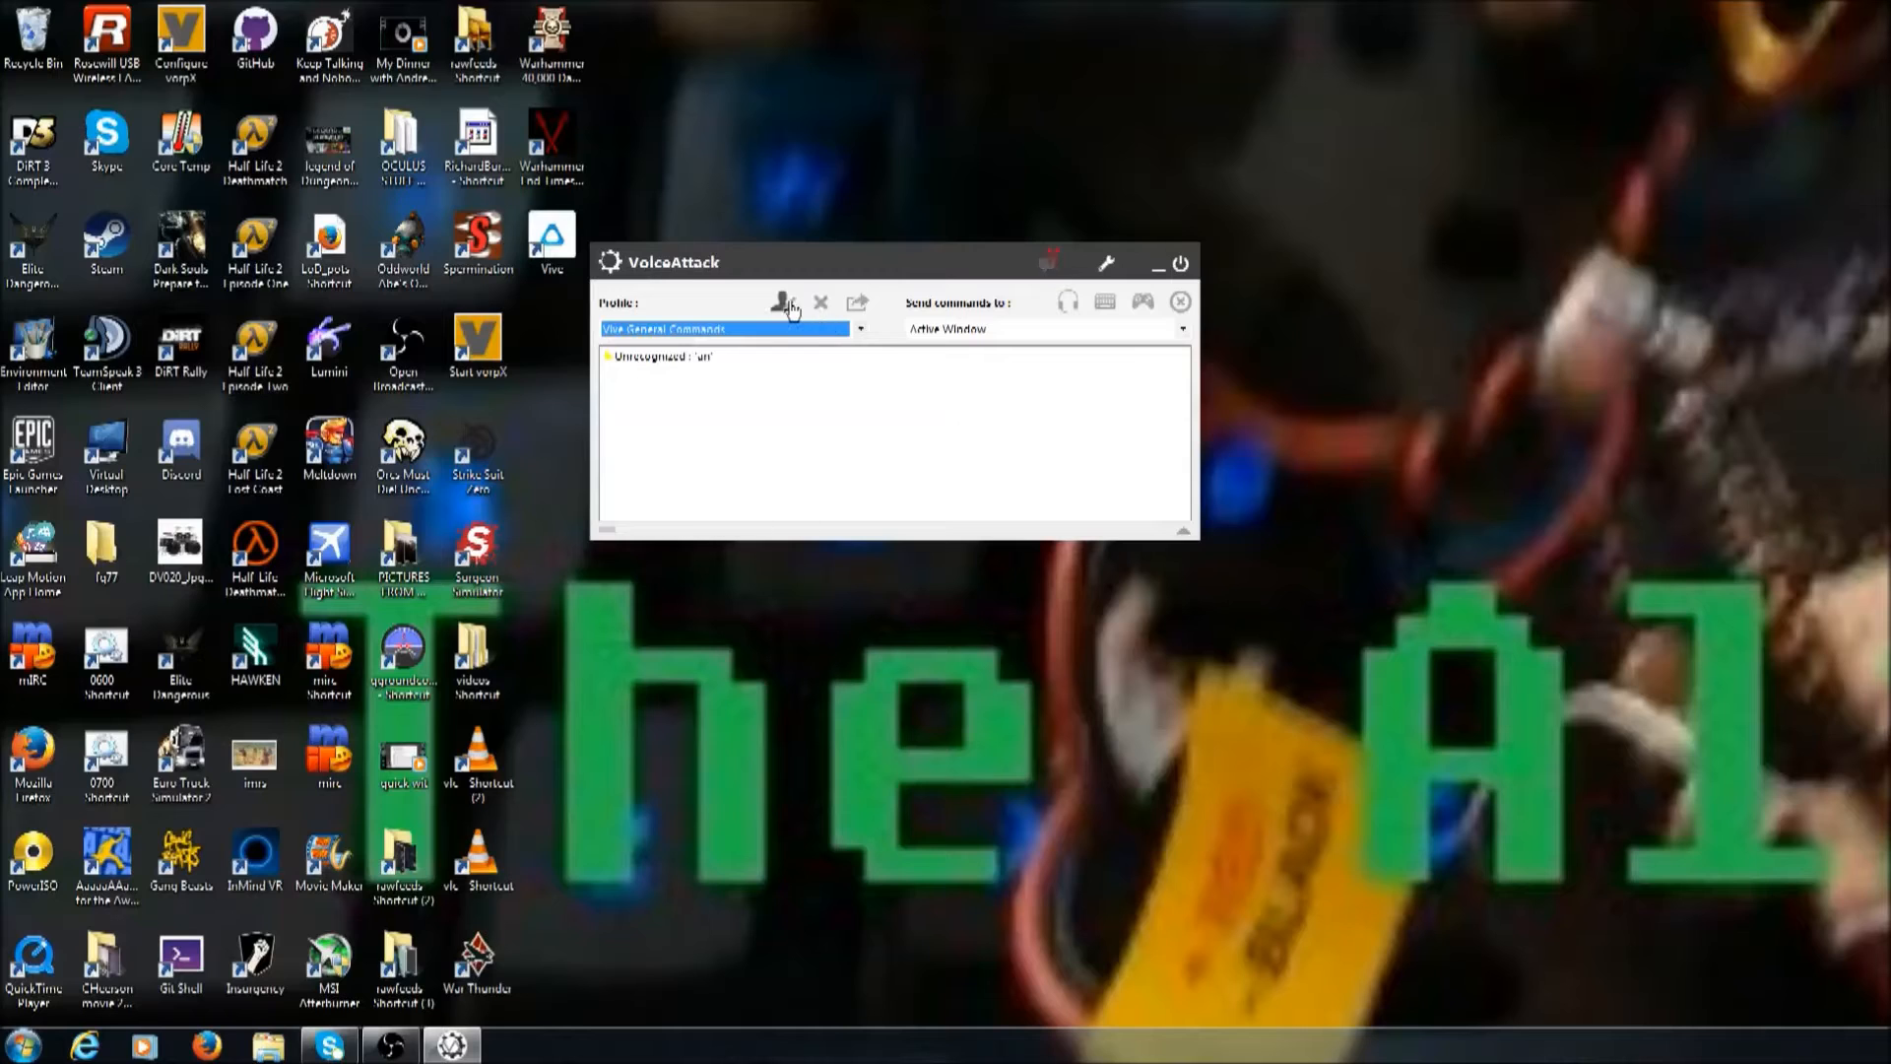
# - Add a 'Hit Escape' voice command whose action presses the Escape key
pyautogui.click(781, 303)
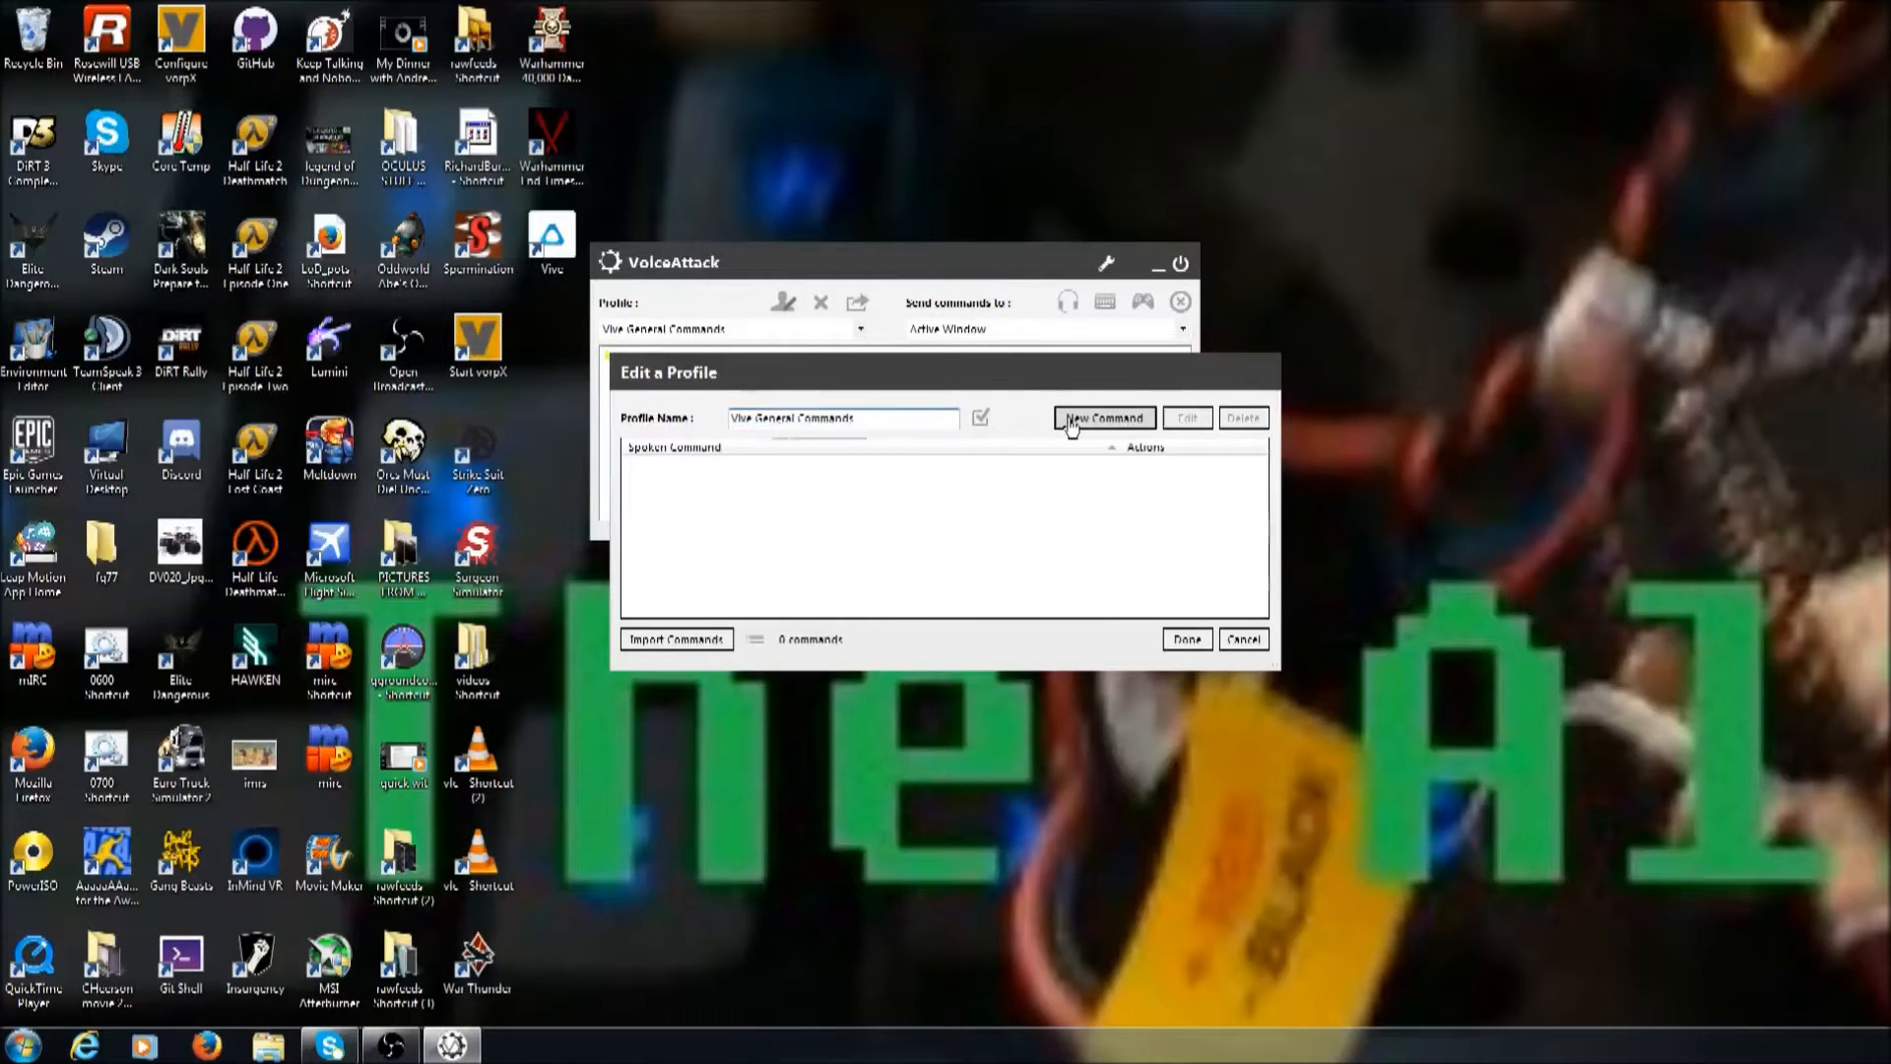
pyautogui.click(1100, 418)
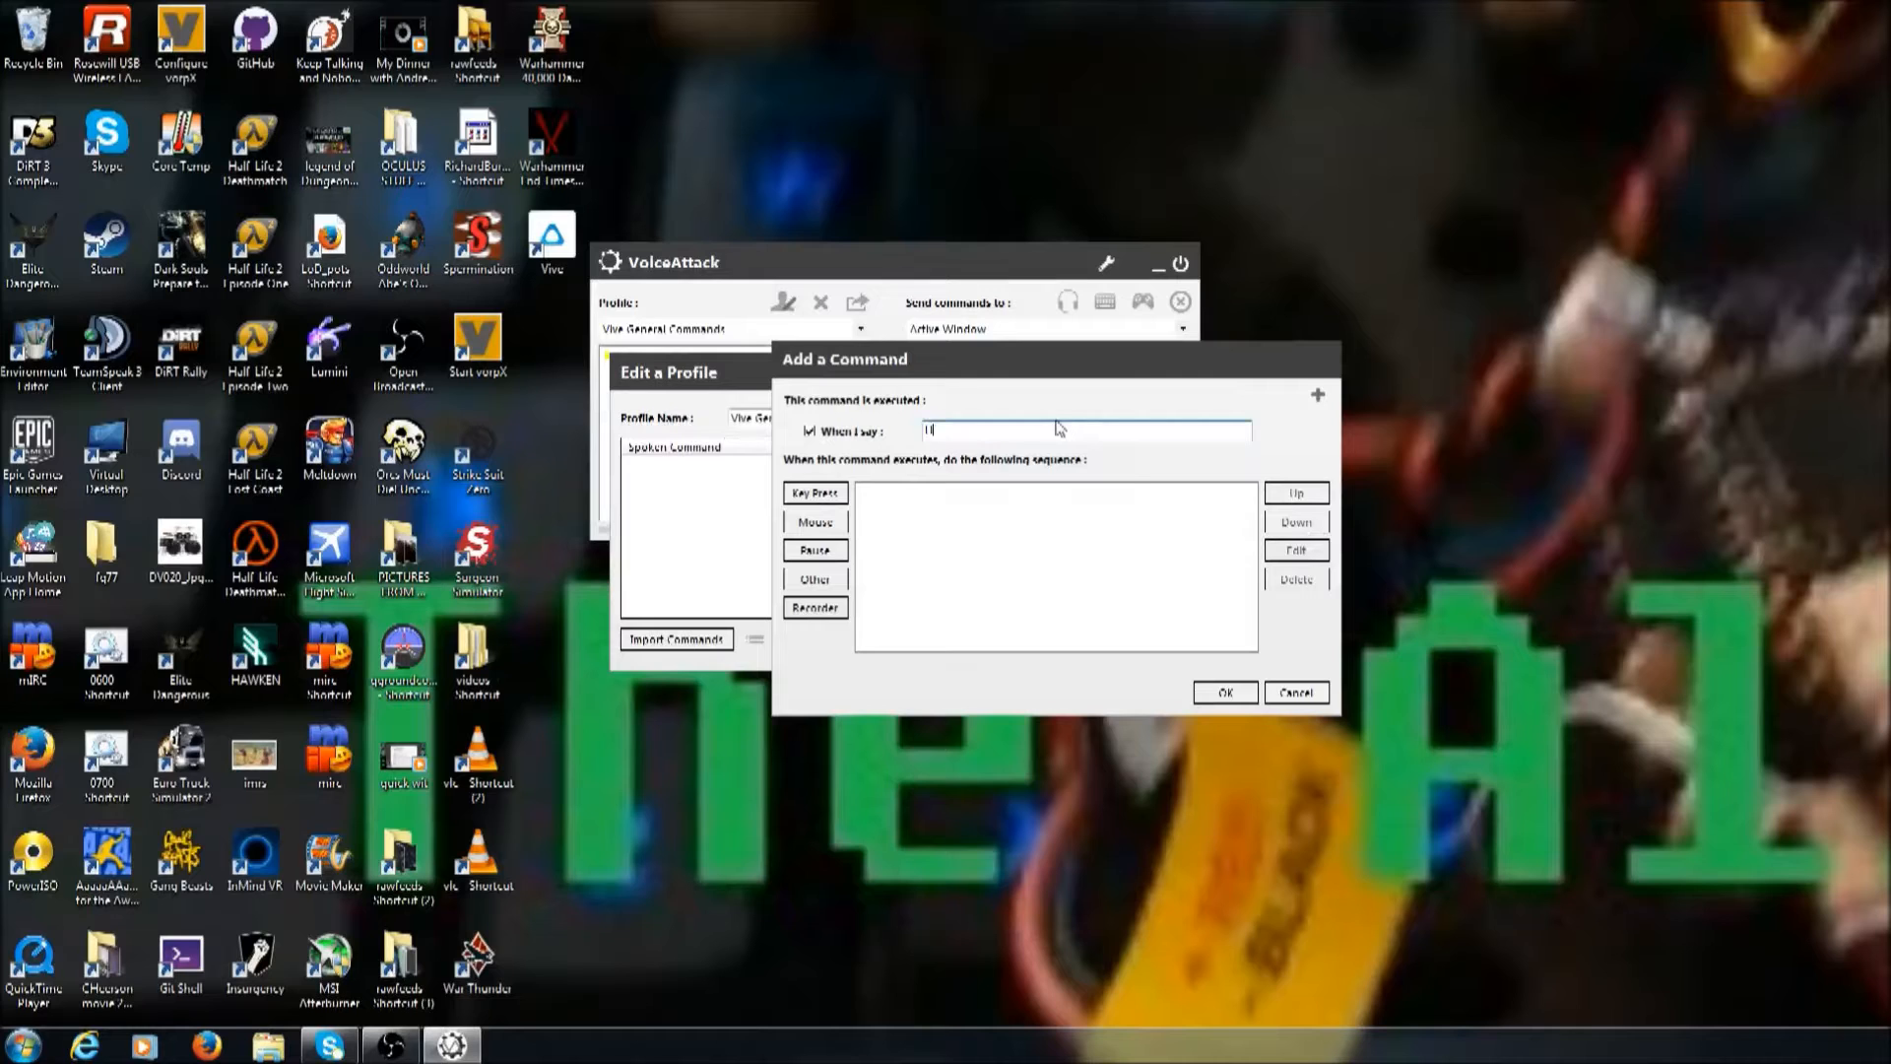
pyautogui.write('Hit Escape')
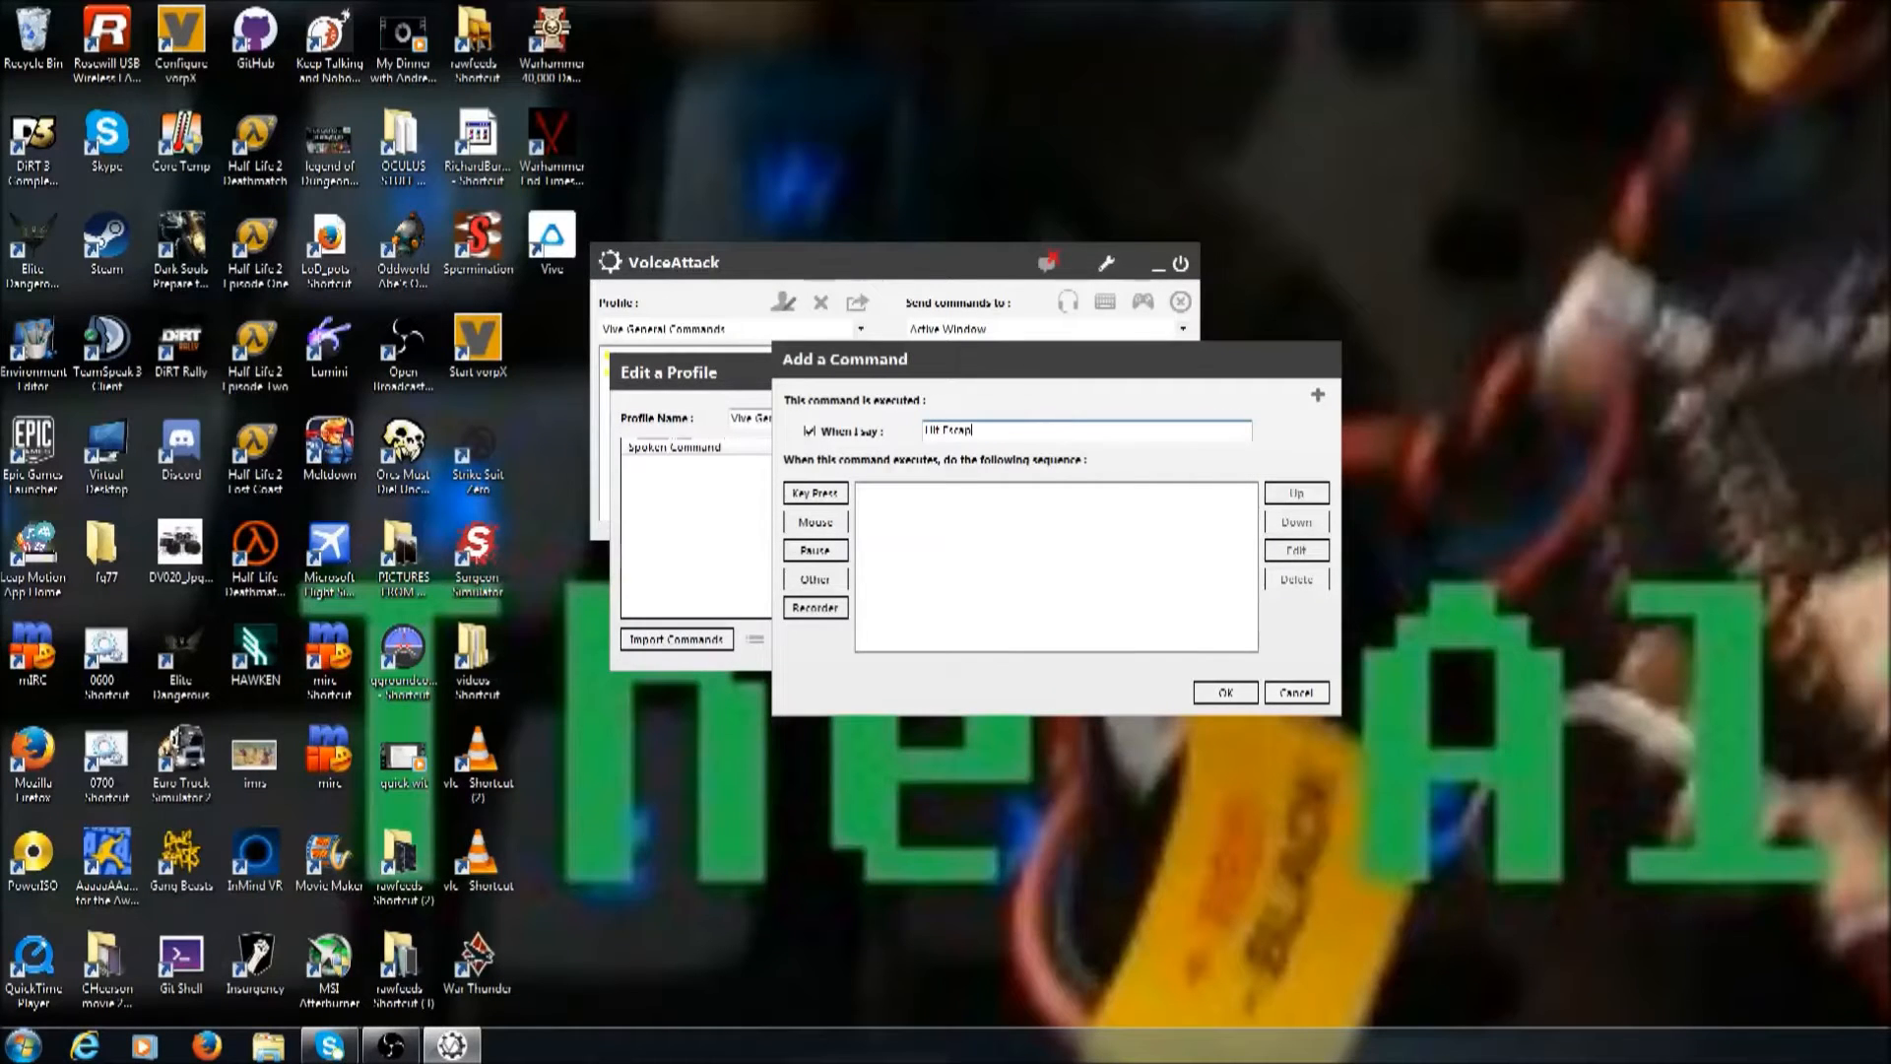
pyautogui.moveTo(971, 554)
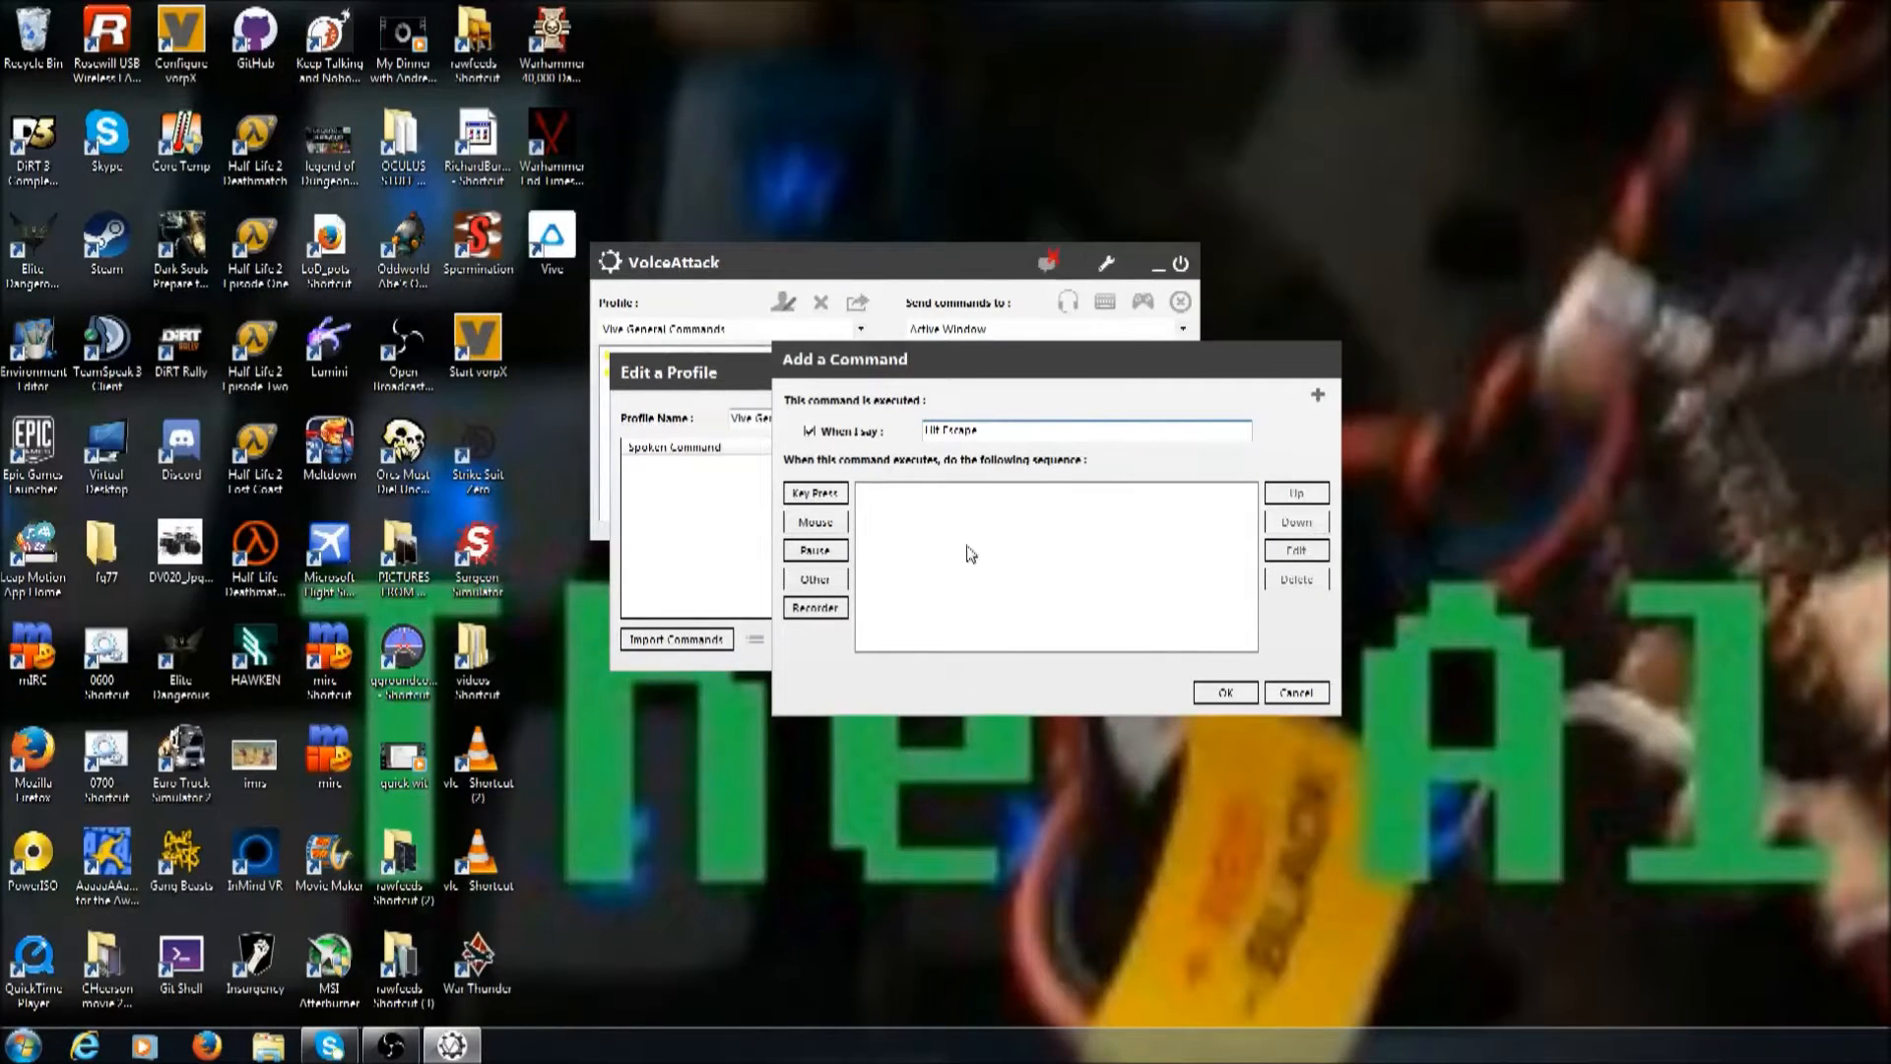
pyautogui.click(815, 492)
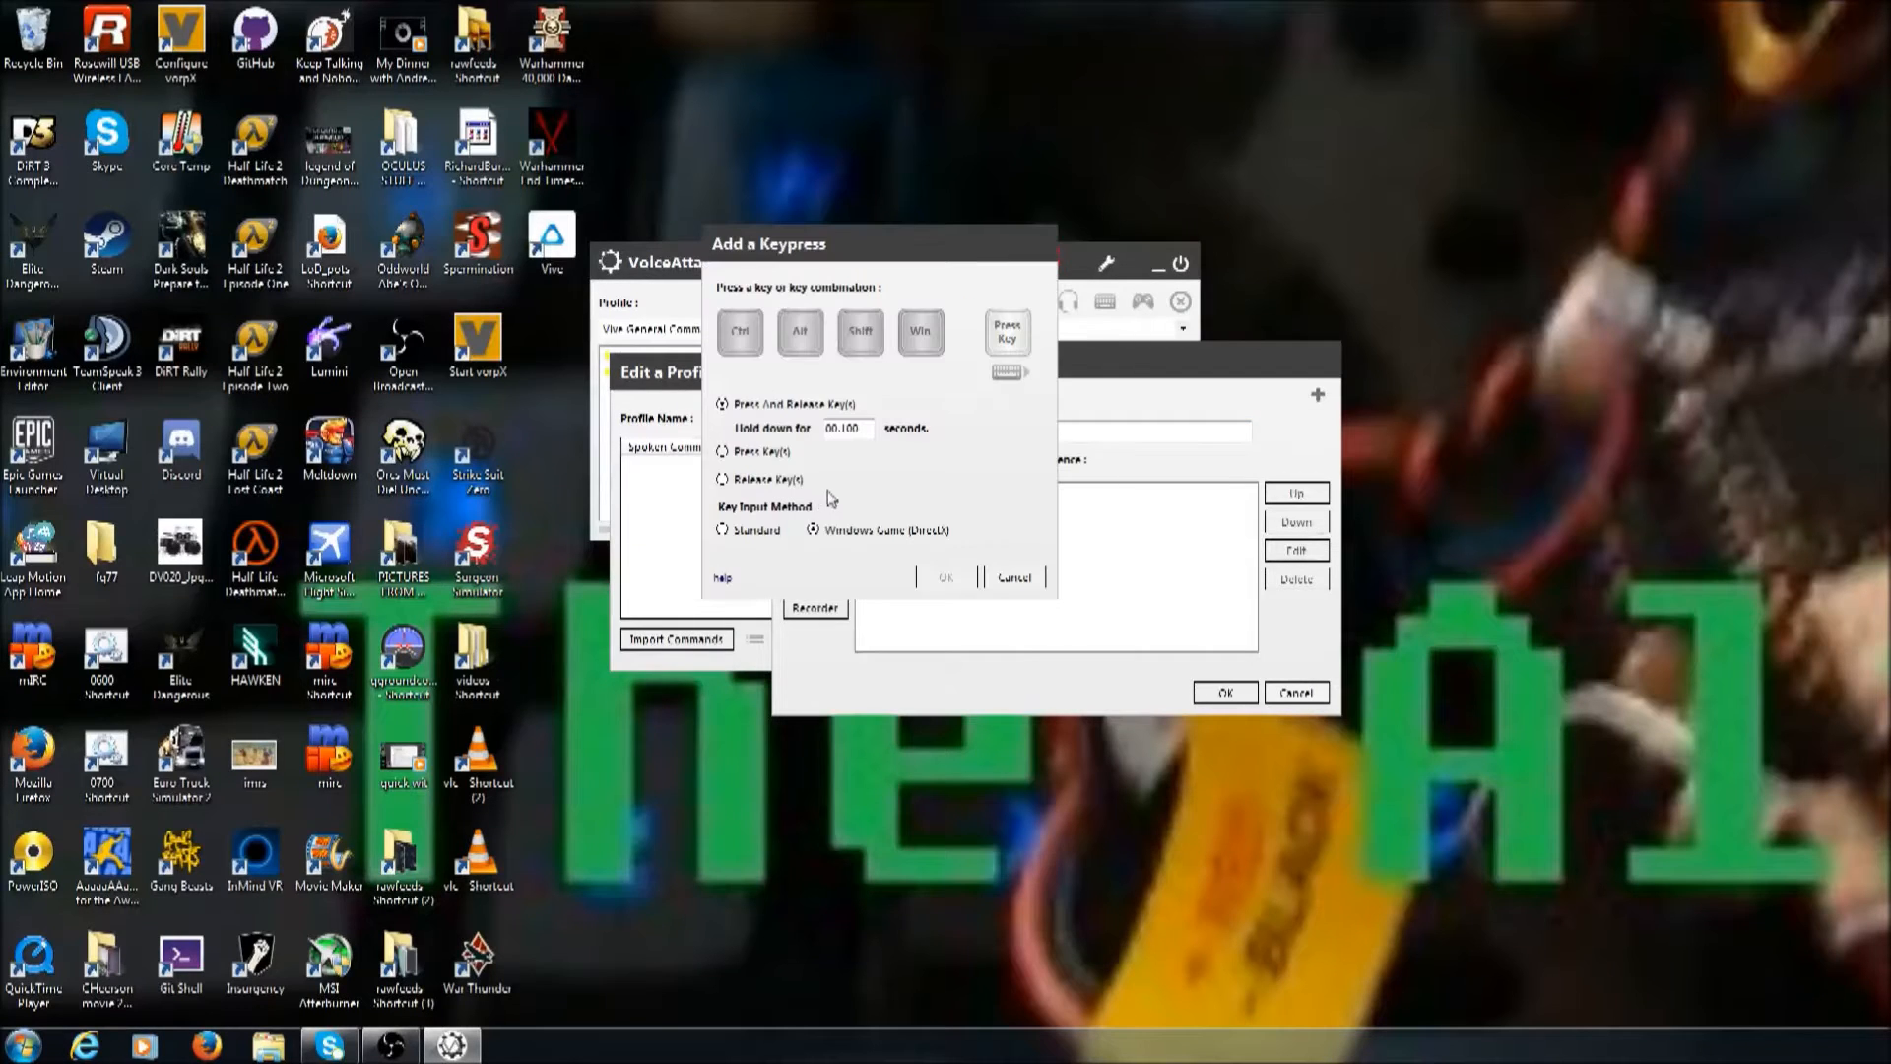
pyautogui.moveTo(907, 387)
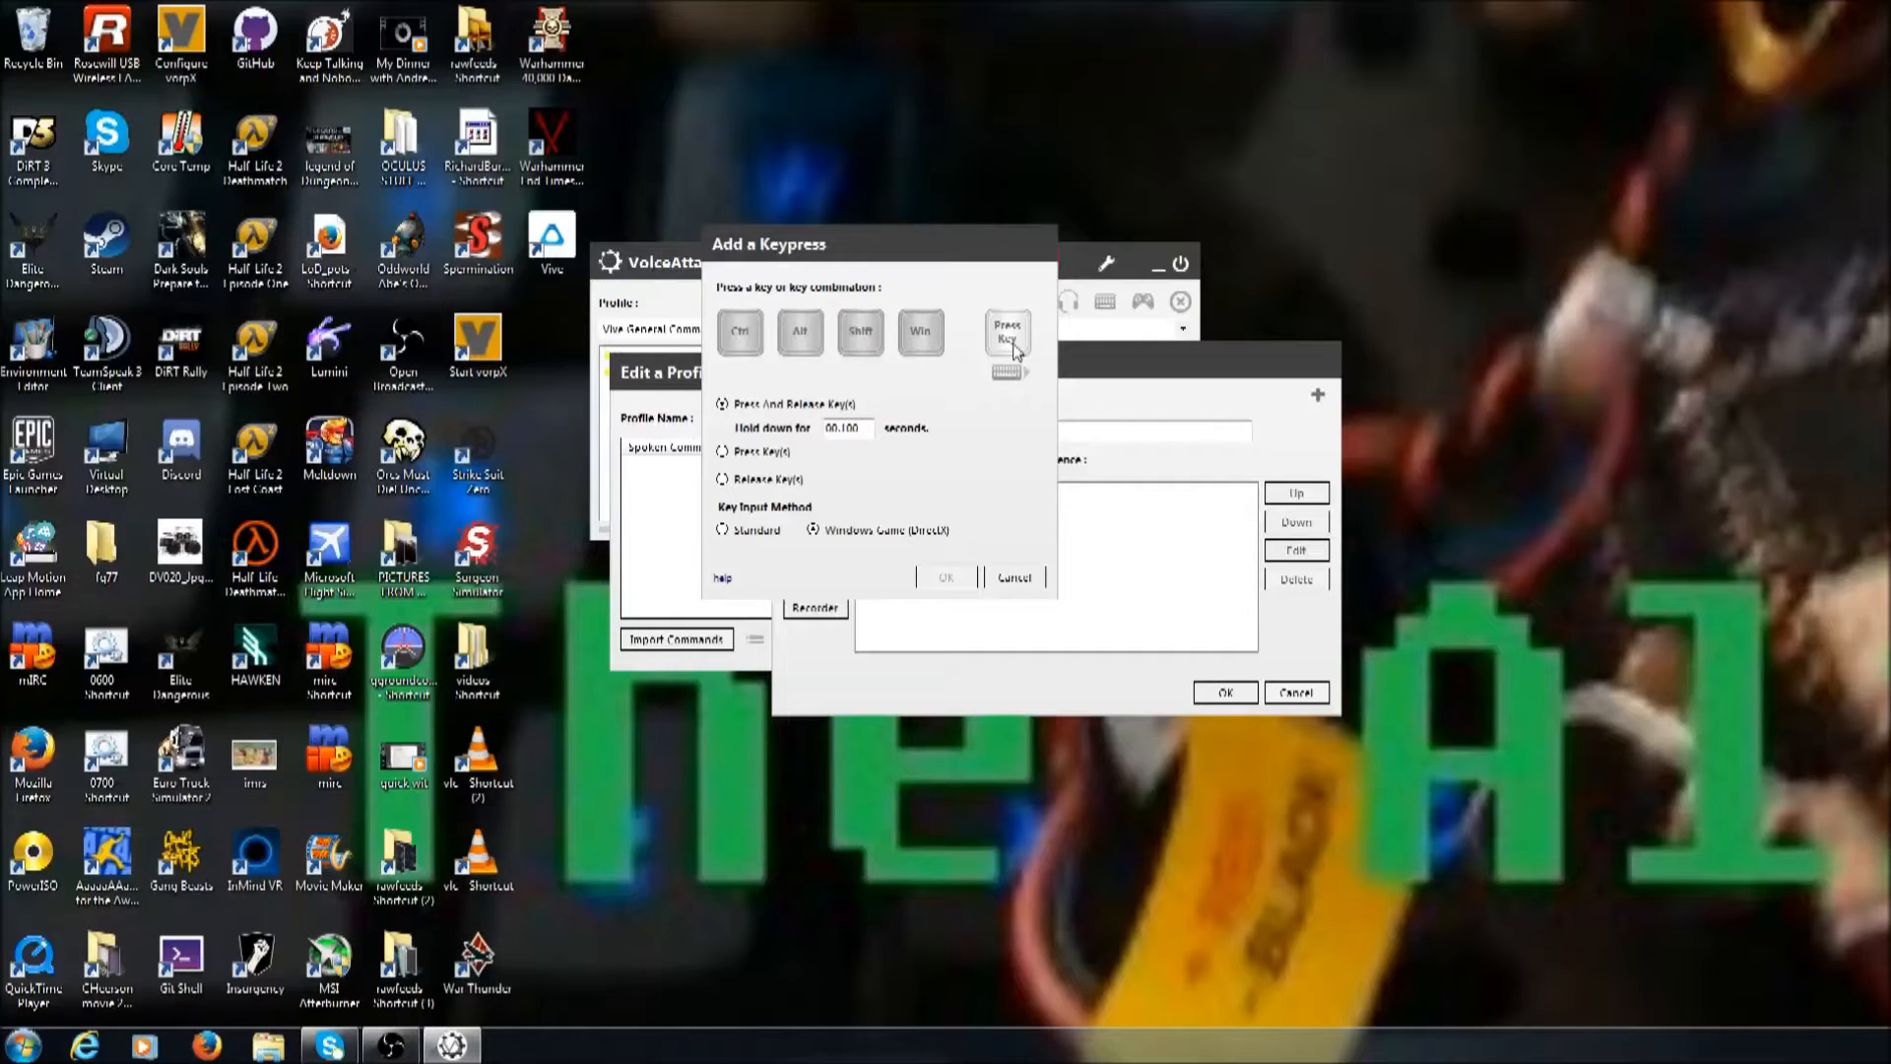
pyautogui.click(946, 576)
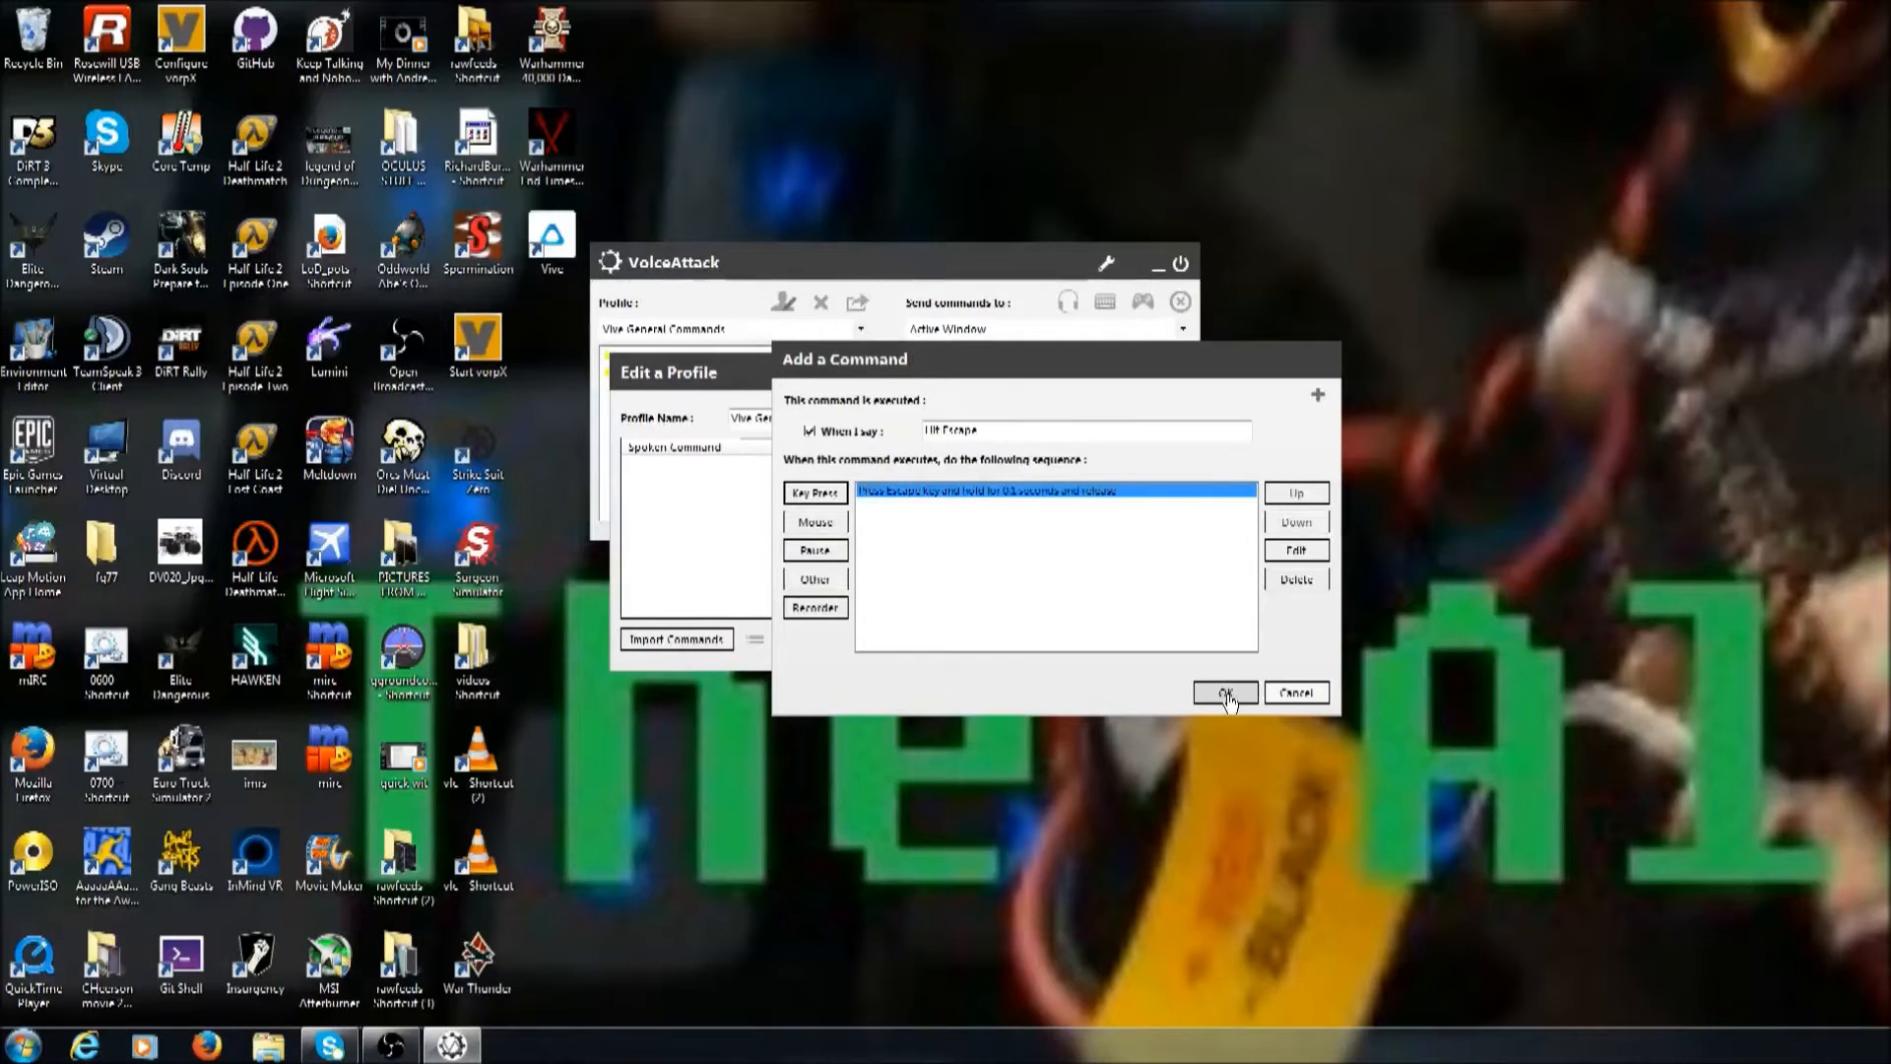
pyautogui.click(1223, 693)
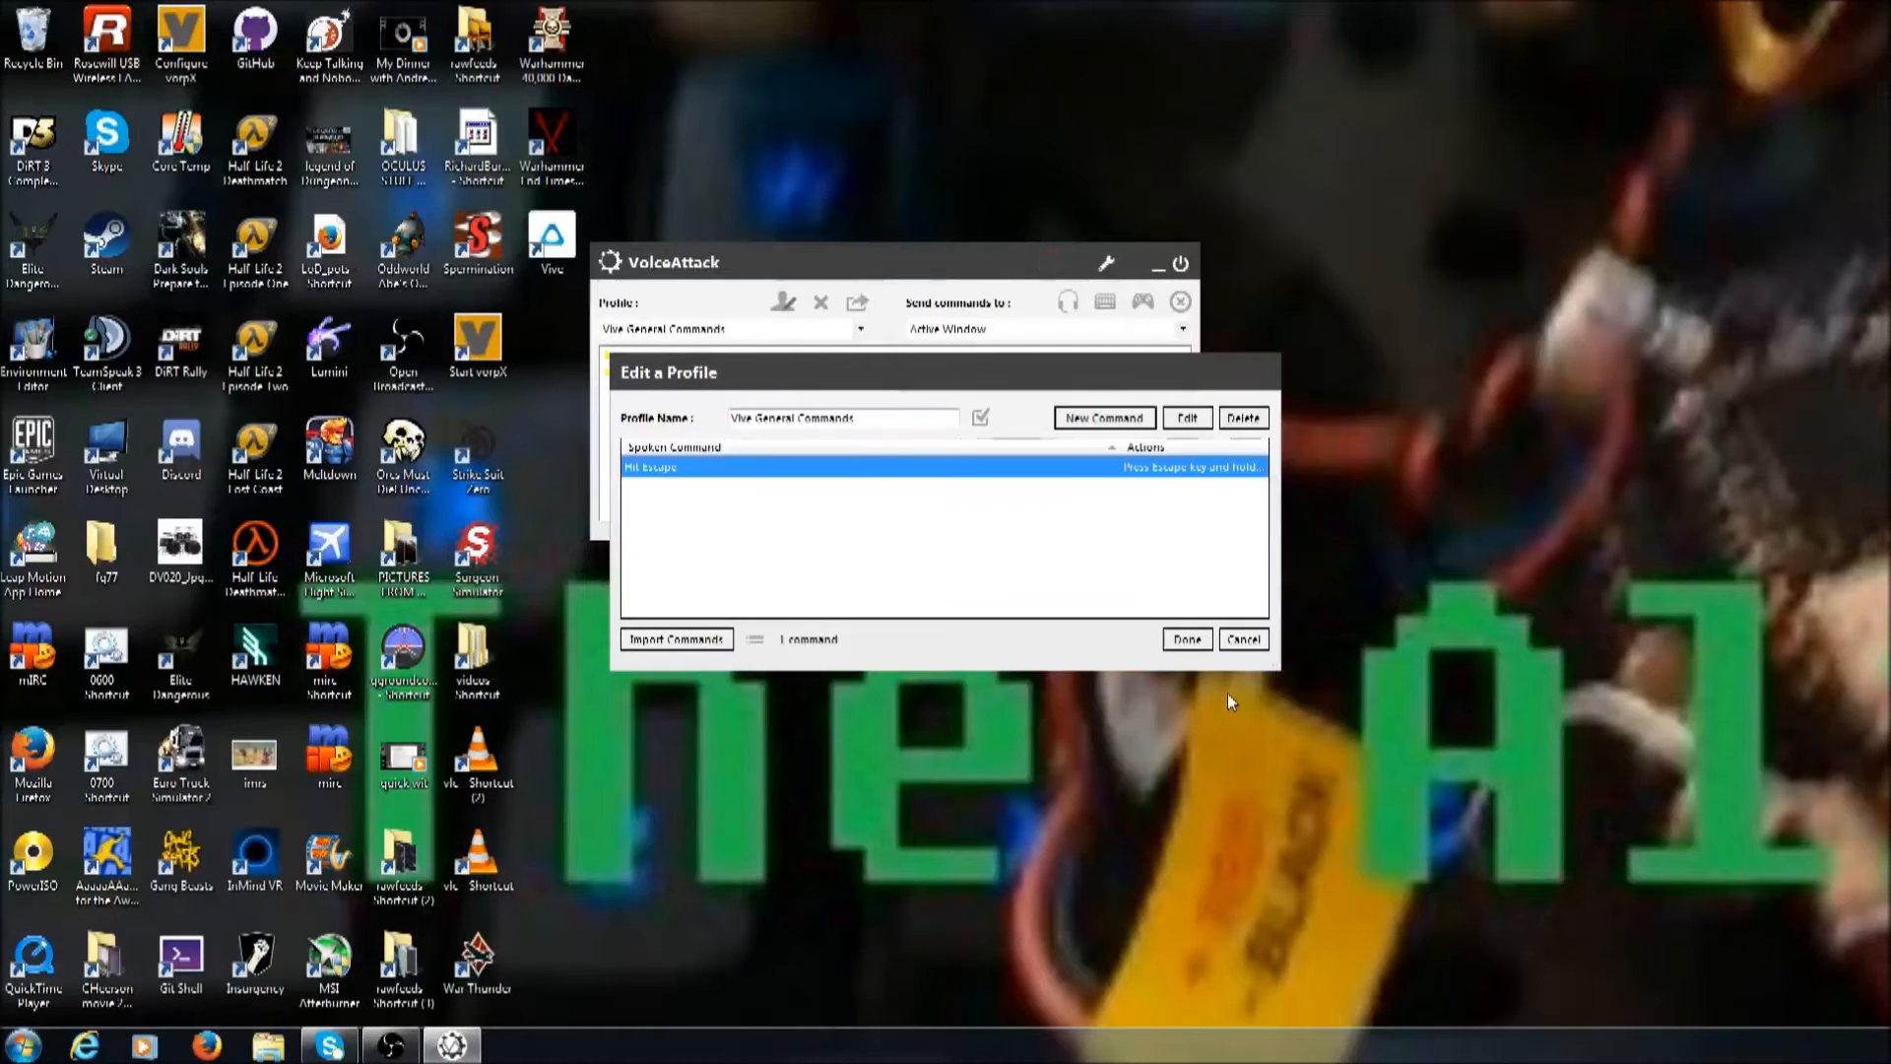
# - Add an 'alt tab' command with a recorded Left Alt + Tab key sequence
pyautogui.click(1100, 418)
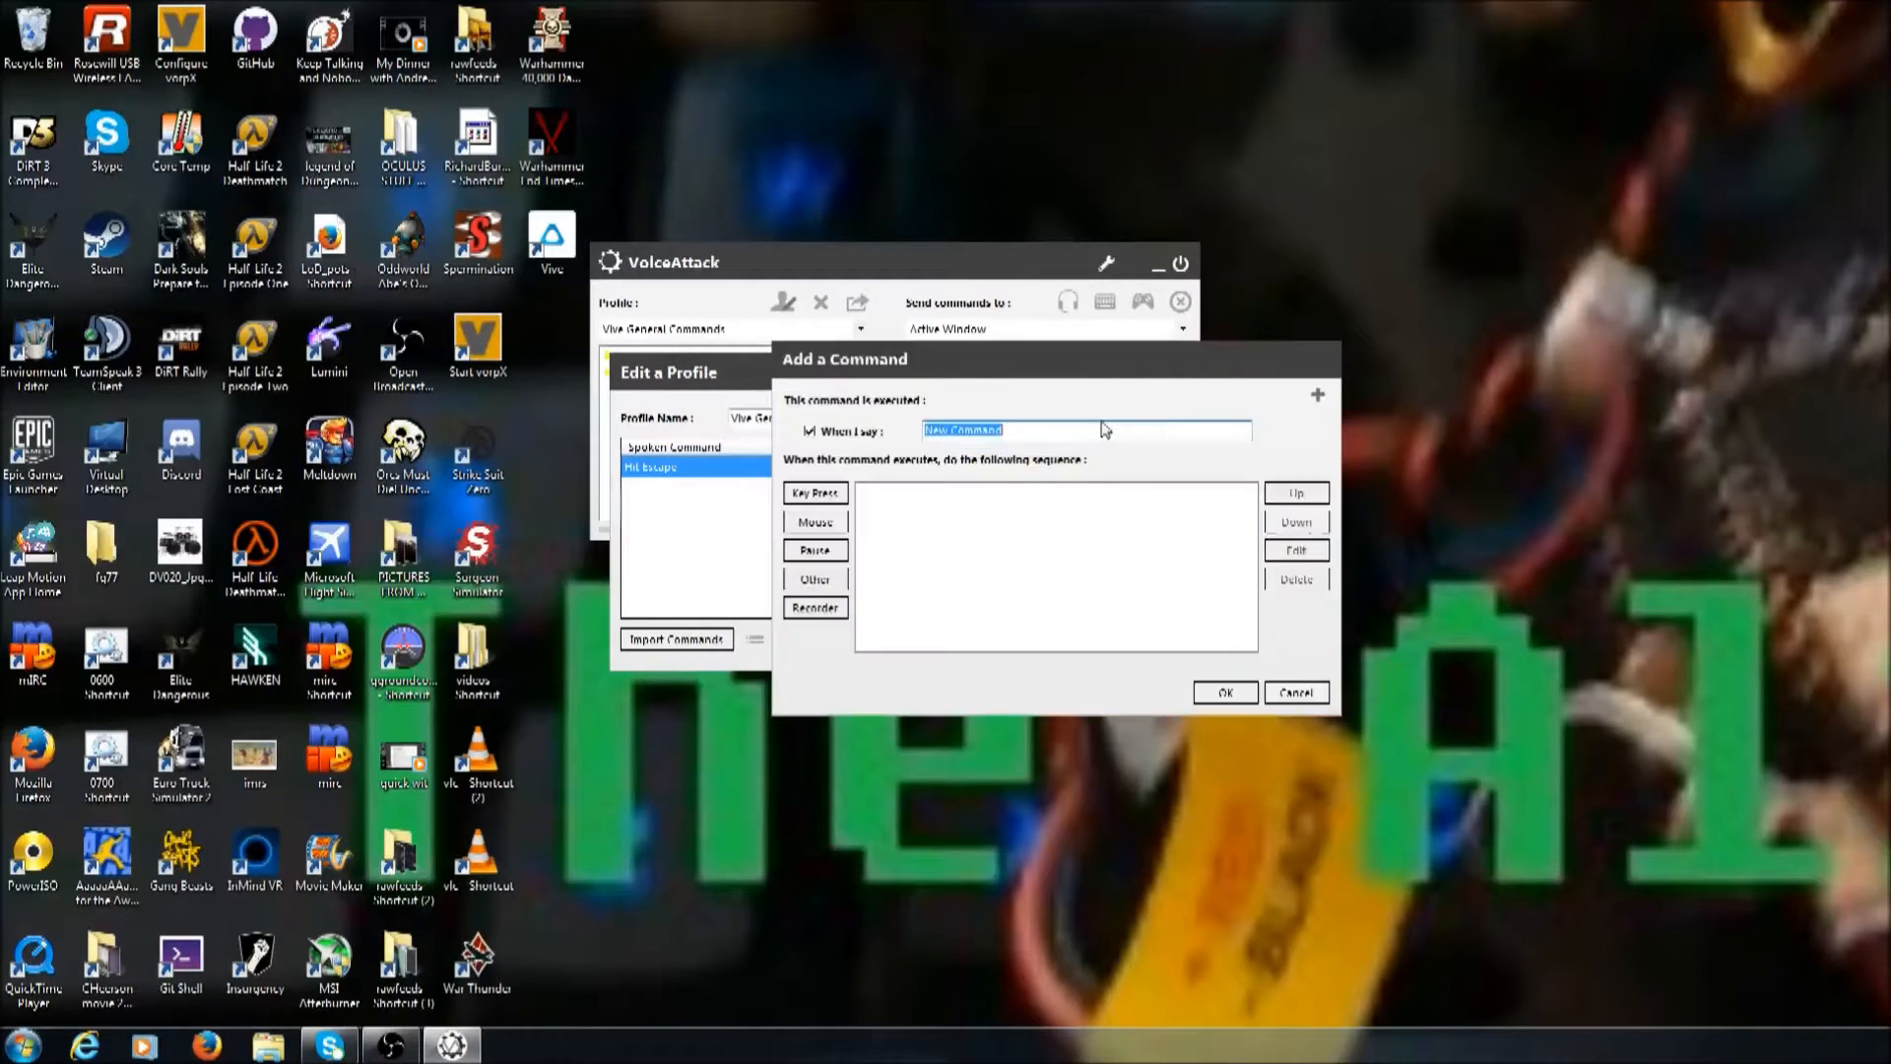
pyautogui.moveTo(1095, 493)
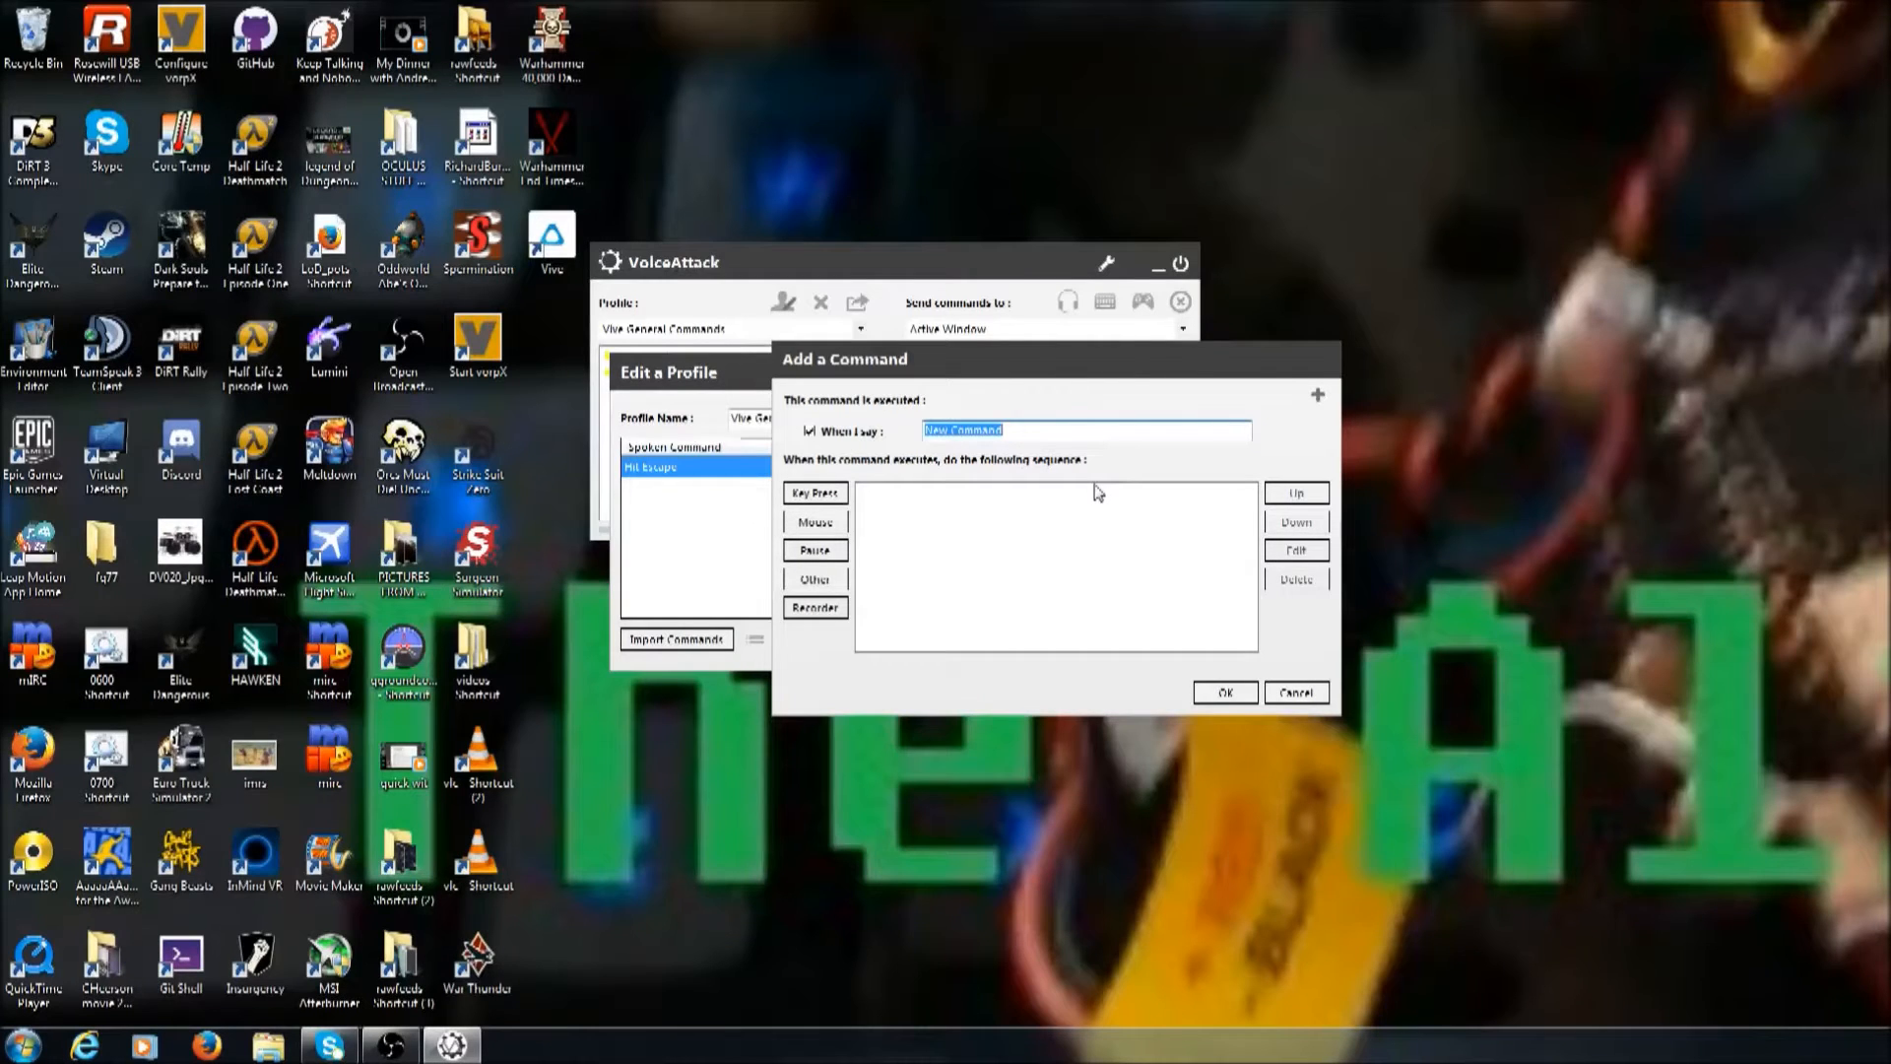
pyautogui.write('alt tab')
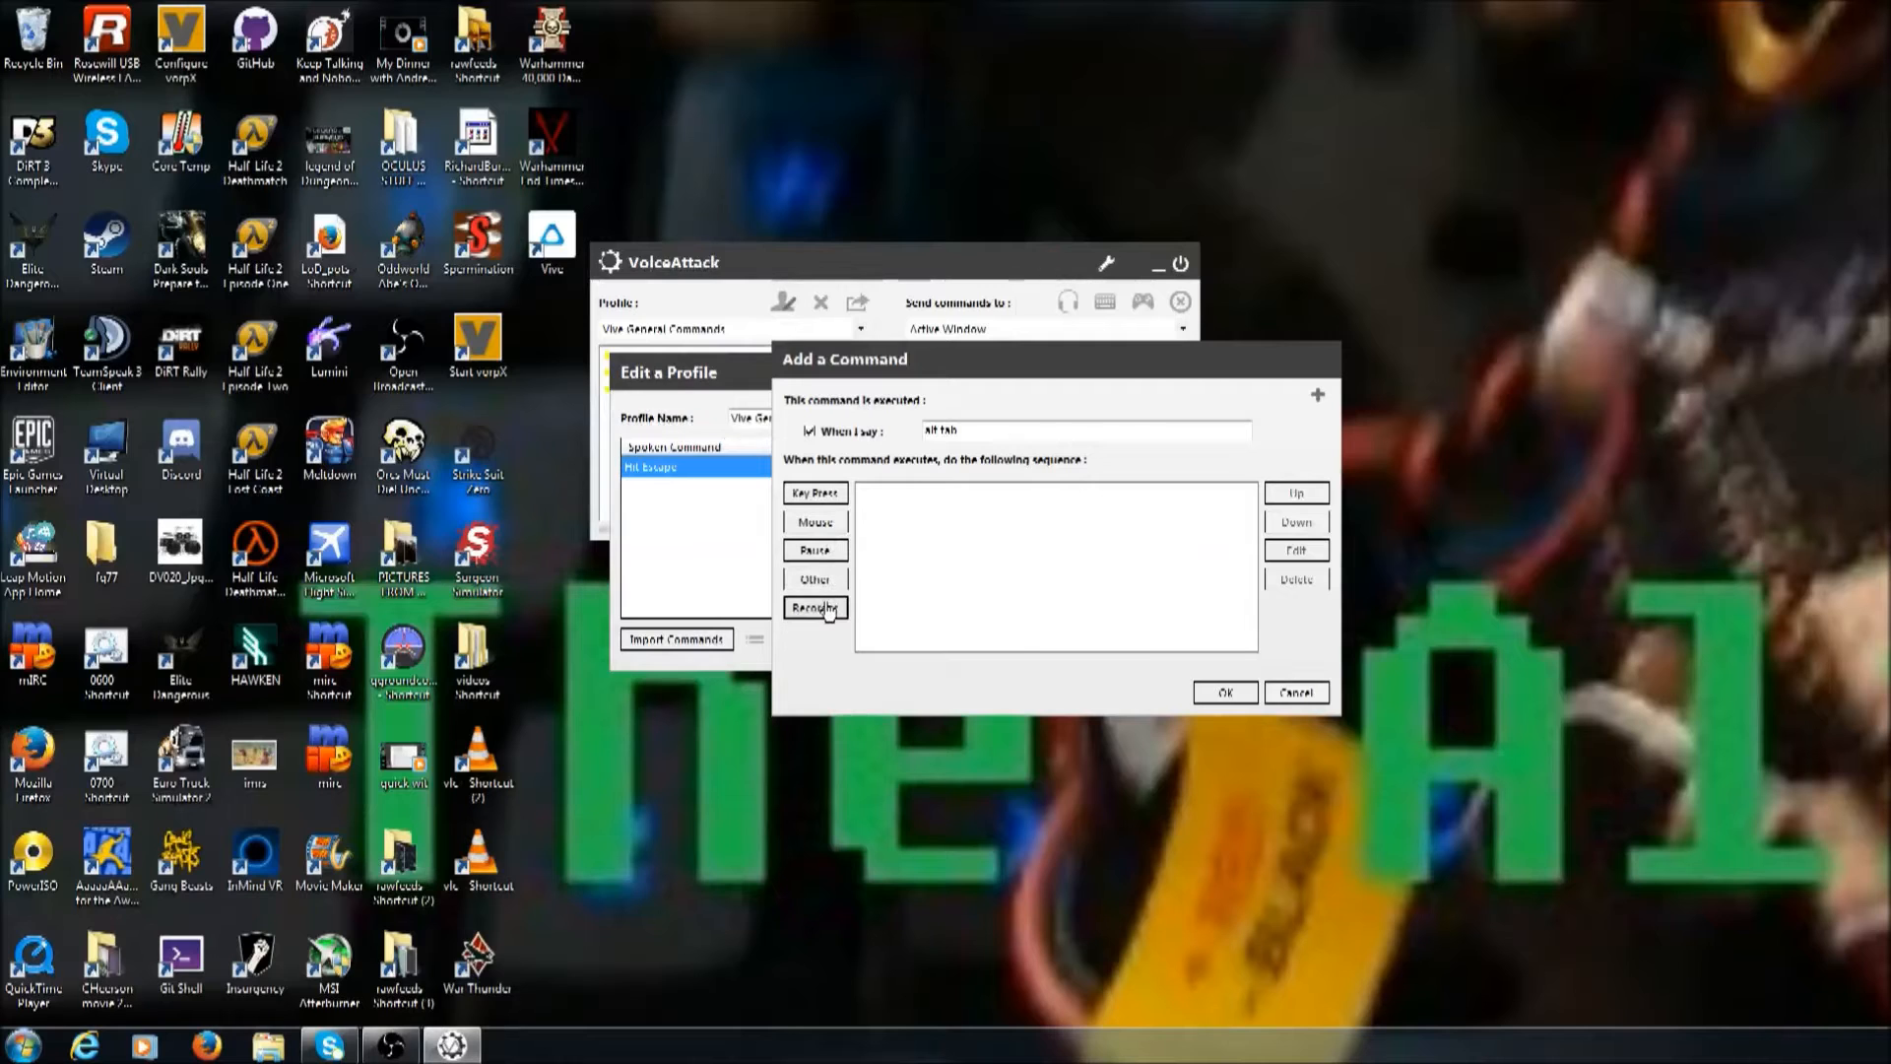
pyautogui.click(815, 607)
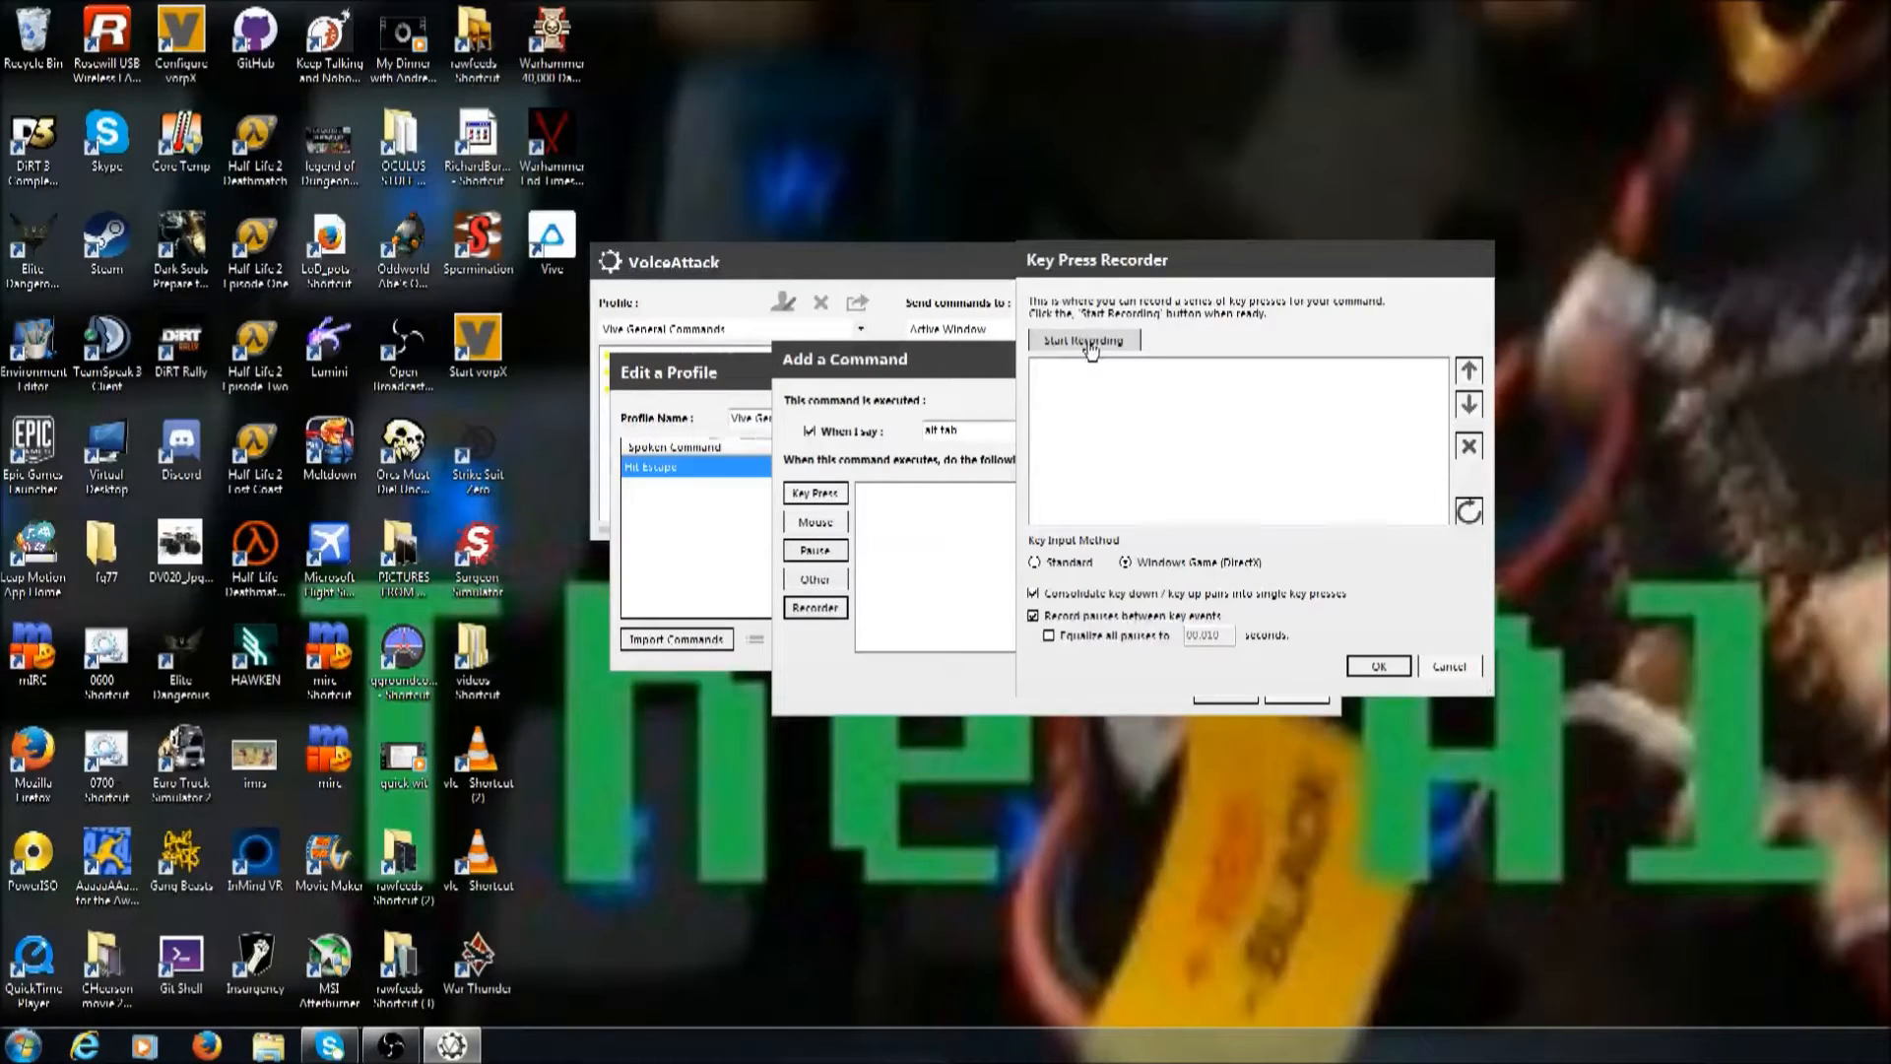
pyautogui.click(1082, 340)
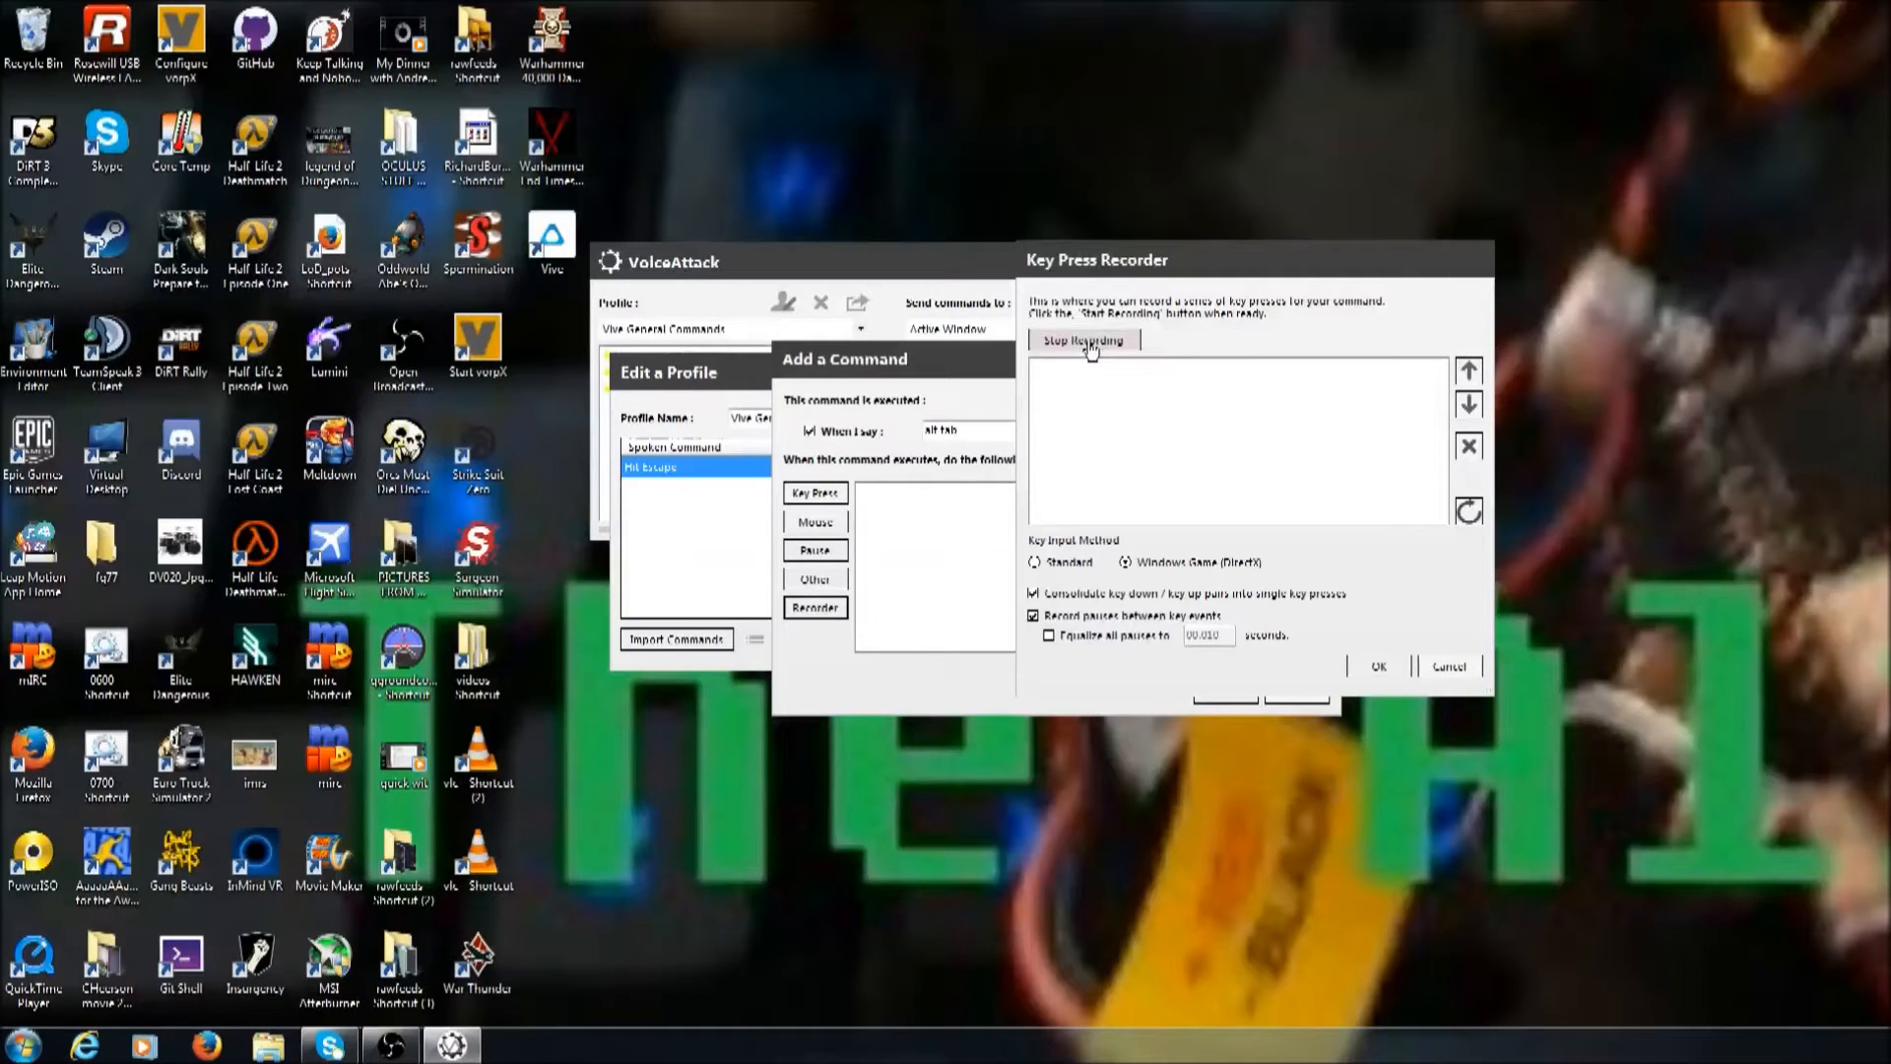
pyautogui.click(1081, 340)
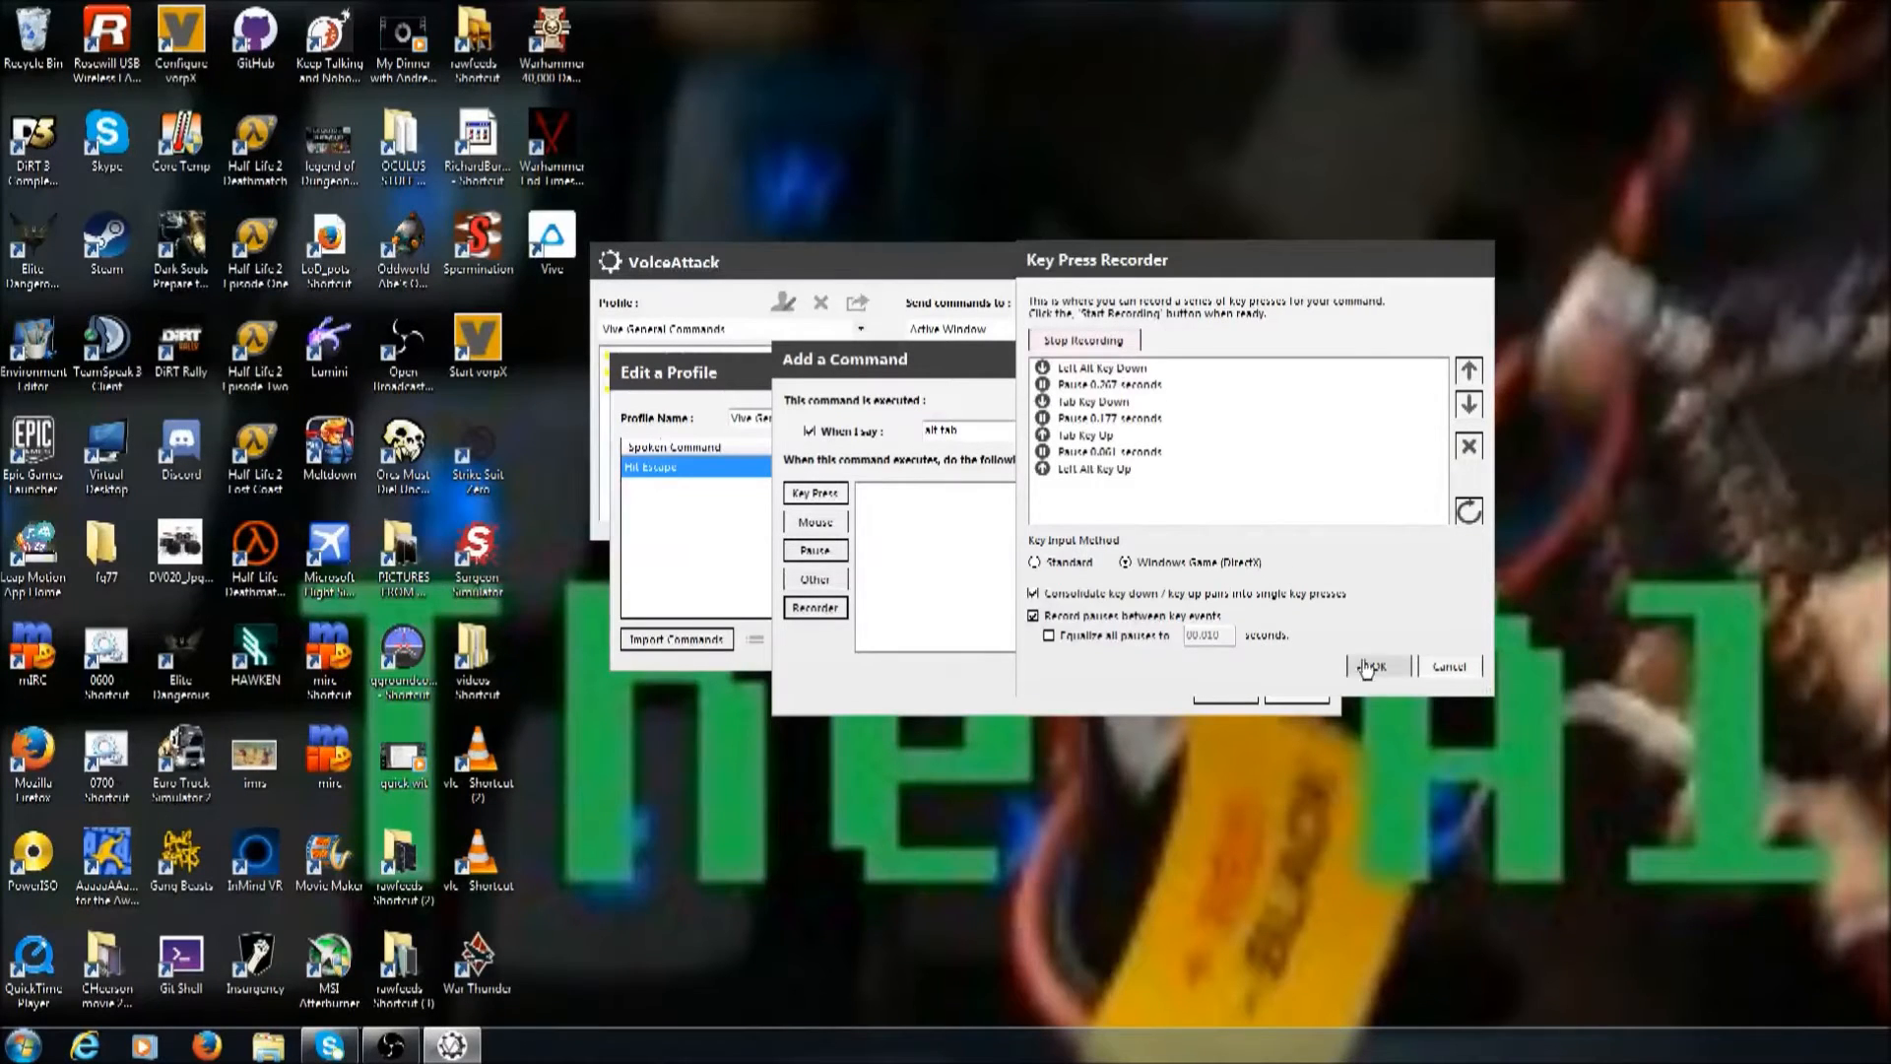
pyautogui.click(1375, 666)
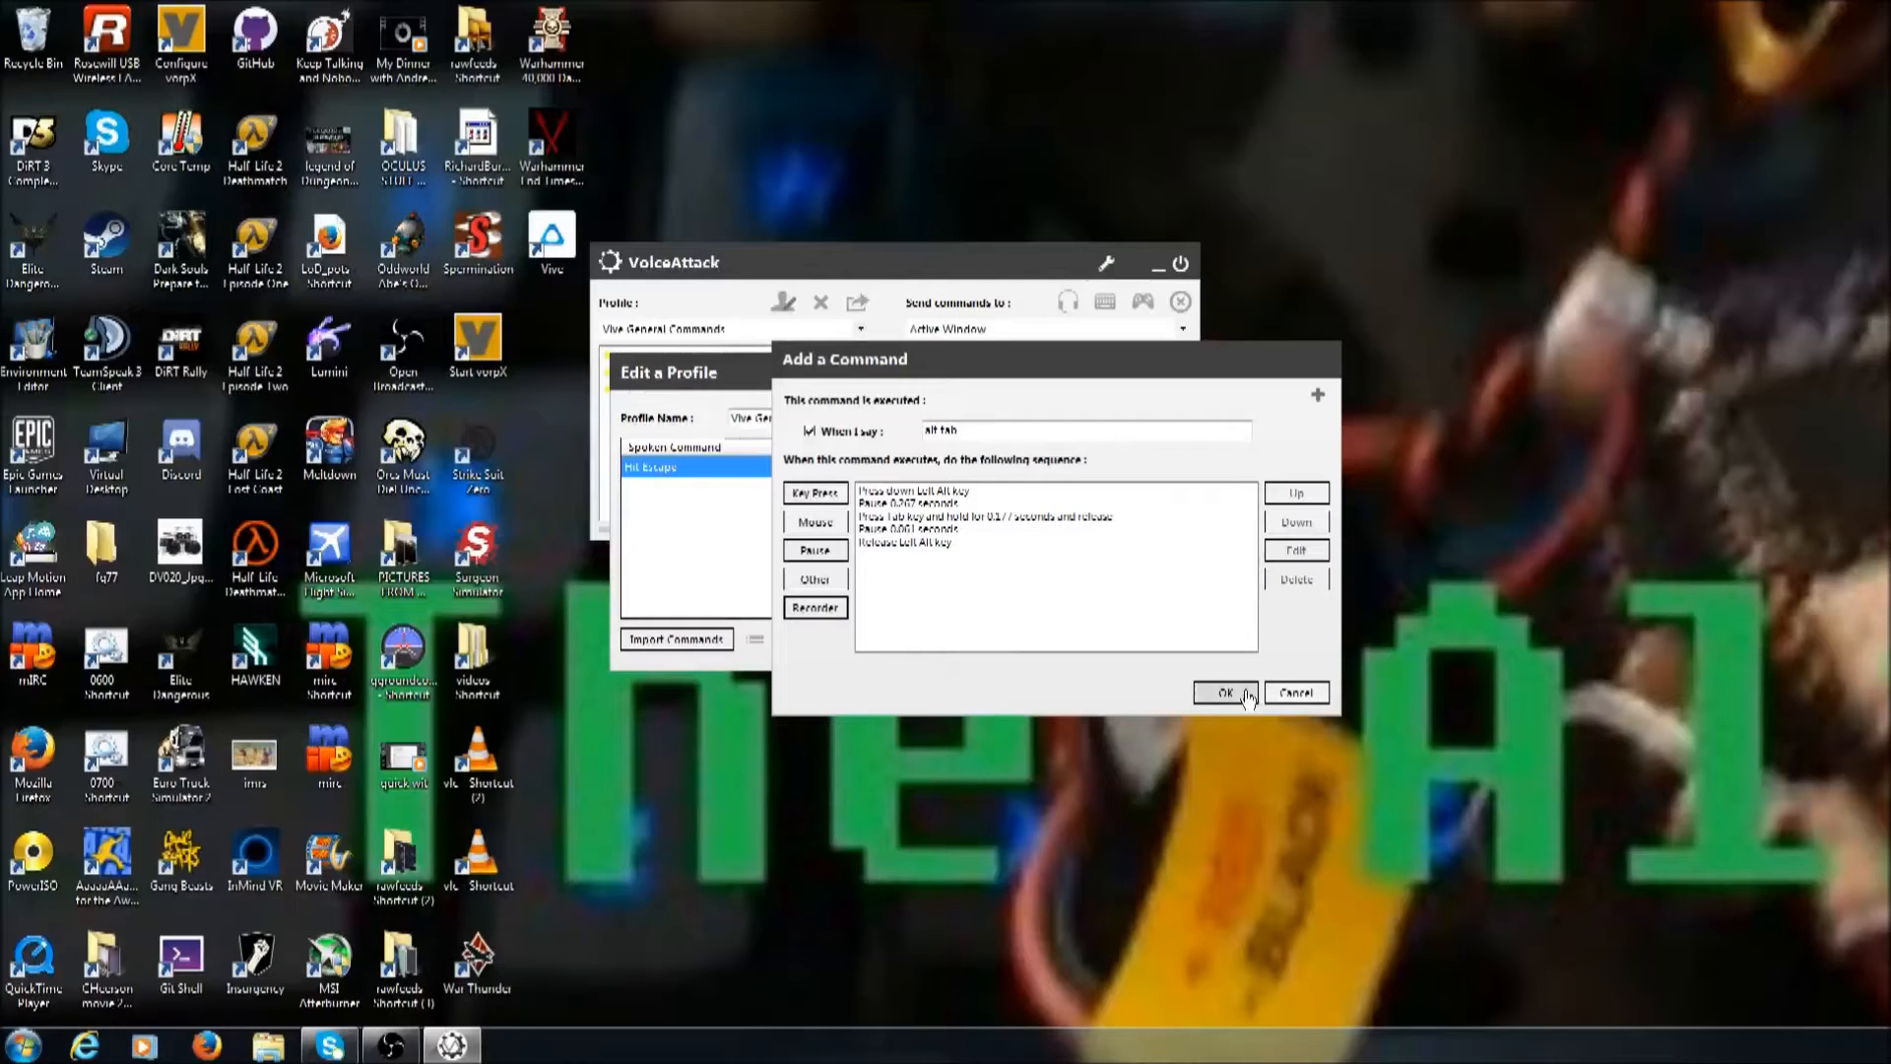
pyautogui.click(1225, 693)
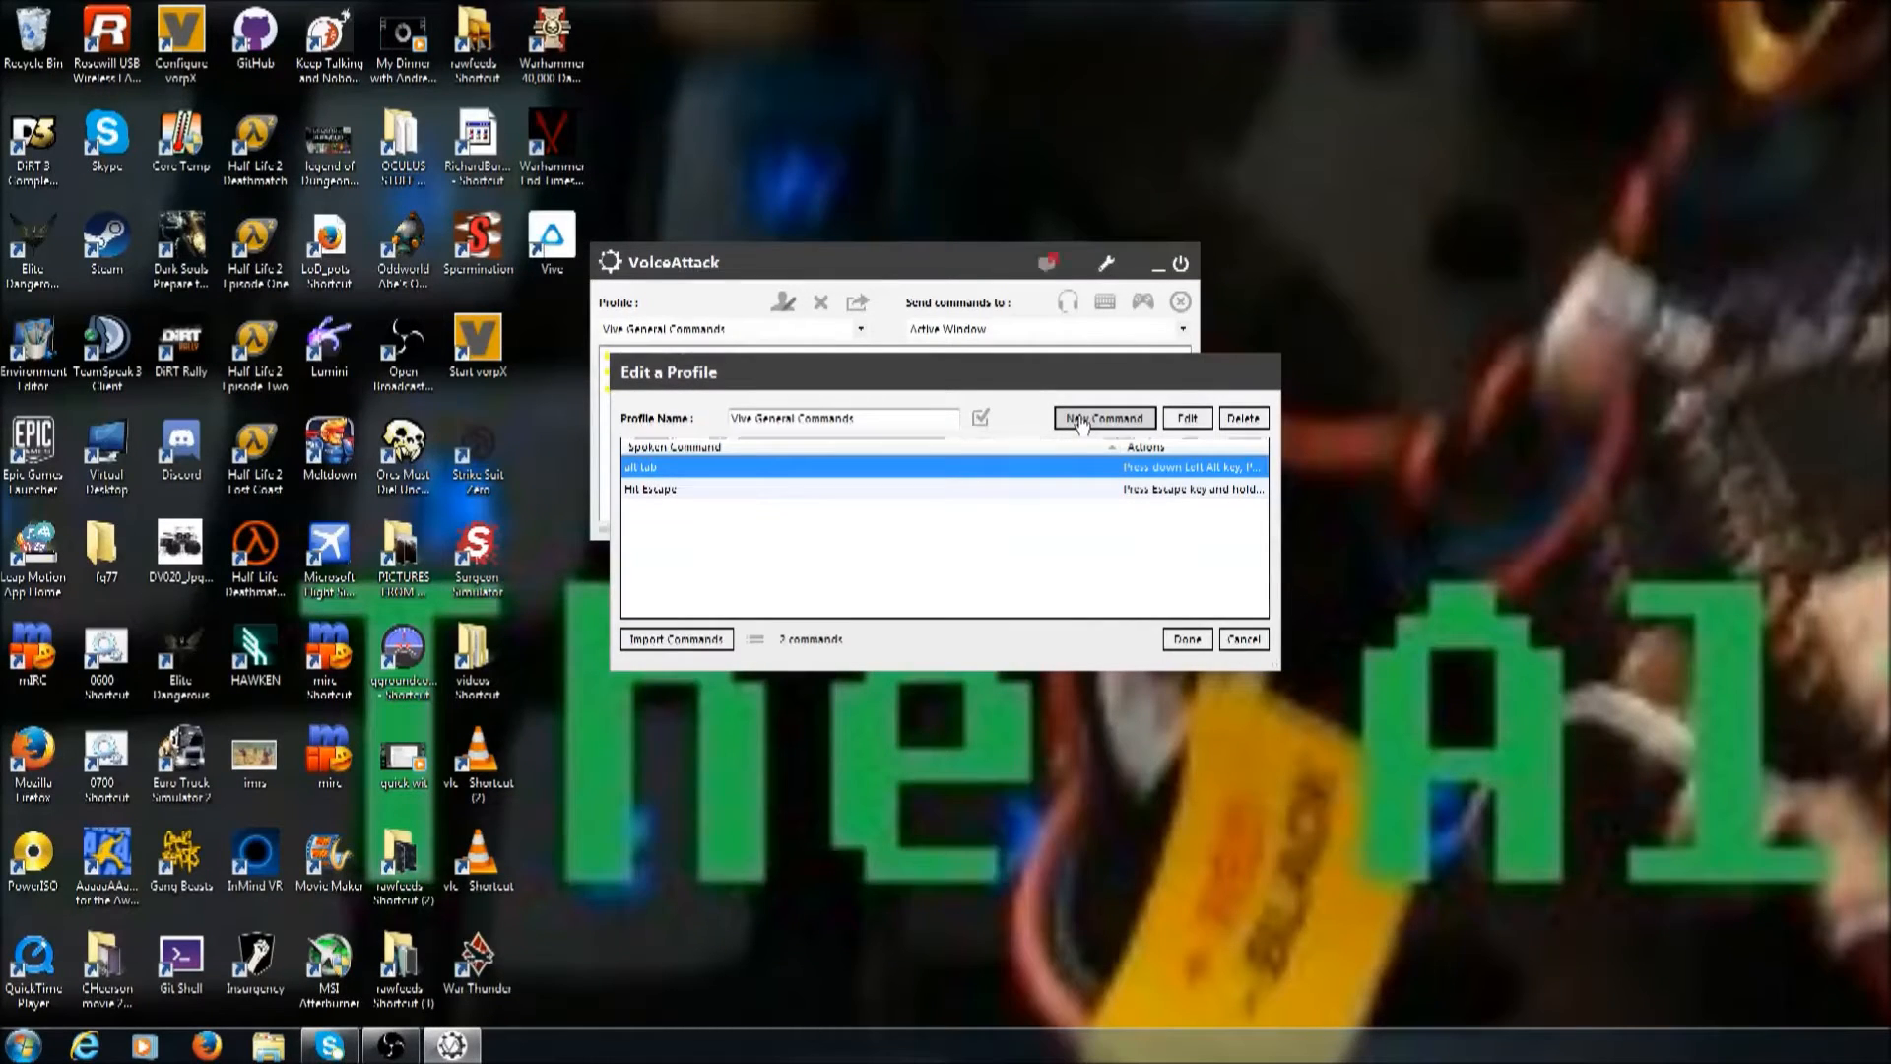
# - Add a 'Hit Enter' command whose action presses the Enter key
pyautogui.click(1102, 417)
pyautogui.write('Hit Enter')
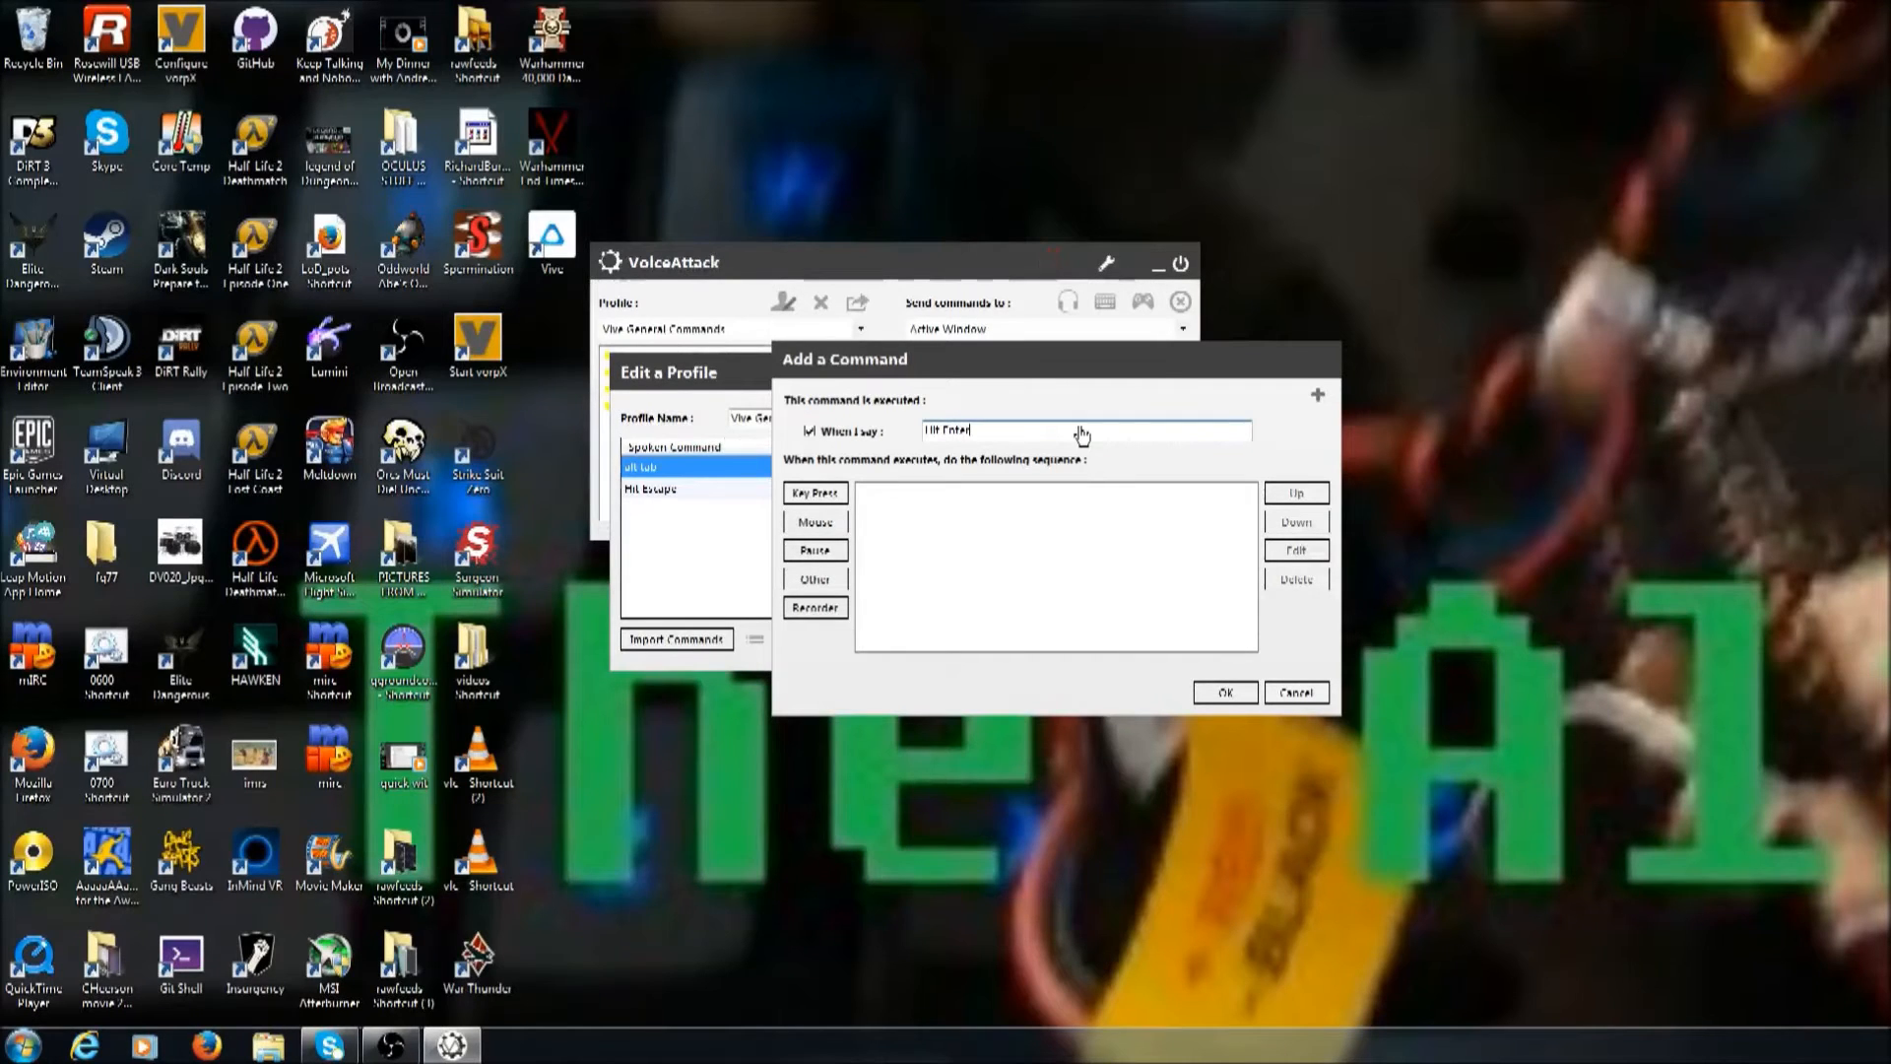
pyautogui.click(1222, 691)
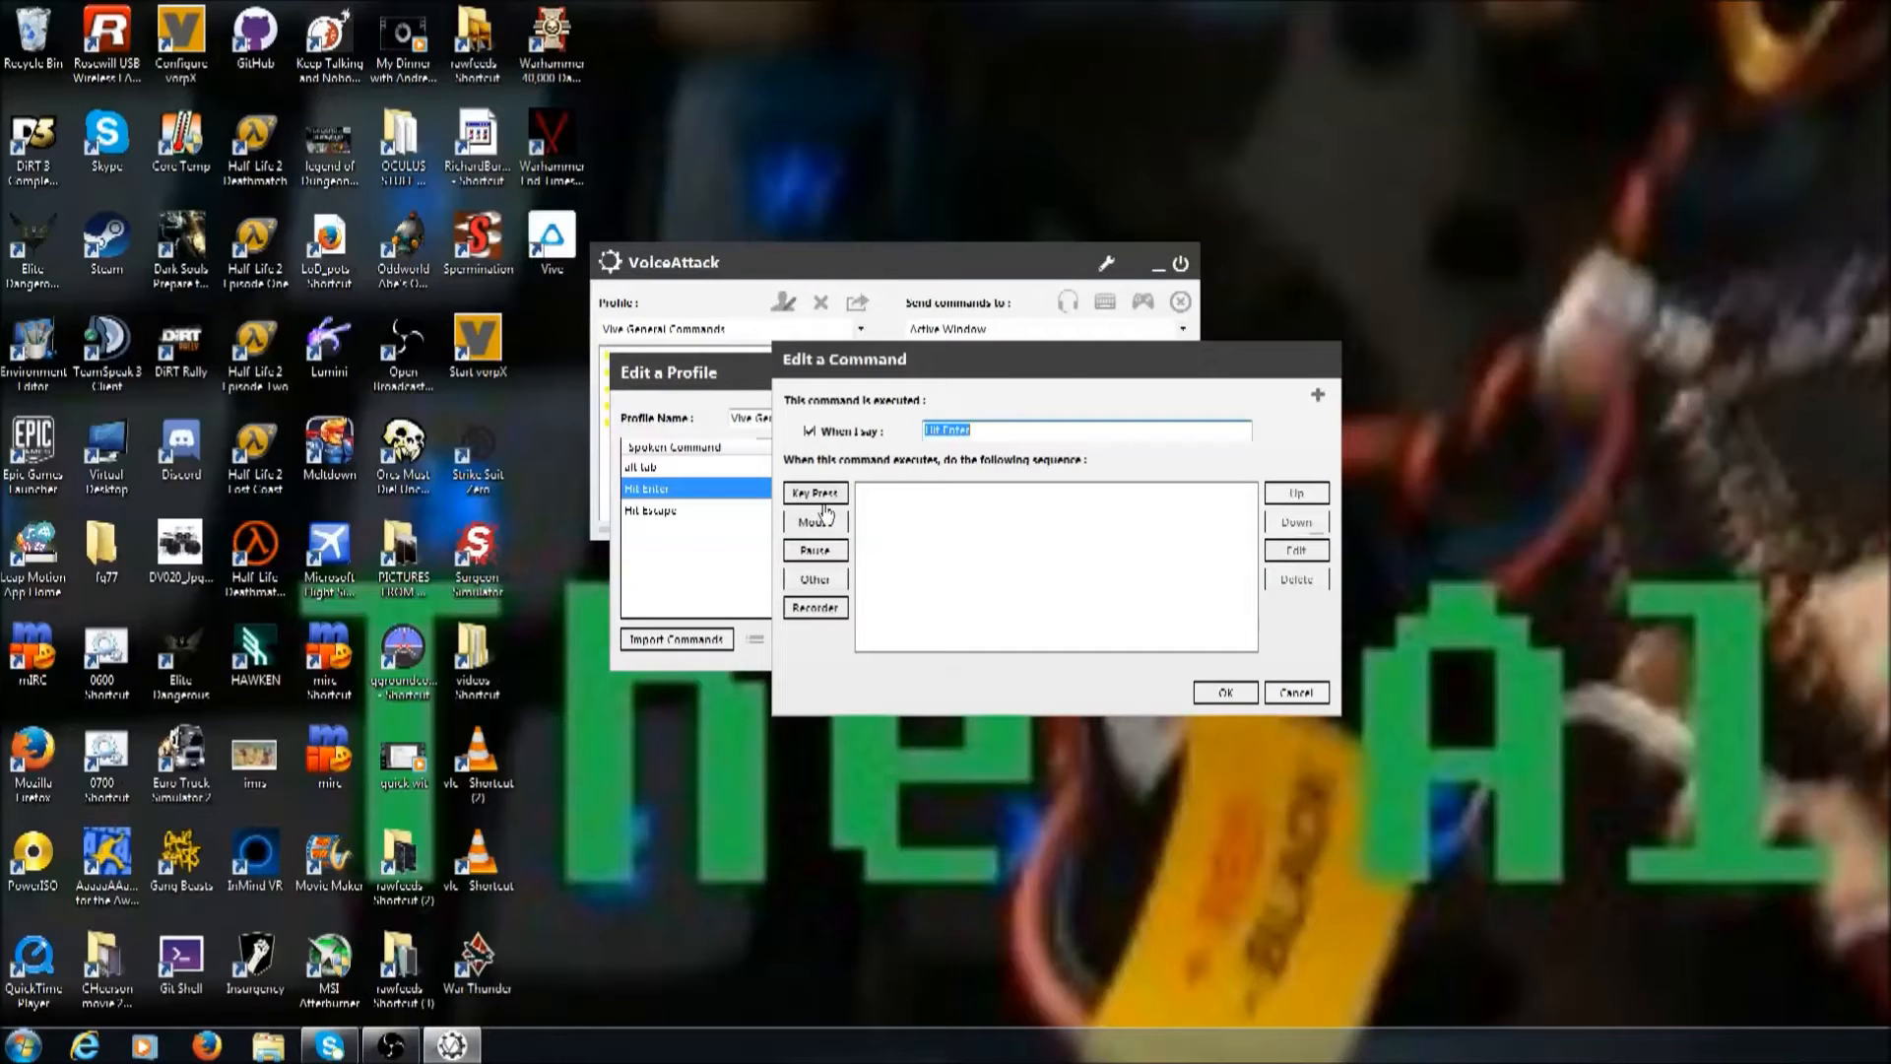
pyautogui.click(815, 493)
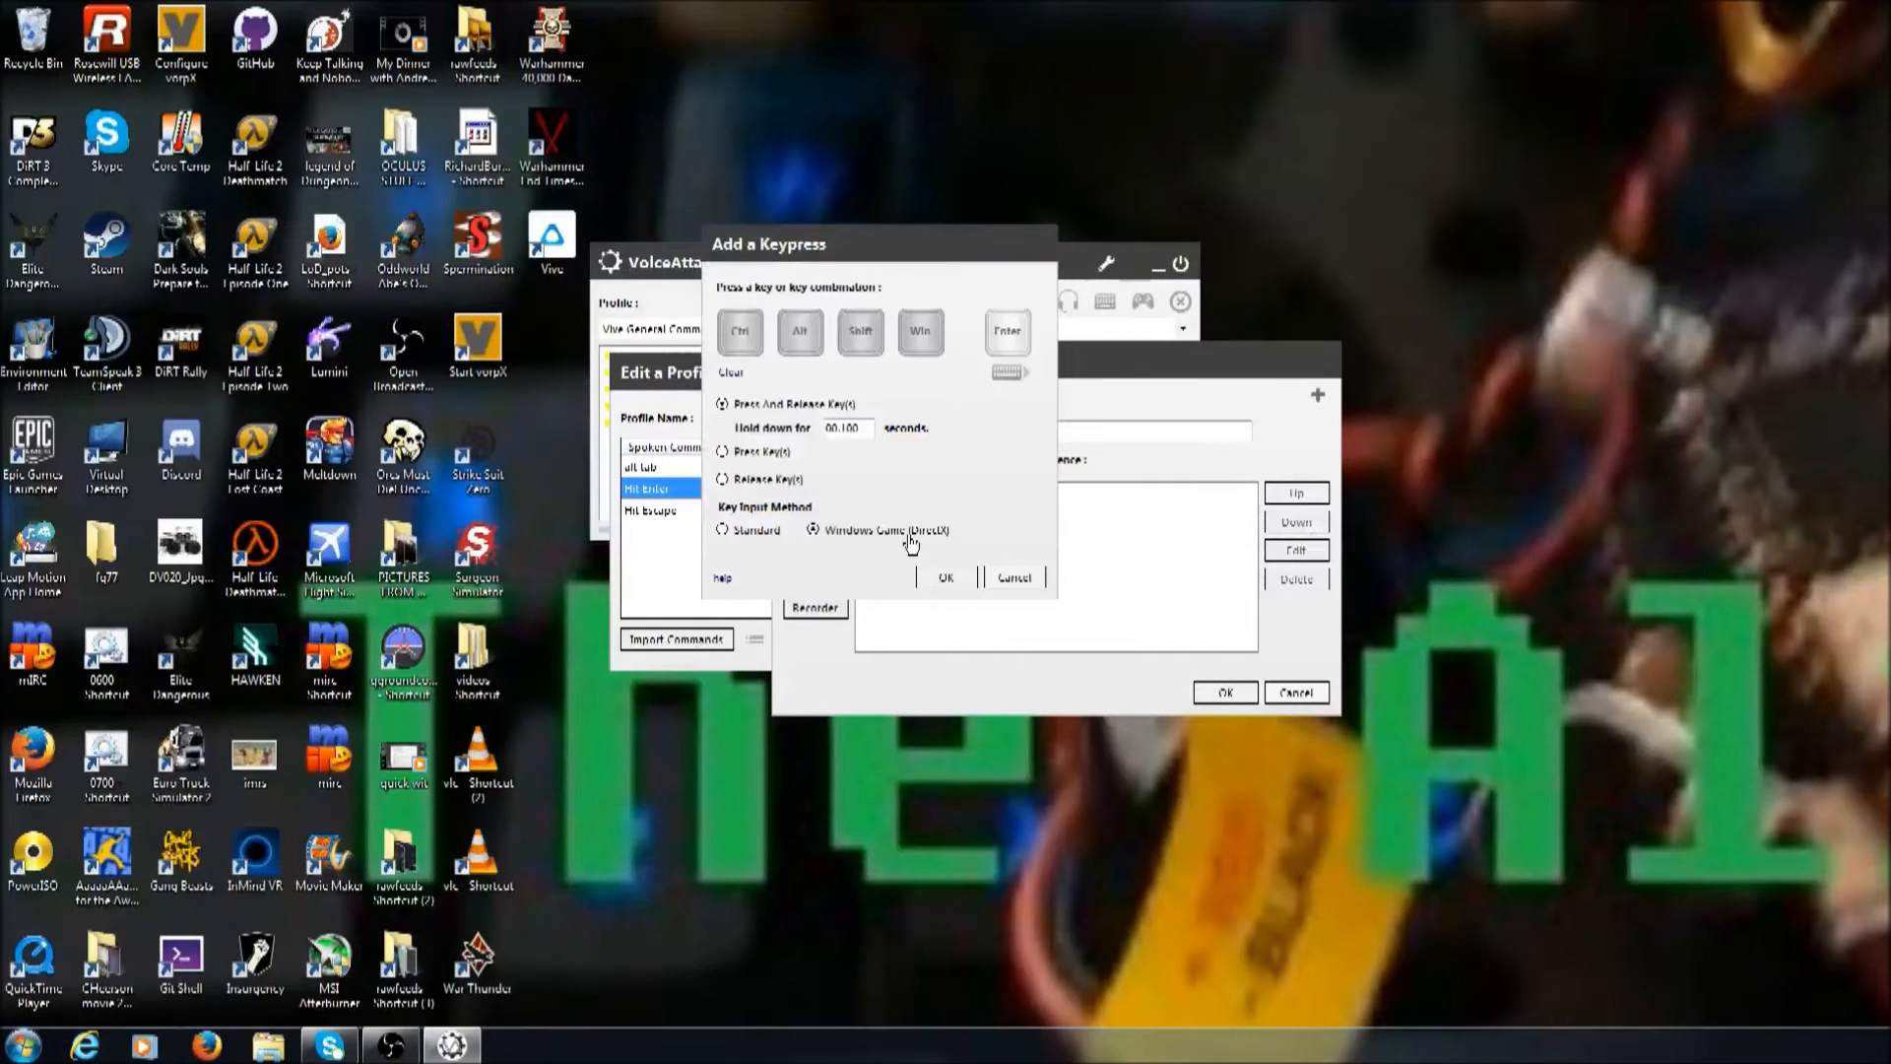
pyautogui.click(946, 578)
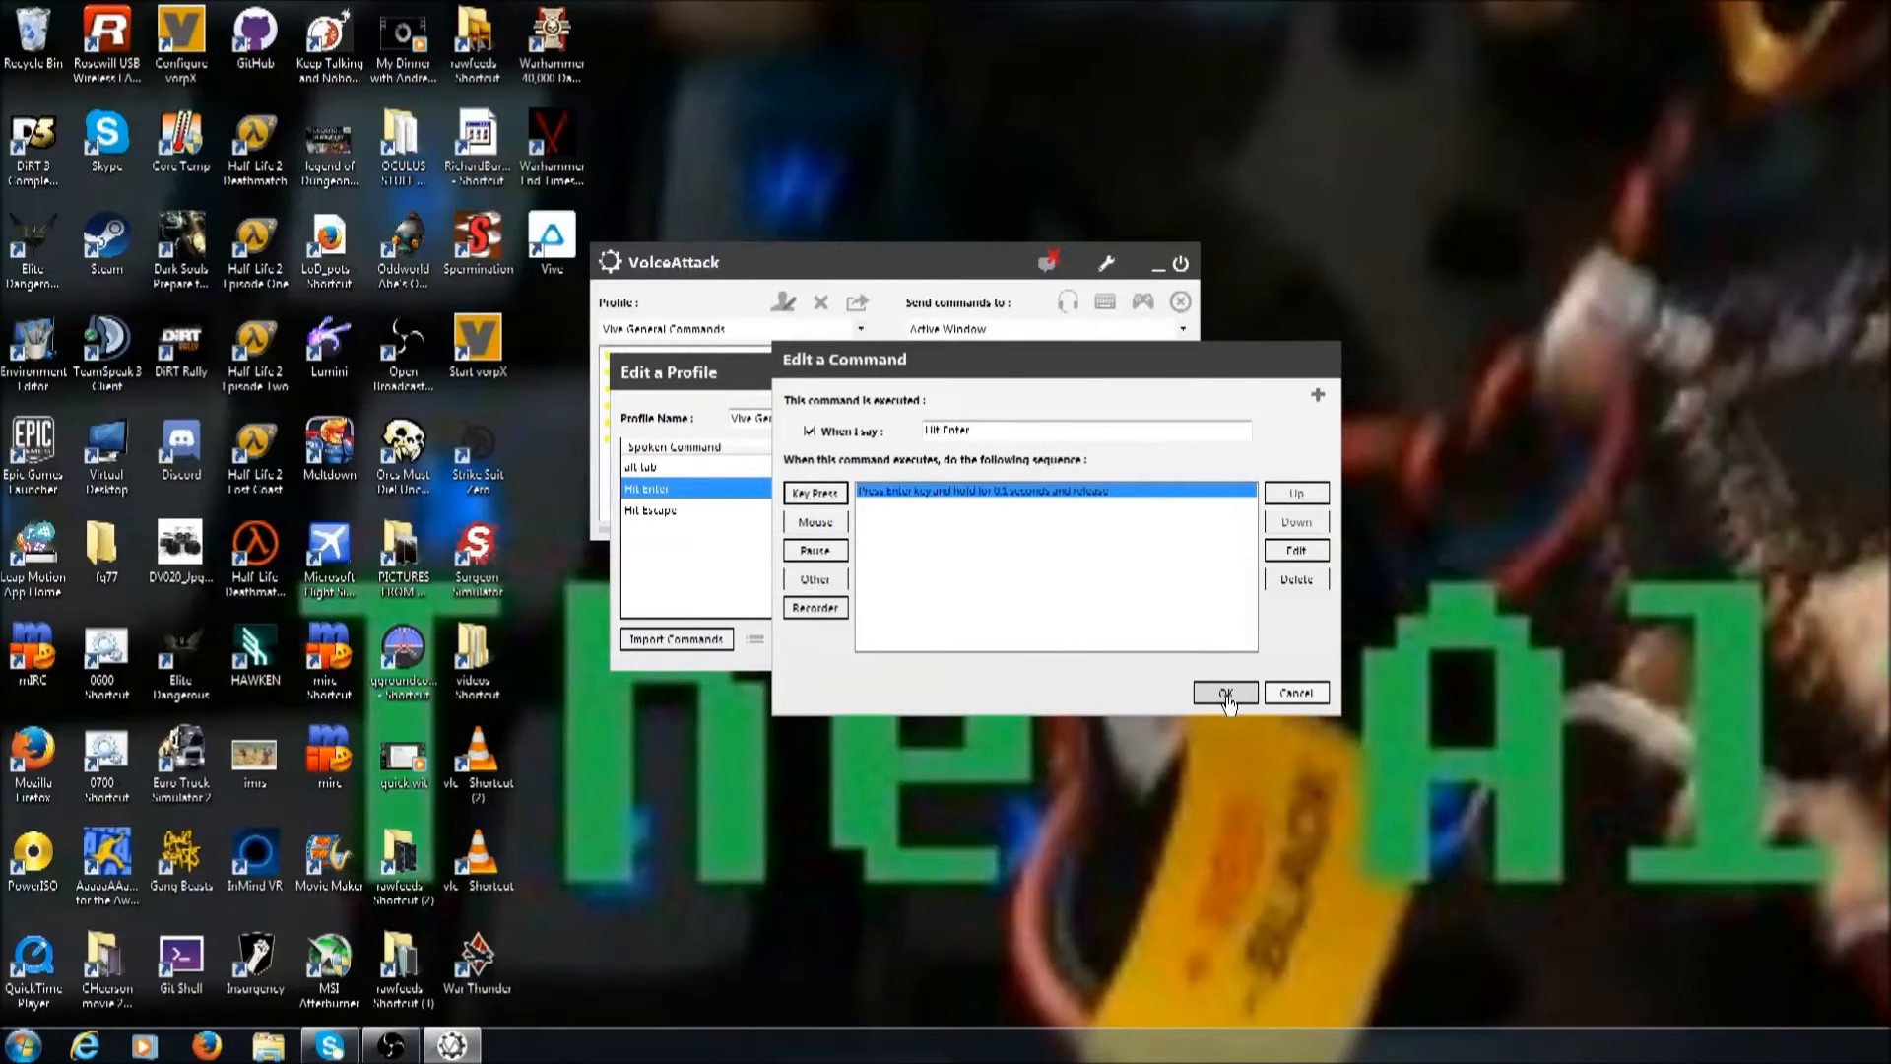
pyautogui.click(1224, 692)
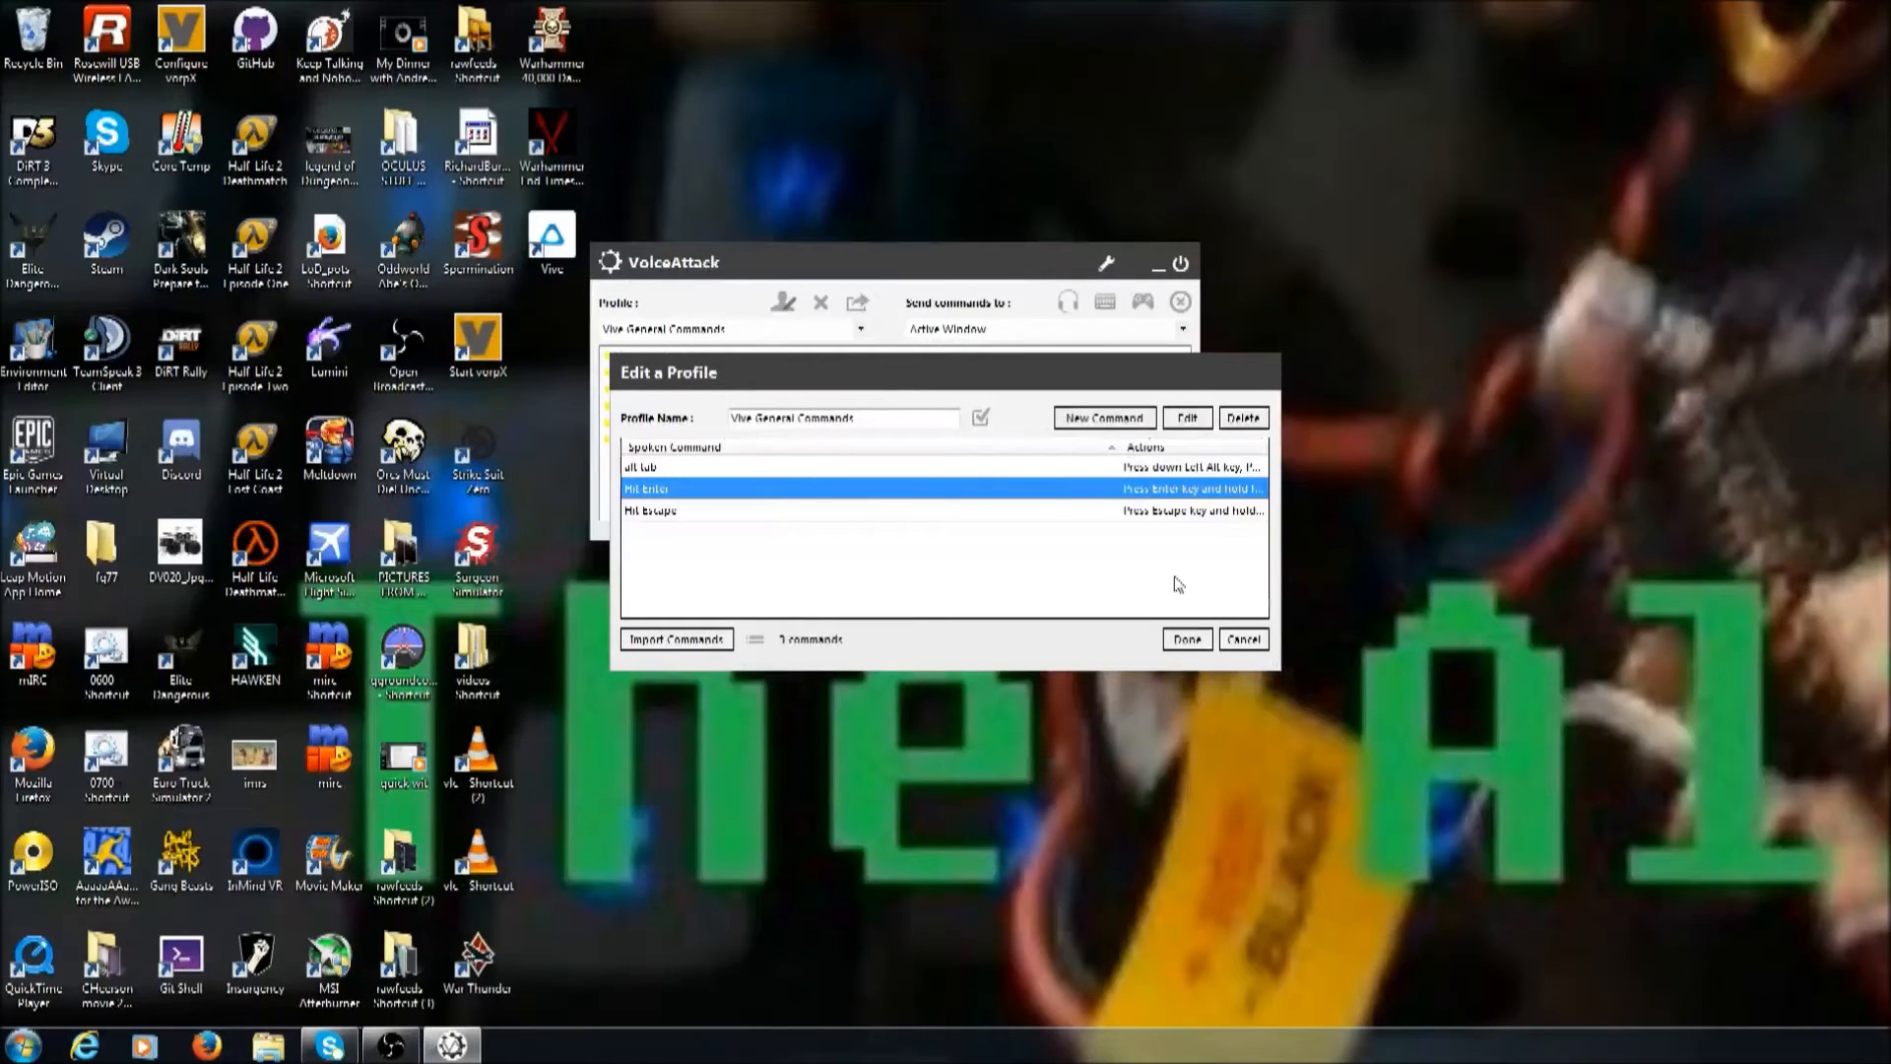
pyautogui.moveTo(1003, 509)
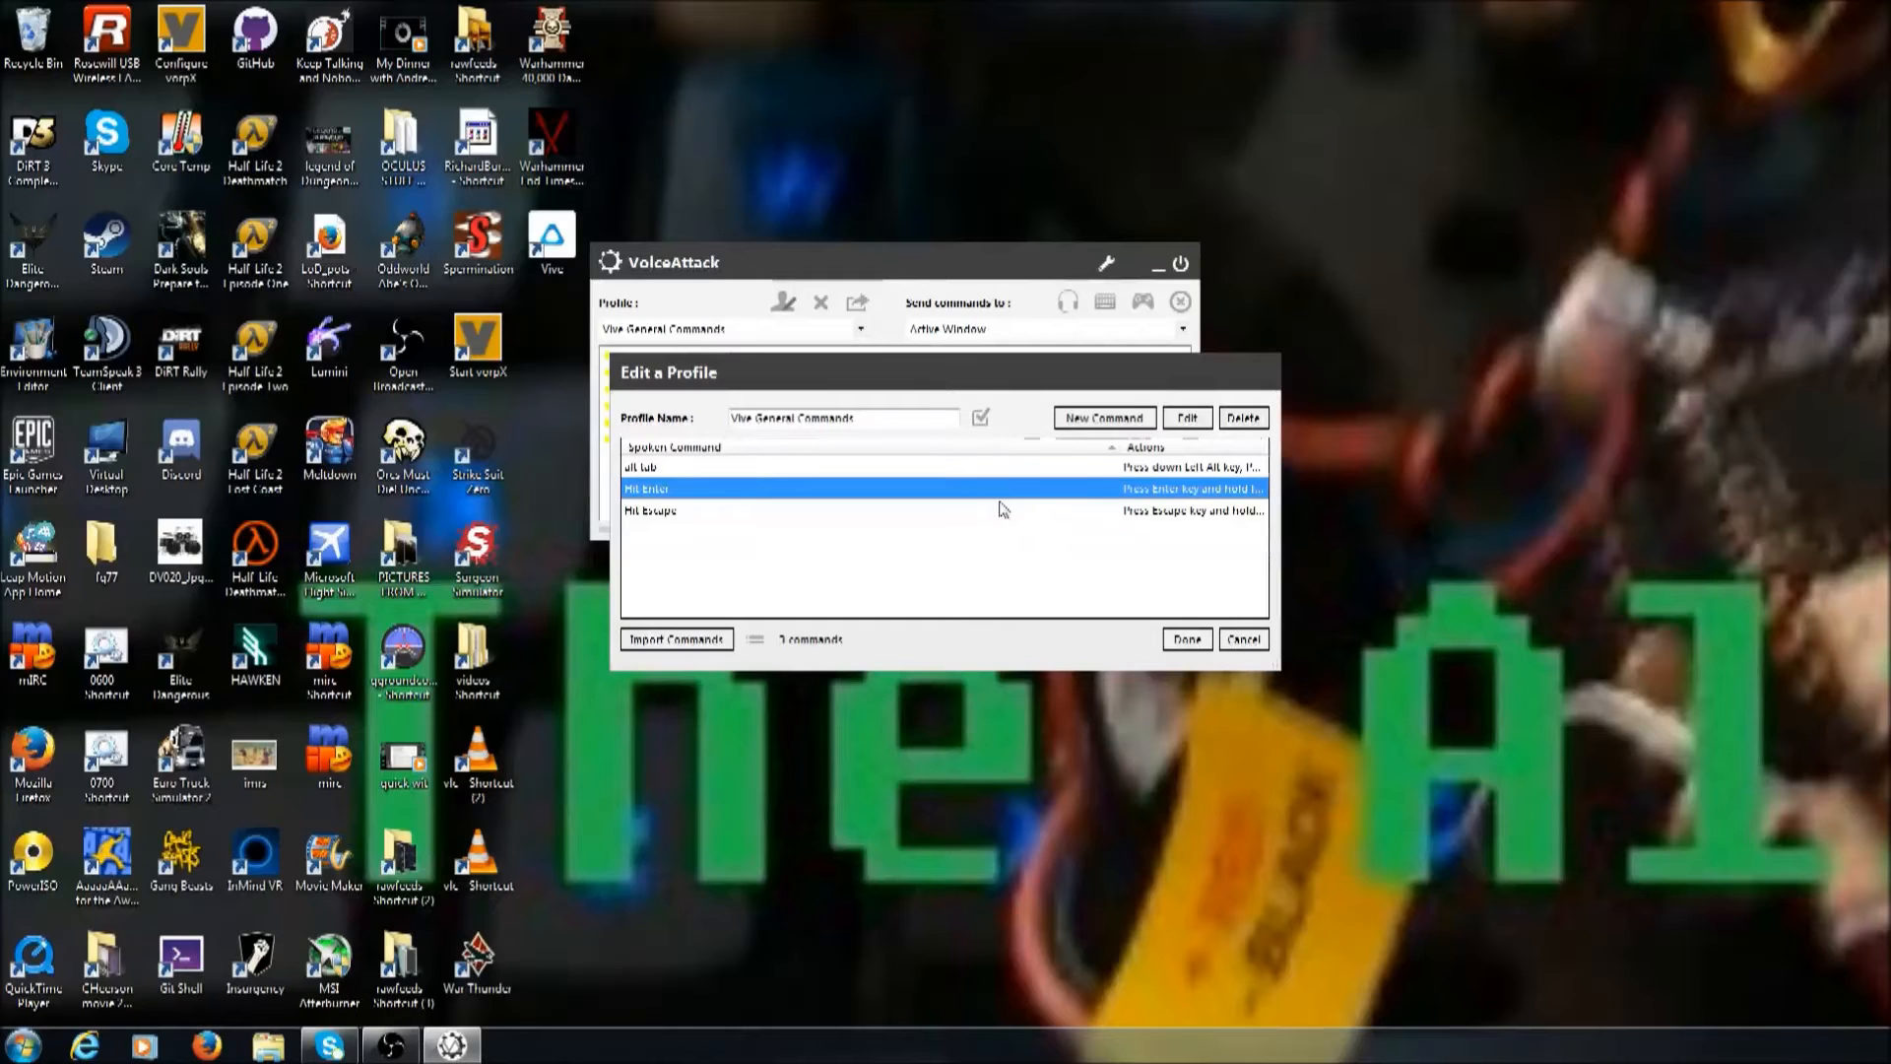
pyautogui.moveTo(936, 536)
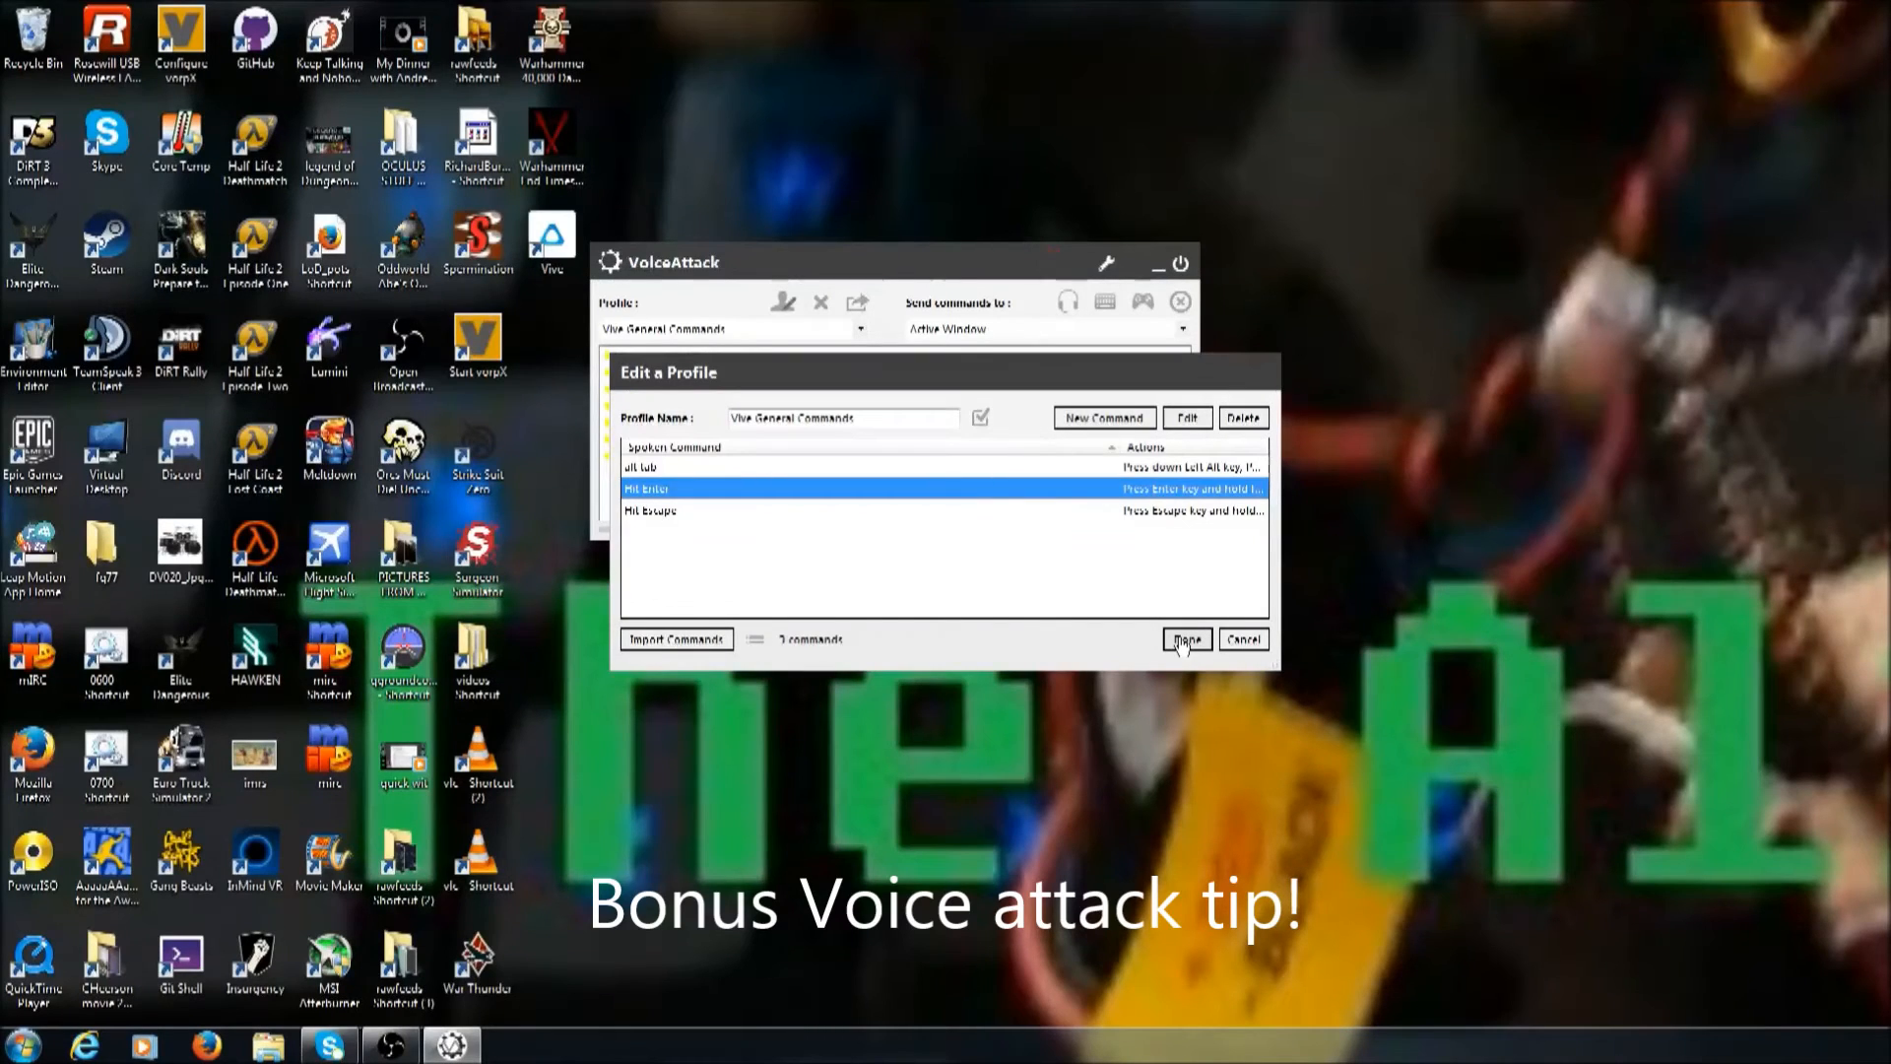
# - Start a new blank voice command from the Edit a Profile window
pyautogui.click(1103, 417)
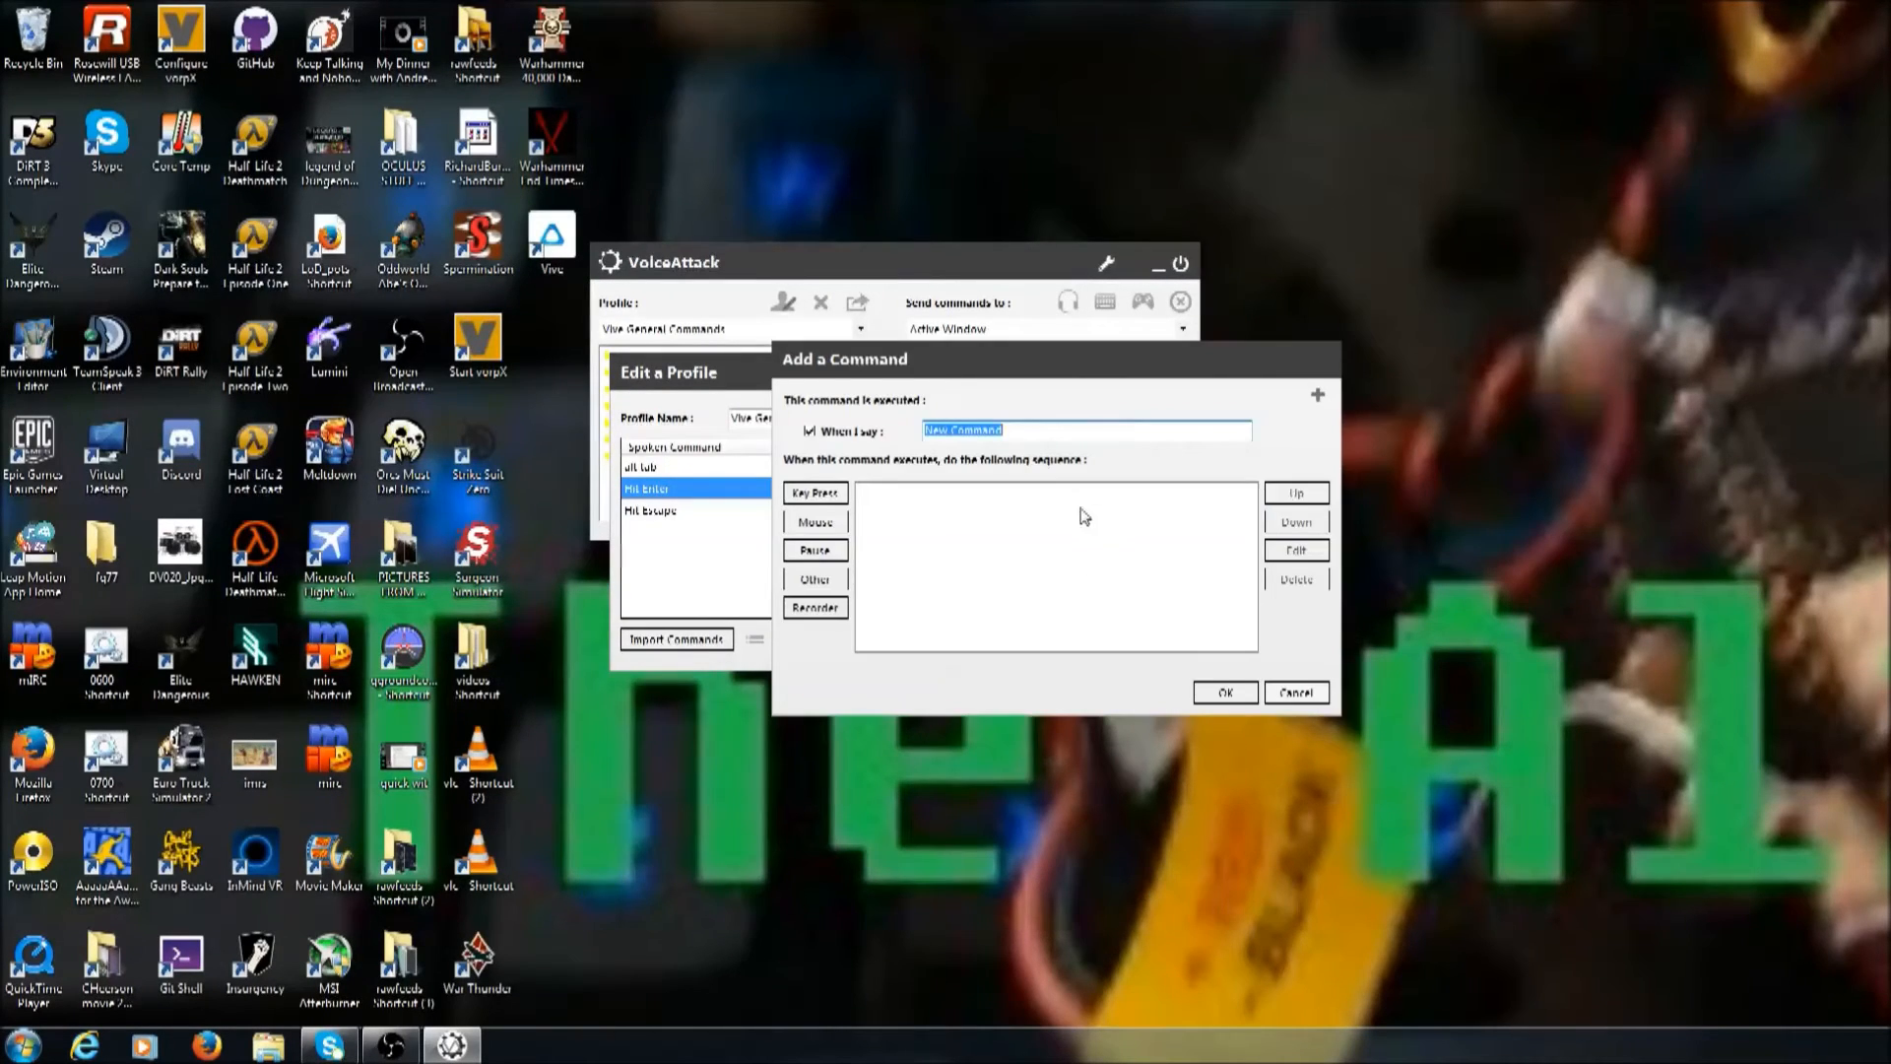
# - Name the new command 'Start Recording', give it a single key press, and save
pyautogui.write('Start Recording')
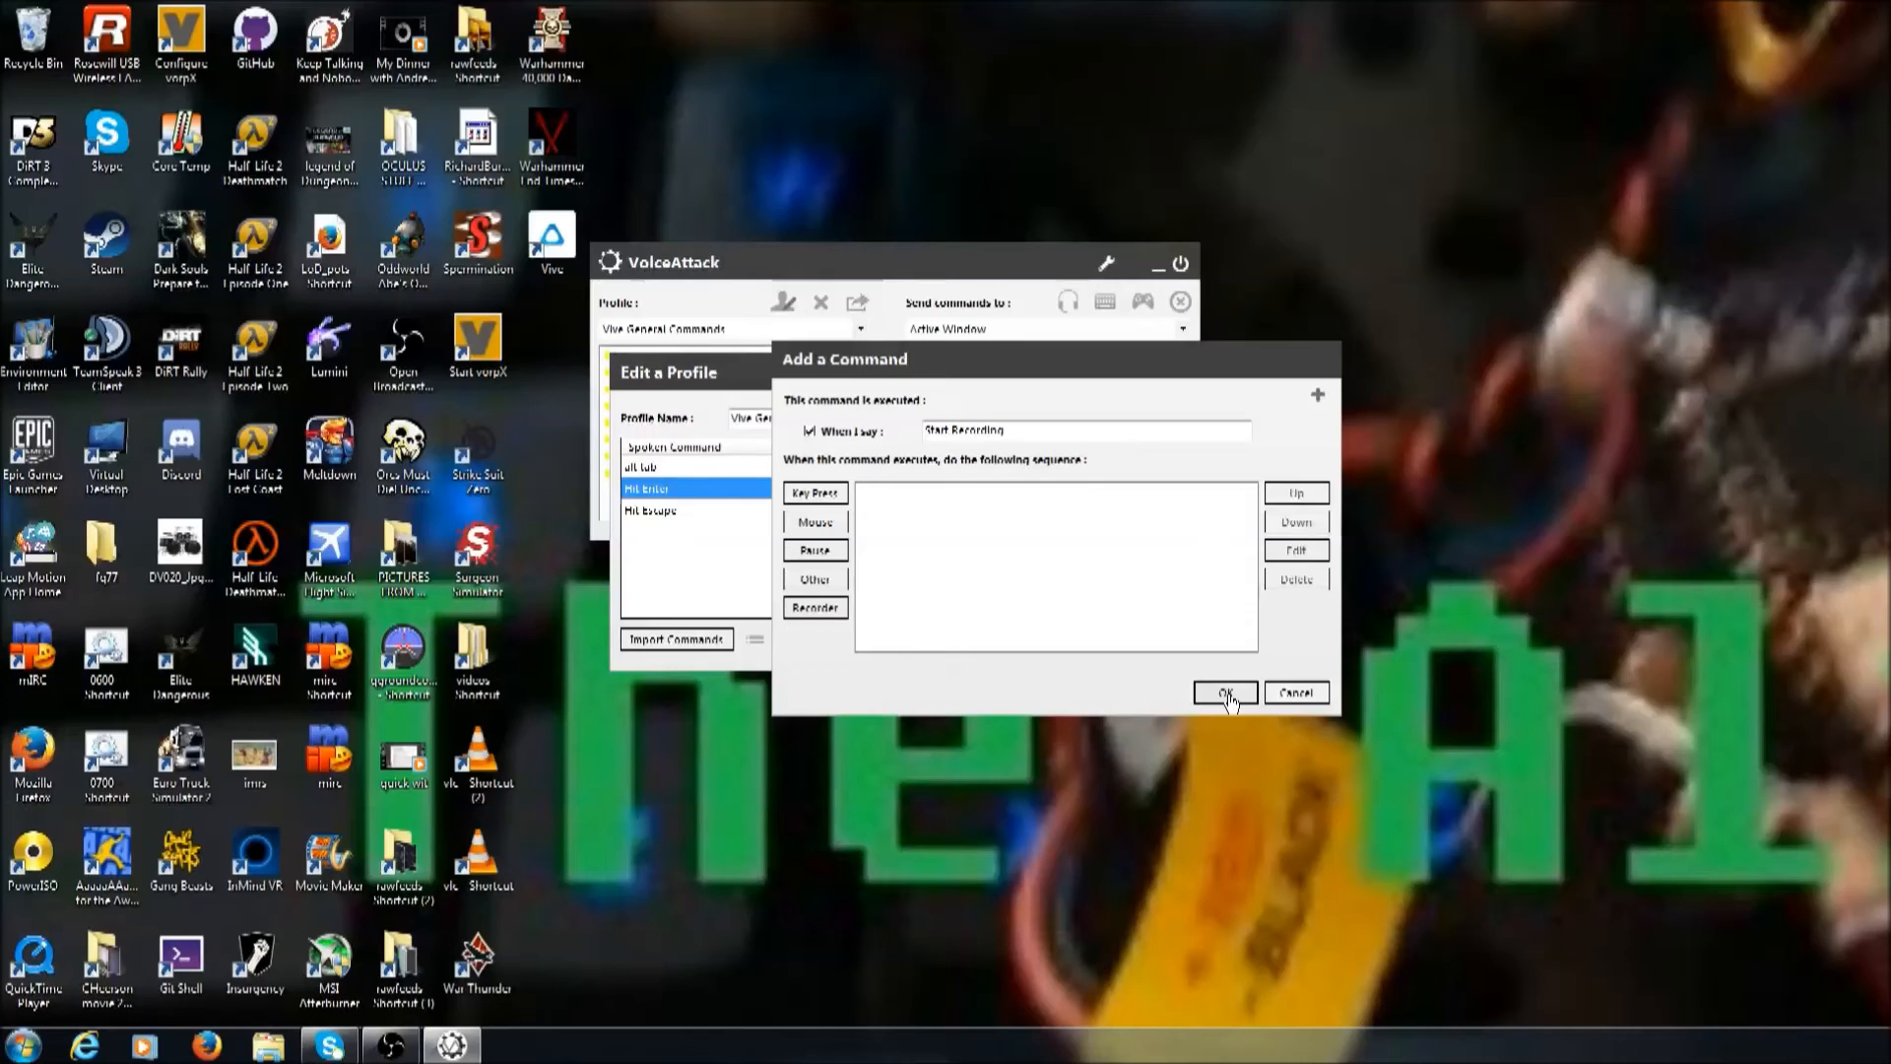
pyautogui.click(814, 493)
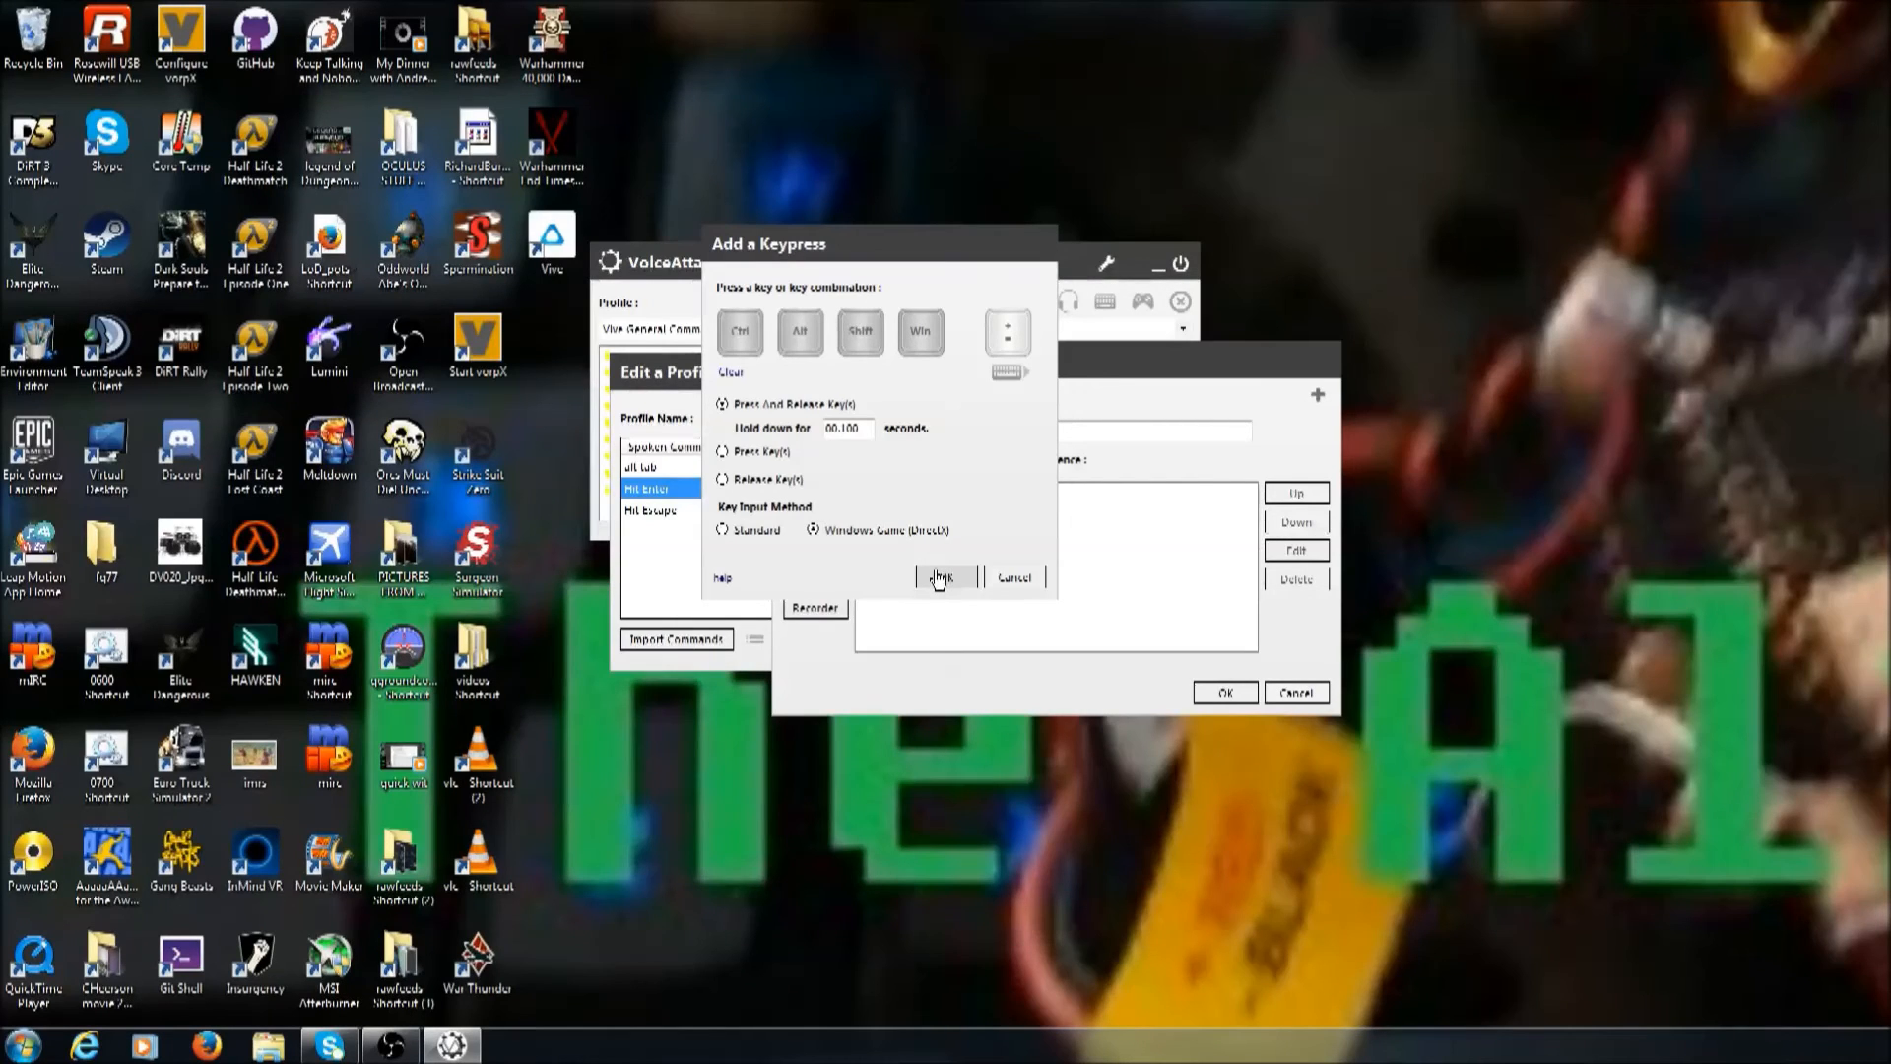
pyautogui.click(944, 578)
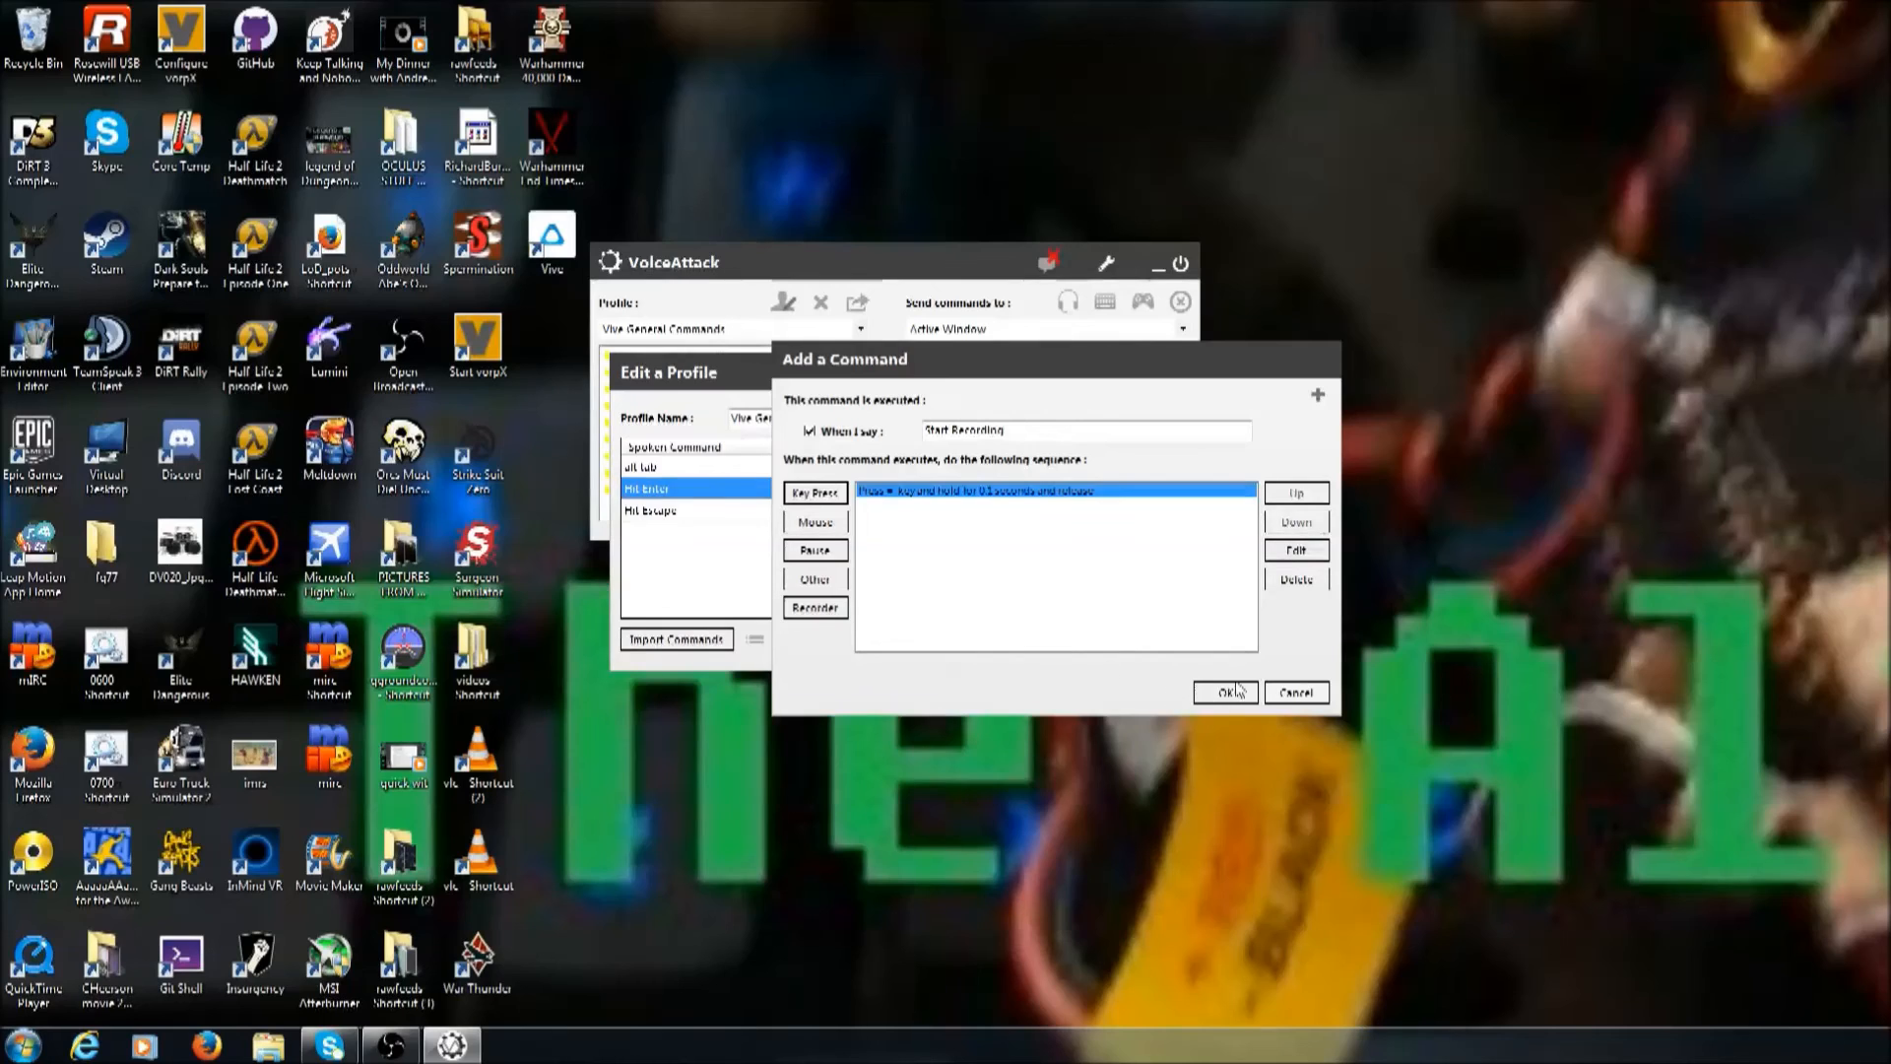
pyautogui.click(1224, 693)
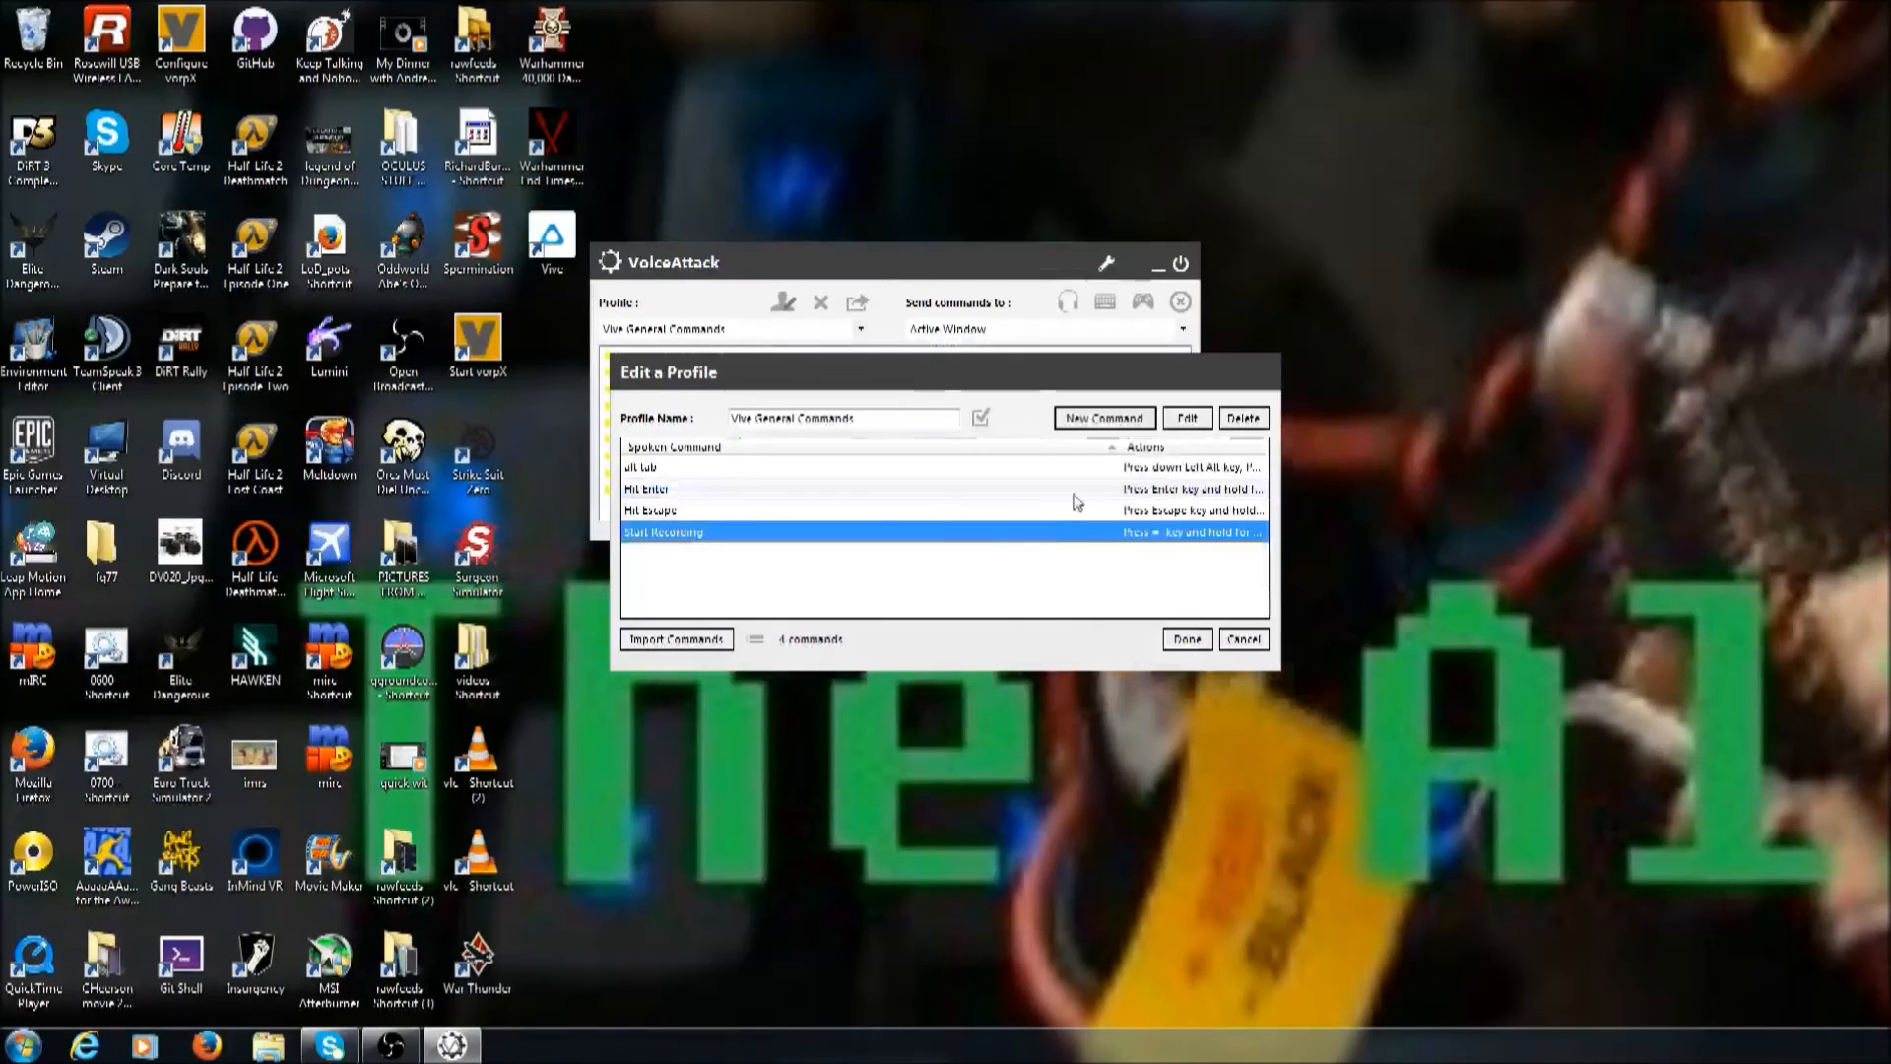
# - Begin a new command and enter 'Stop Recording' as its spoken phrase
pyautogui.click(1101, 417)
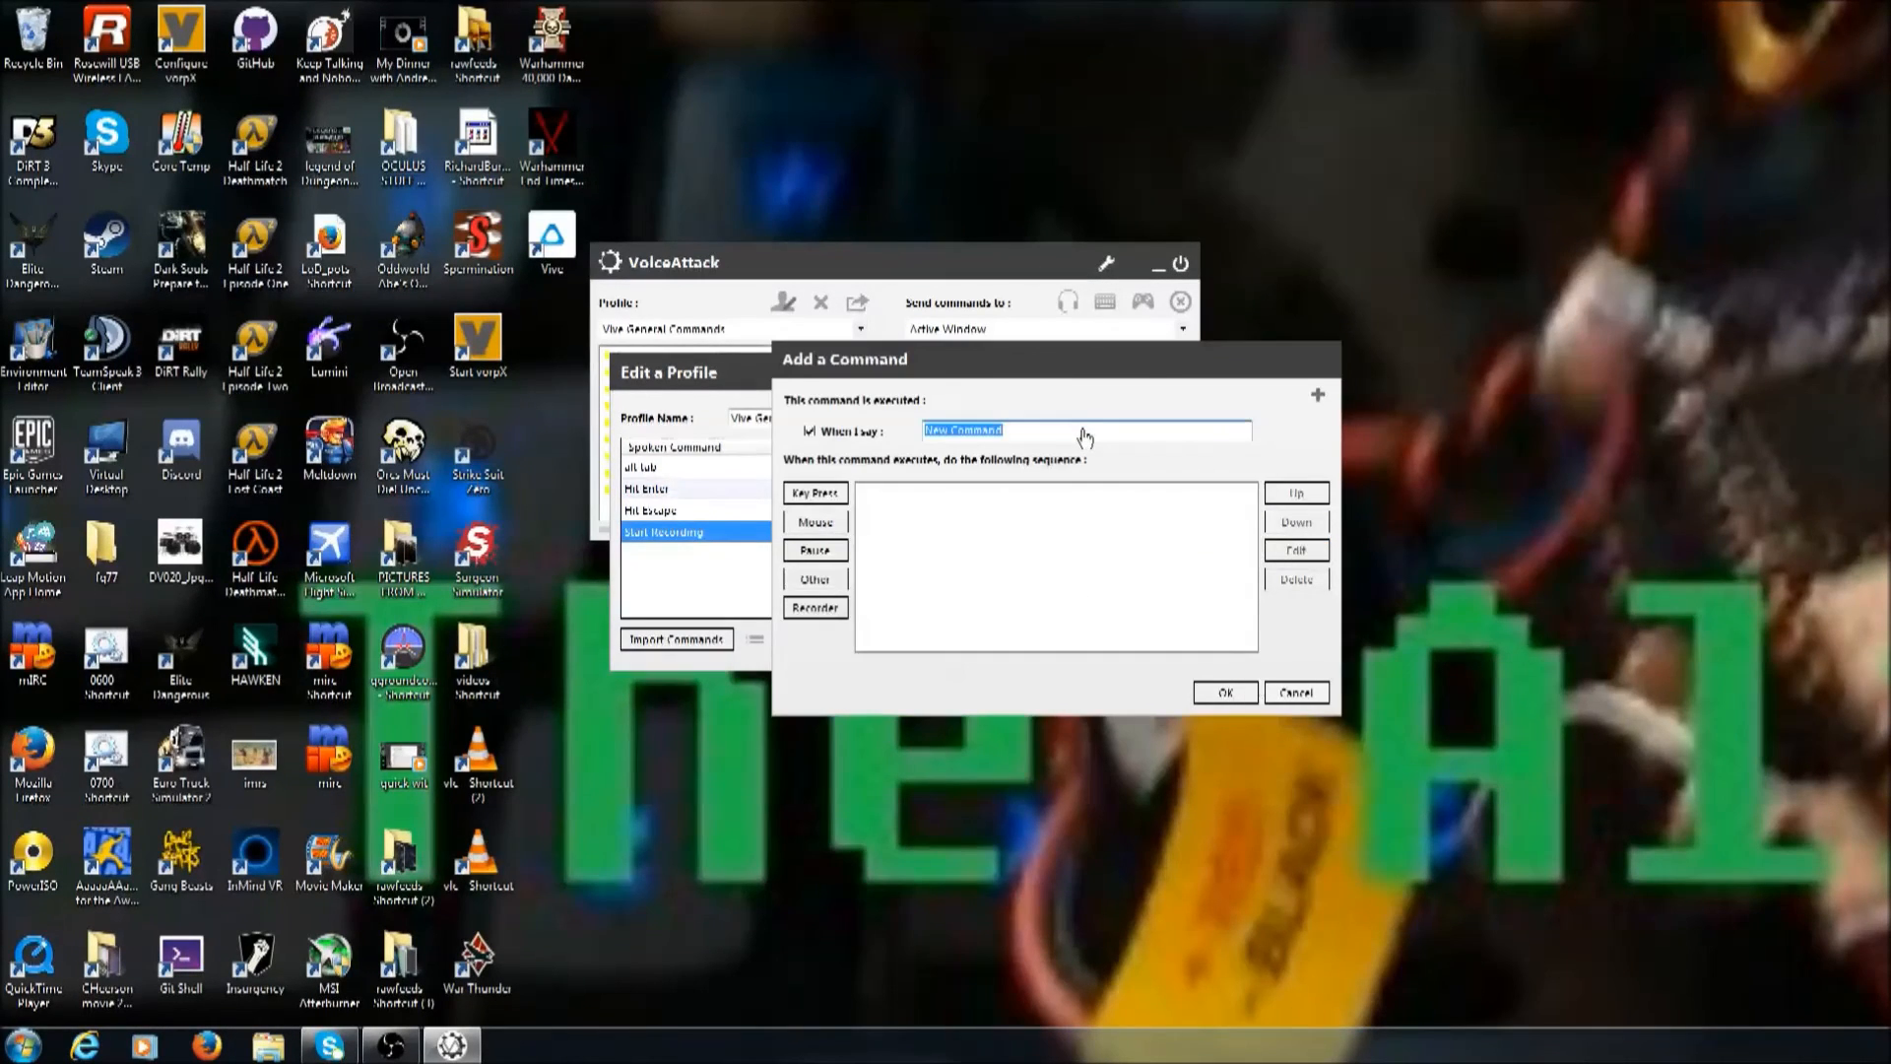
pyautogui.write('Stop Recording')
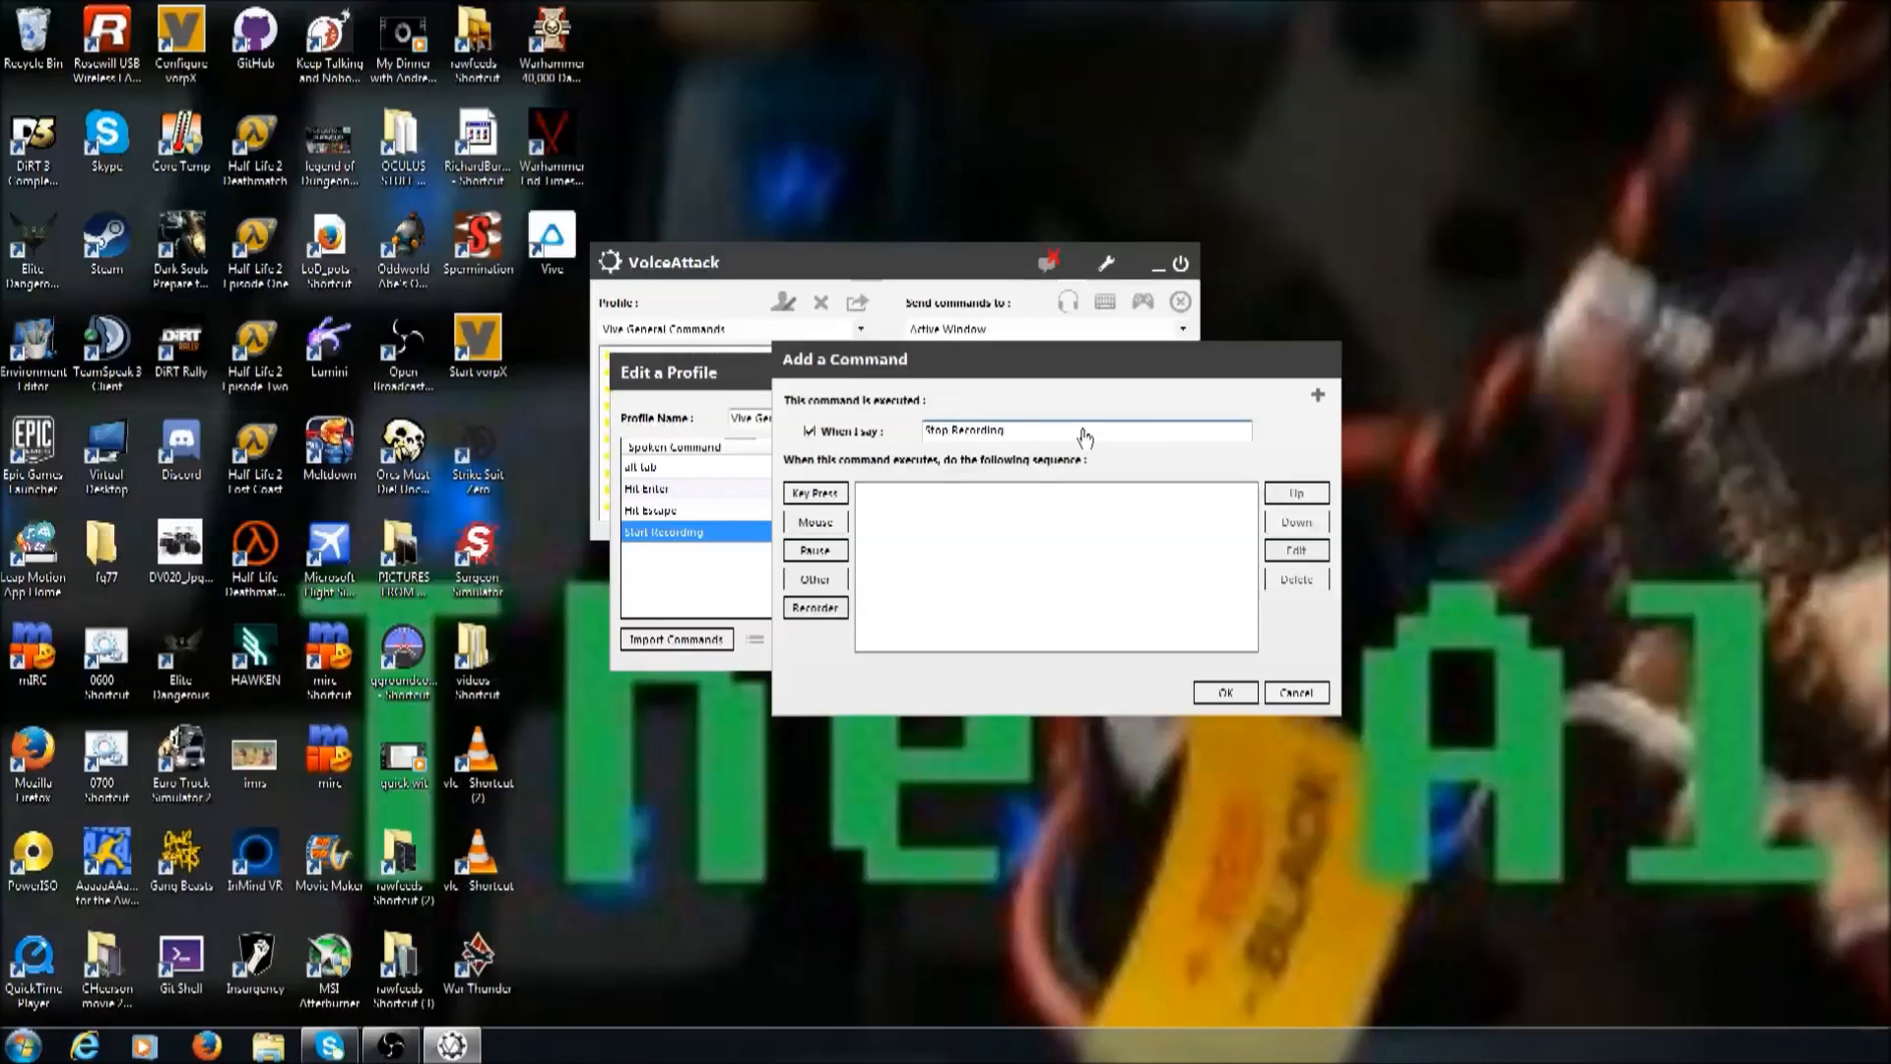
pyautogui.moveTo(847, 512)
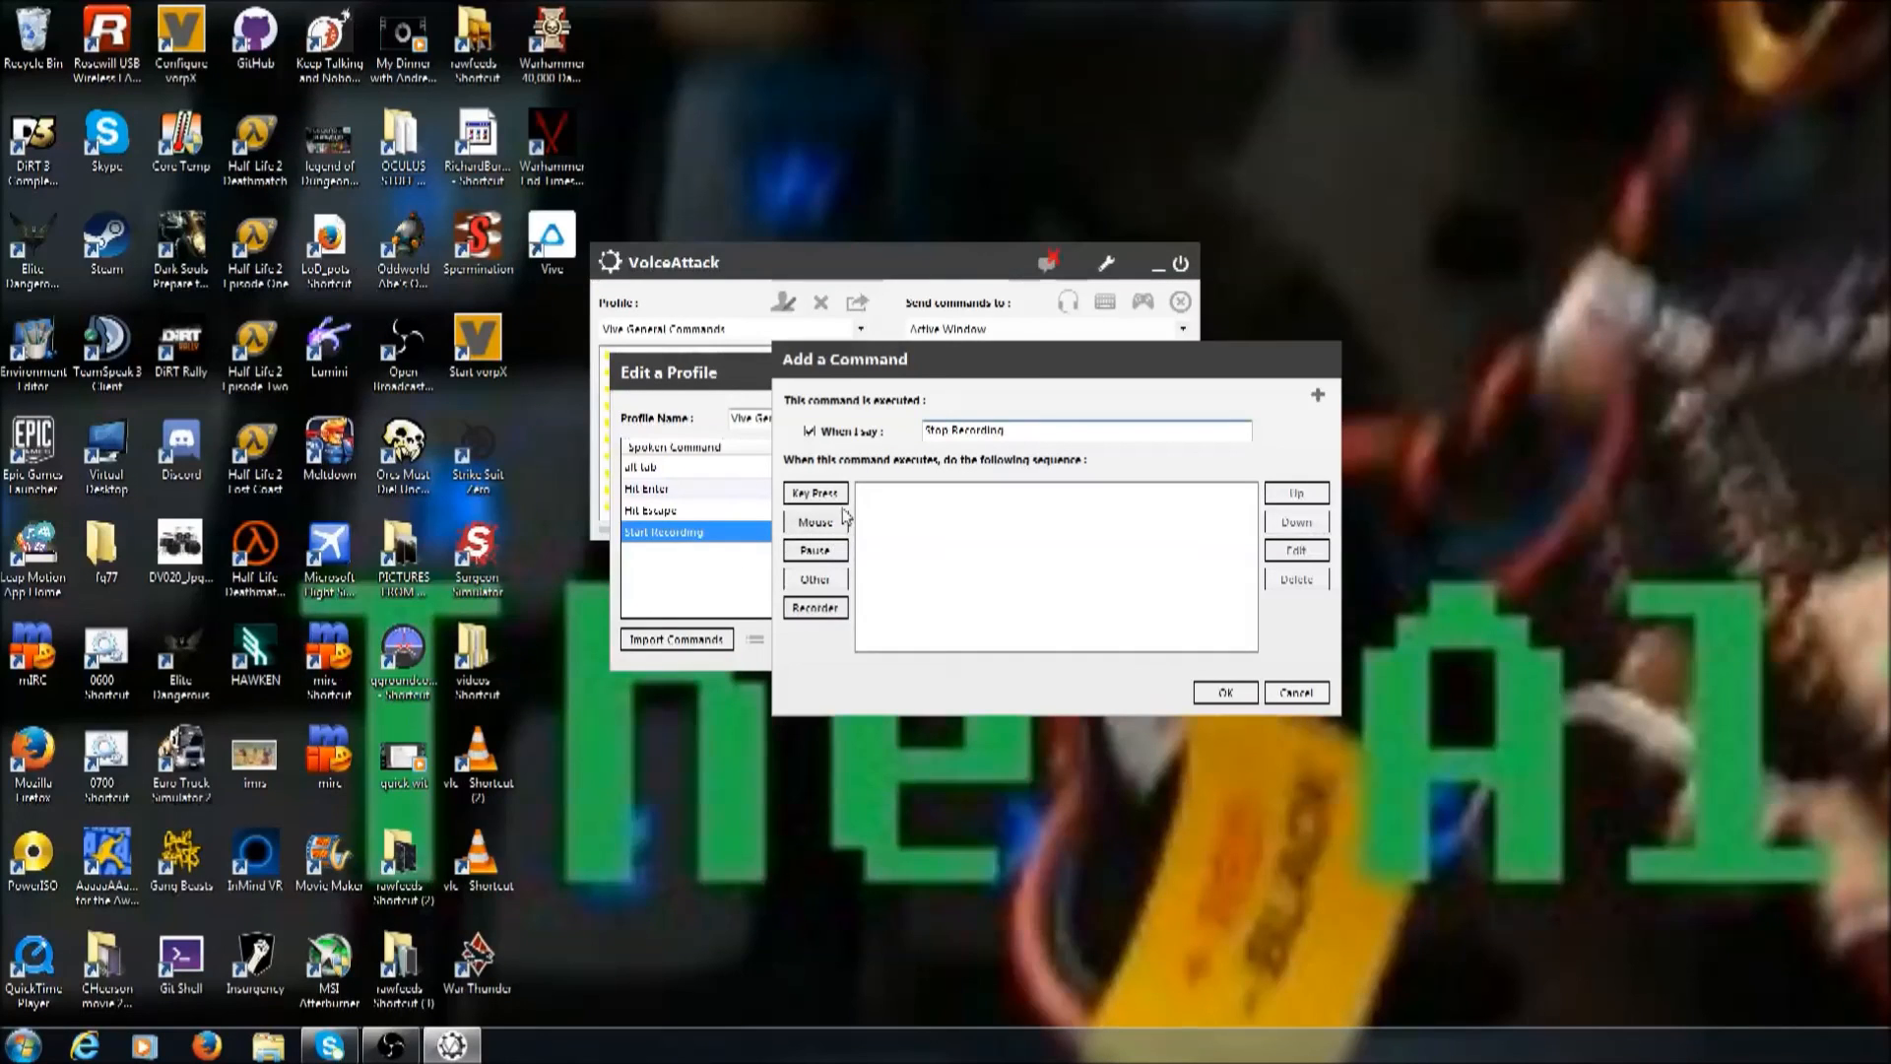